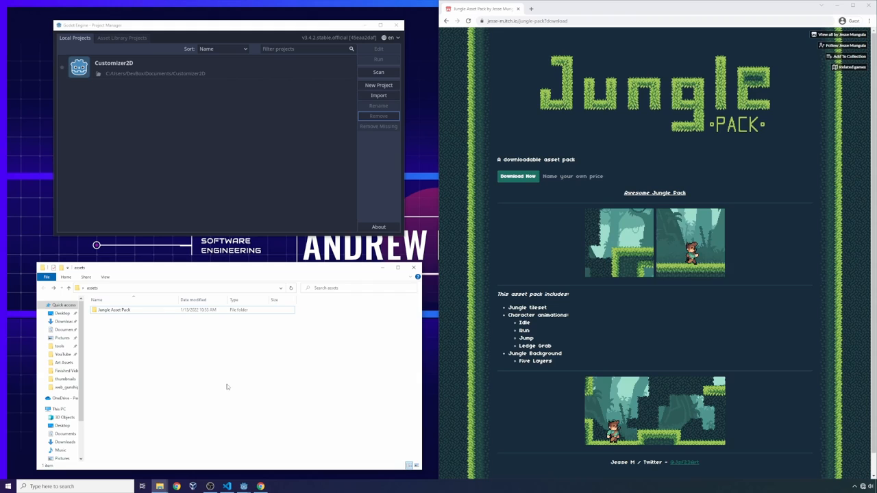
pyautogui.moveTo(220, 416)
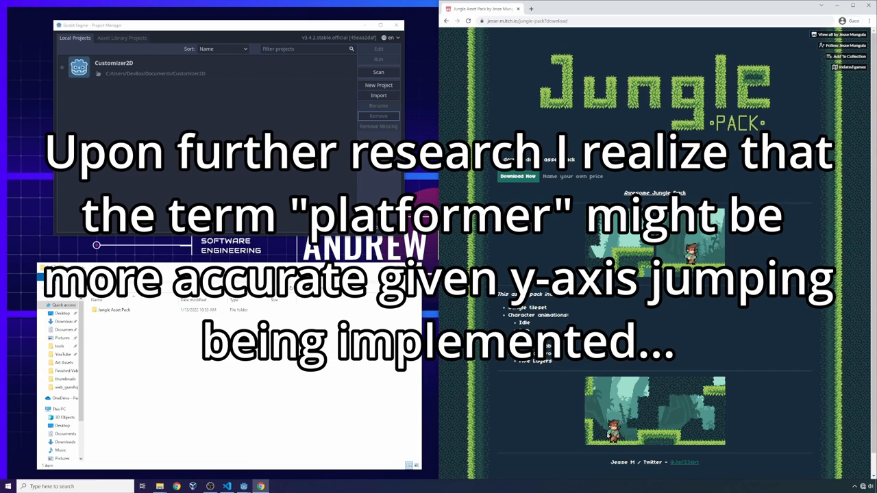
# Step: Create the Sidescroller2d project in a new sidescroller2d folder under Desktop/godot and open it
pyautogui.scroll(-3)
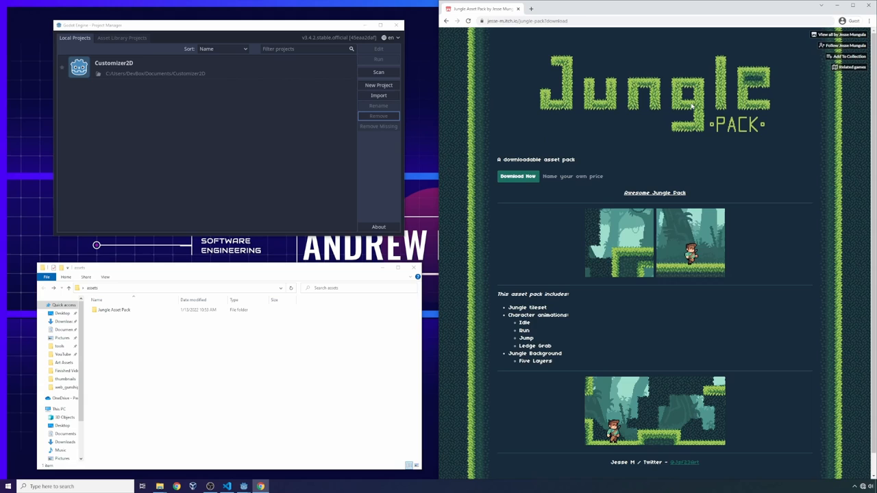
pyautogui.moveTo(617, 72)
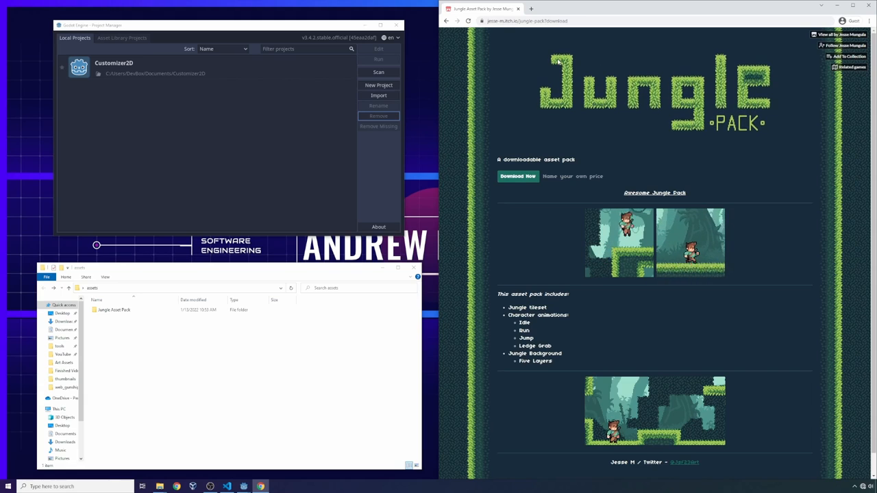
pyautogui.moveTo(781, 155)
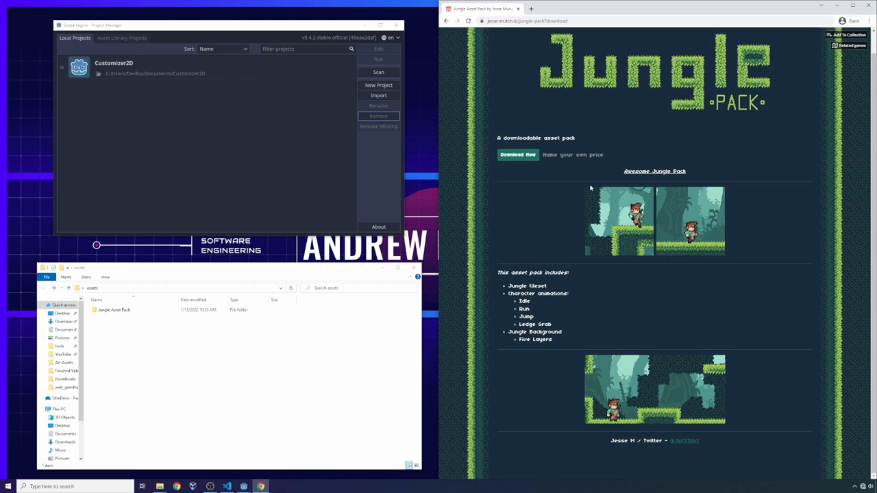
pyautogui.click(114, 310)
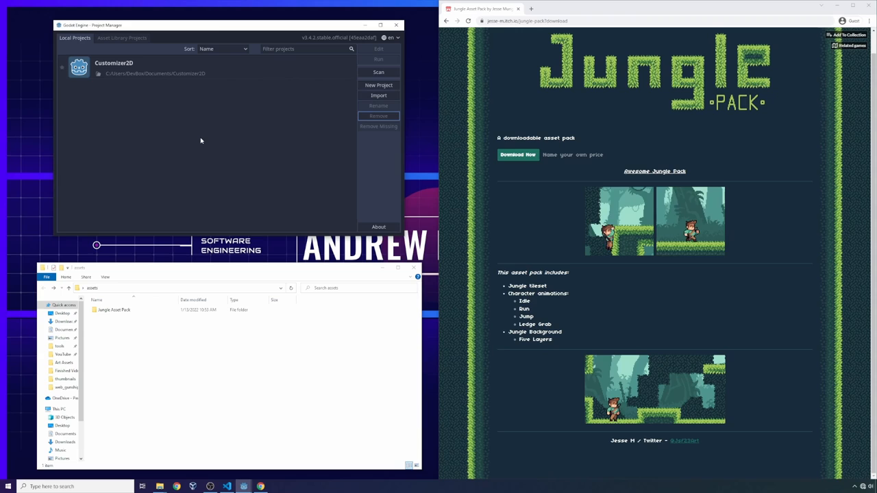
pyautogui.click(378, 85)
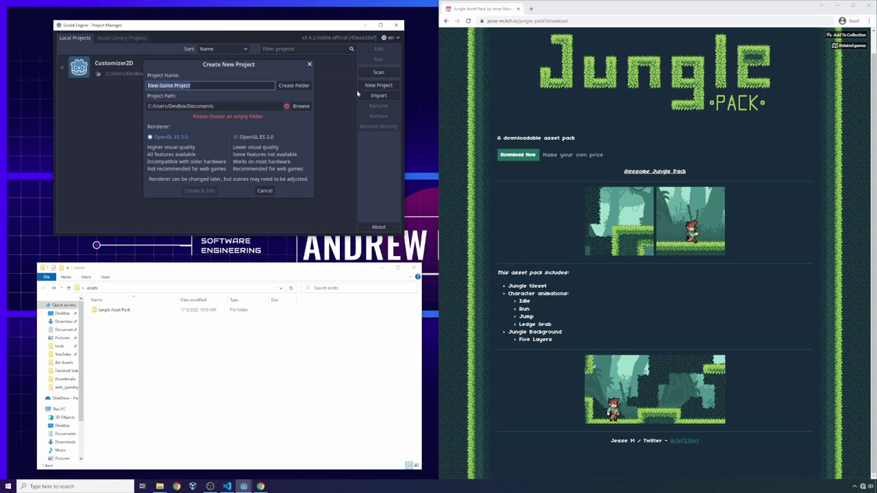
pyautogui.click(300, 106)
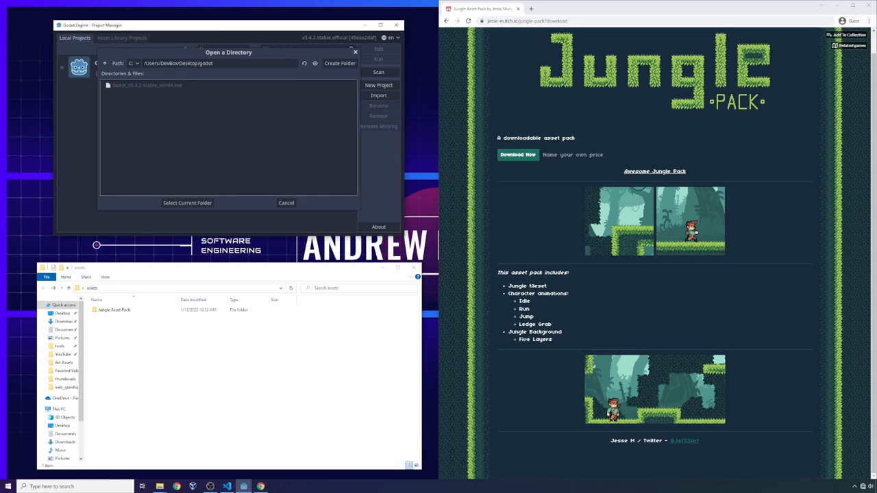
pyautogui.click(340, 63)
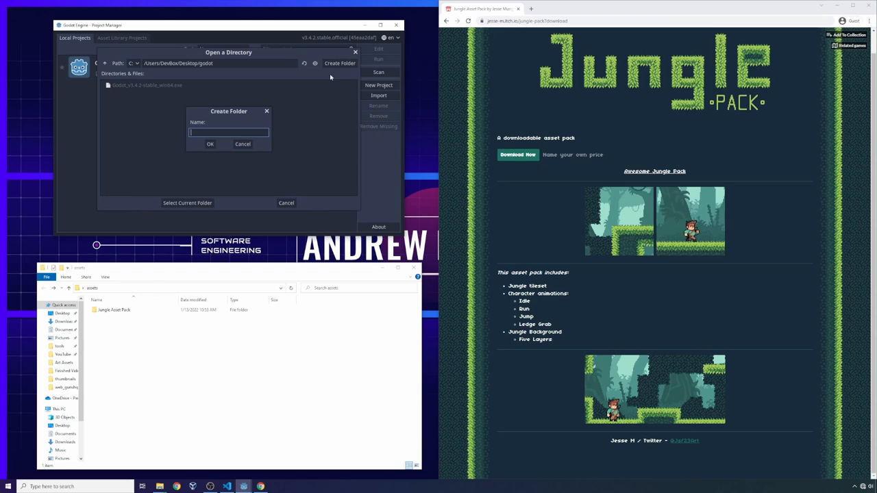
pyautogui.write('sidescroll')
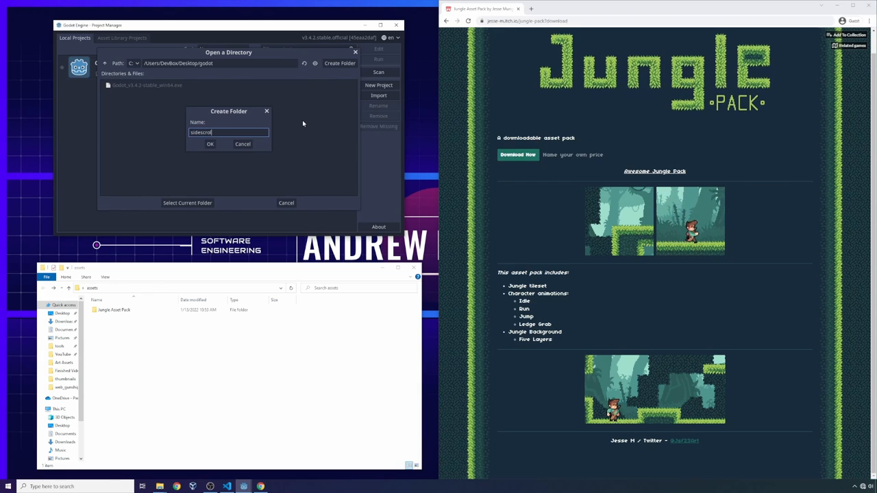
pyautogui.click(211, 143)
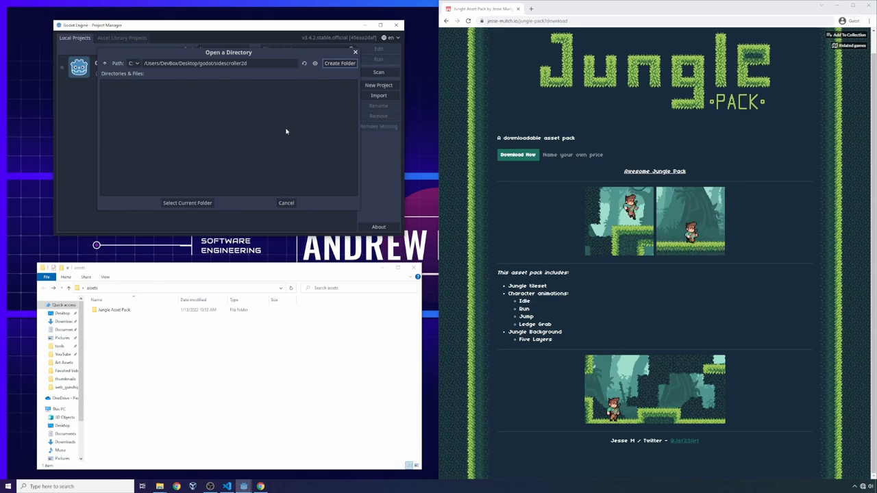
pyautogui.click(187, 203)
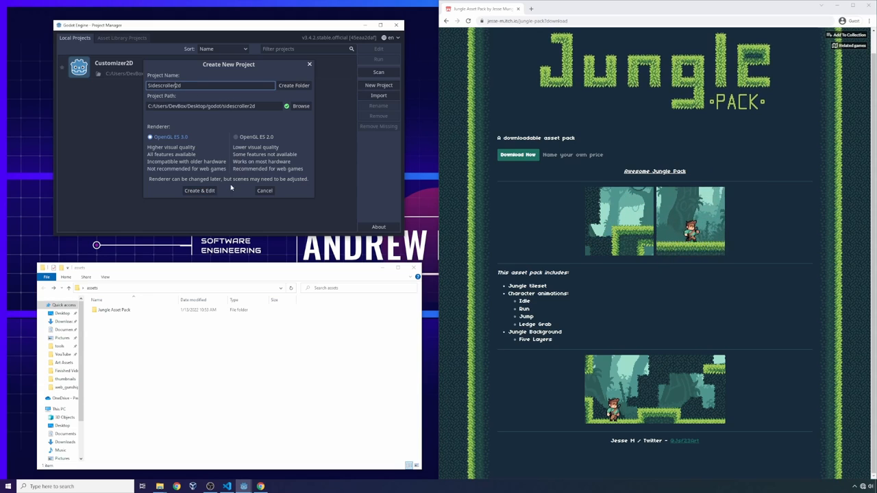
pyautogui.click(200, 191)
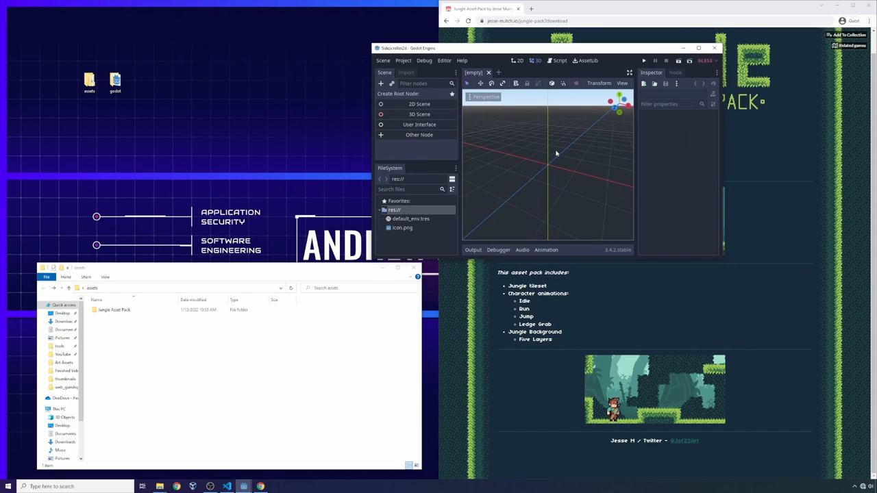
pyautogui.moveTo(479, 170)
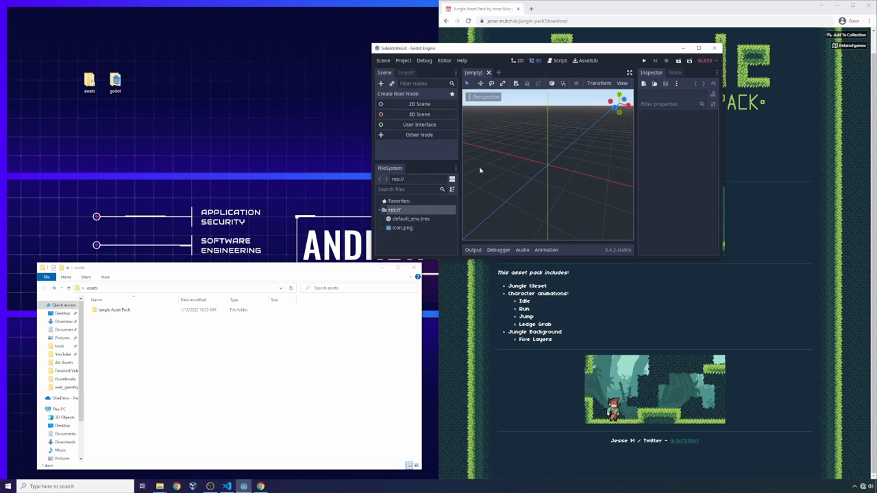
# Step: Create a Node2D root scene, save it as main.tscn in a new scenes folder
pyautogui.click(420, 103)
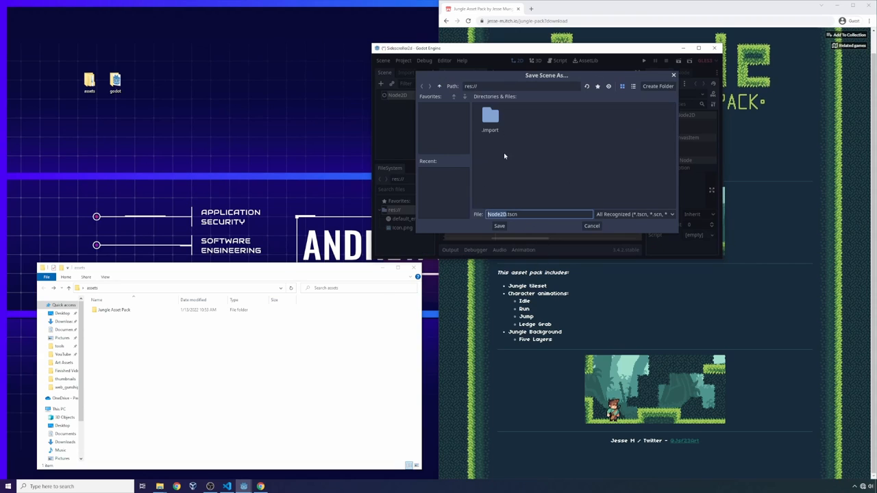
pyautogui.rightClick(504, 156)
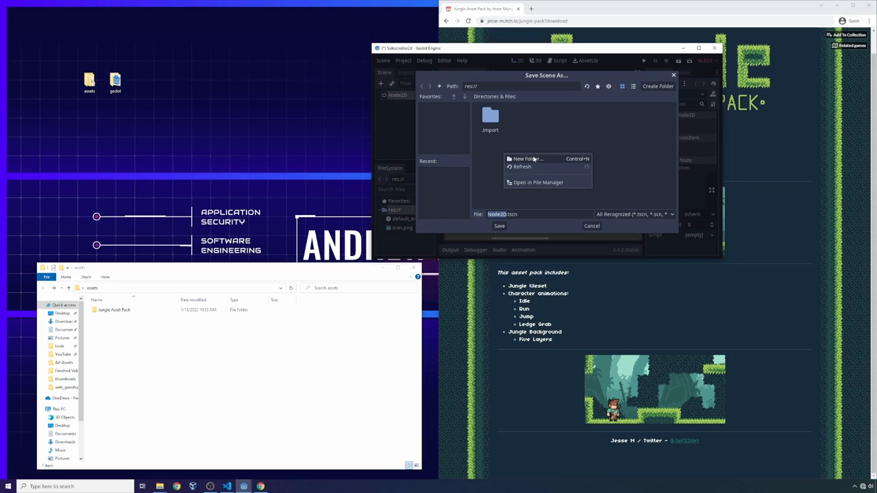
pyautogui.click(528, 158)
pyautogui.write('scenes')
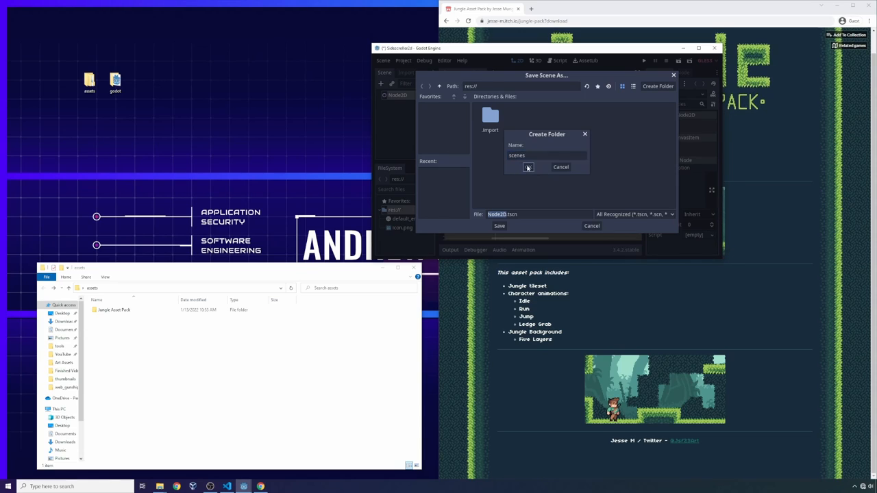
pyautogui.click(527, 168)
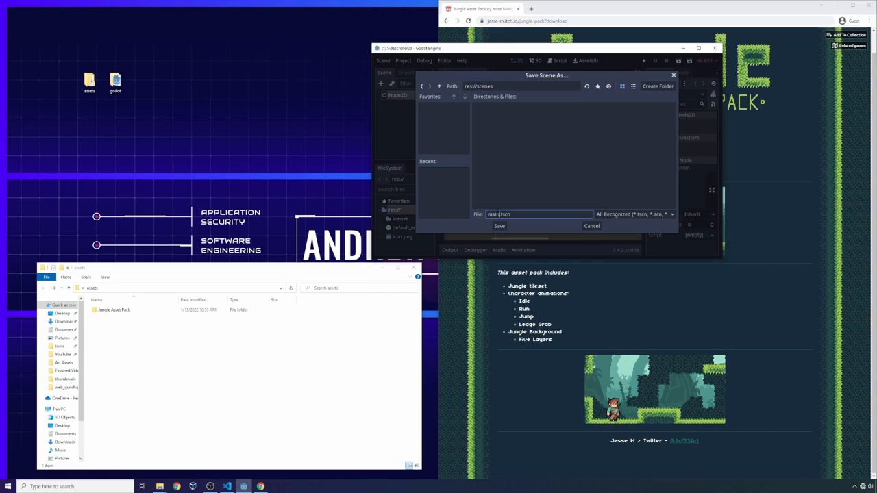
pyautogui.click(499, 226)
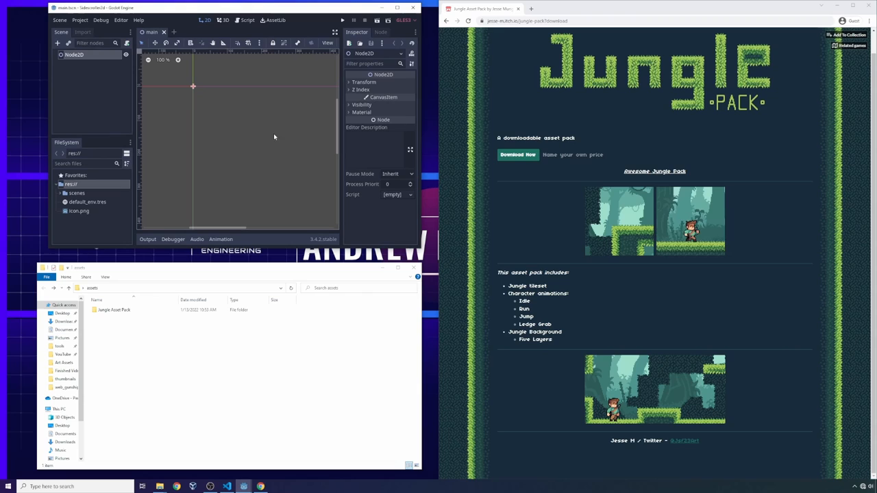
pyautogui.moveTo(156, 201)
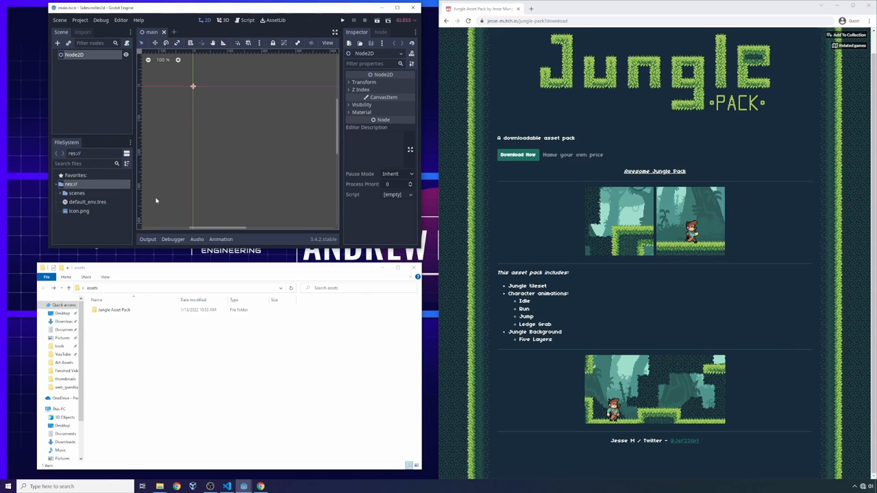
pyautogui.click(64, 192)
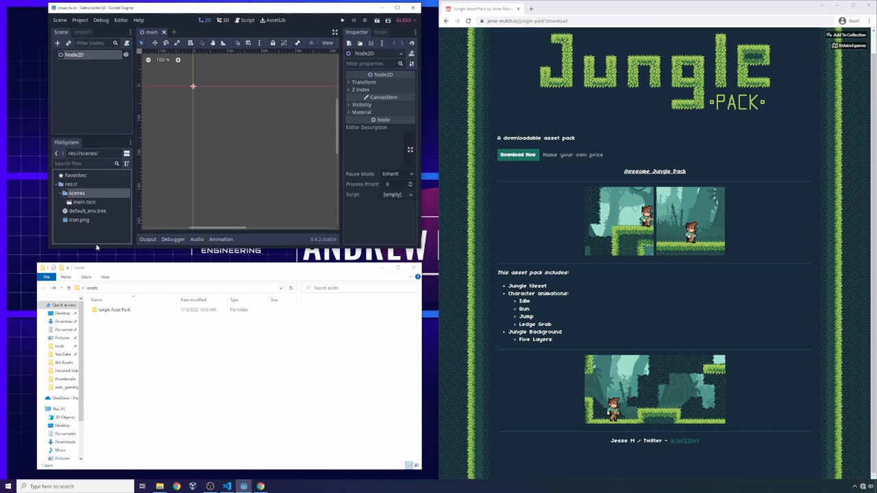
pyautogui.moveTo(97, 215)
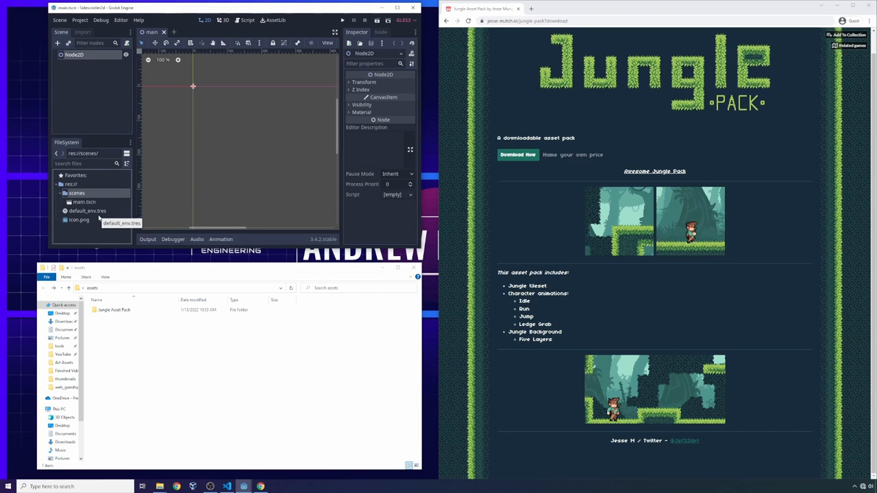
pyautogui.moveTo(121, 275)
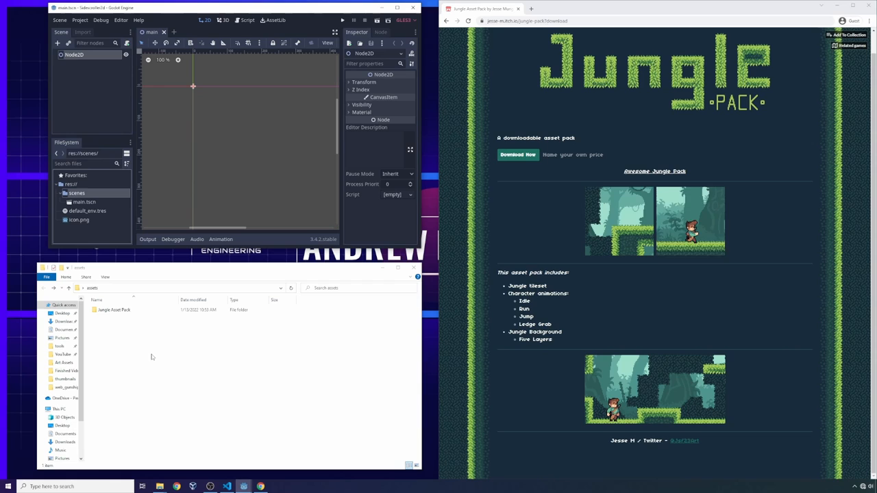
# Step: Add an assets folder to the project in File Explorer, then open the assets folder
pyautogui.rightClick(72, 184)
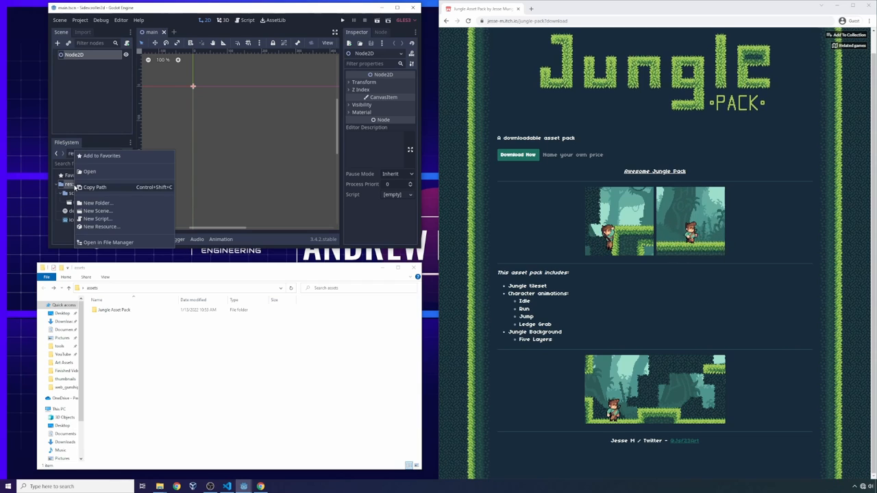
pyautogui.click(107, 242)
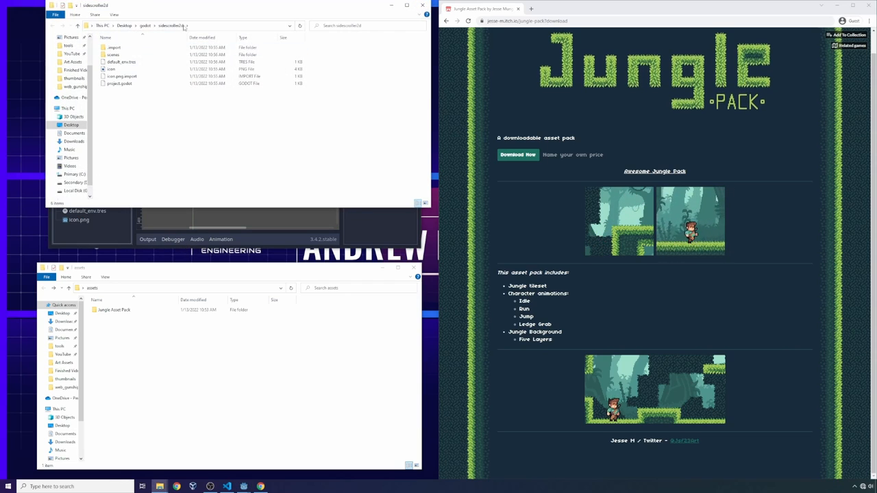
pyautogui.rightClick(521, 246)
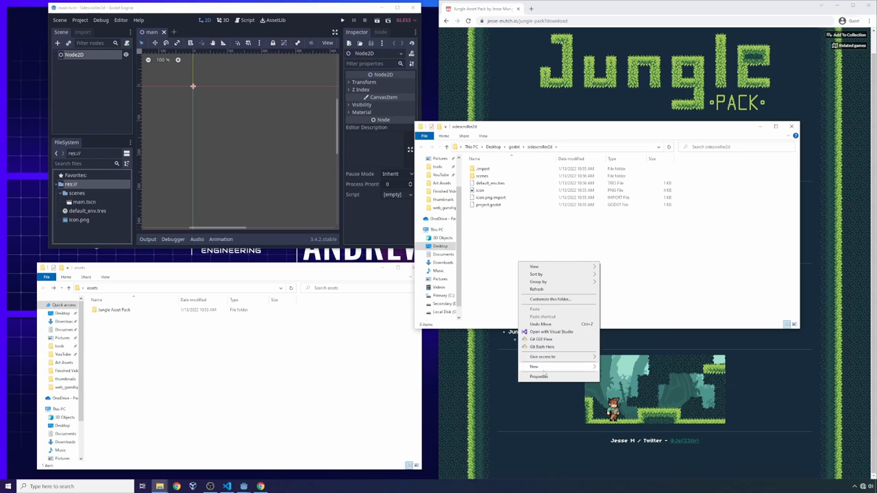
pyautogui.click(534, 366)
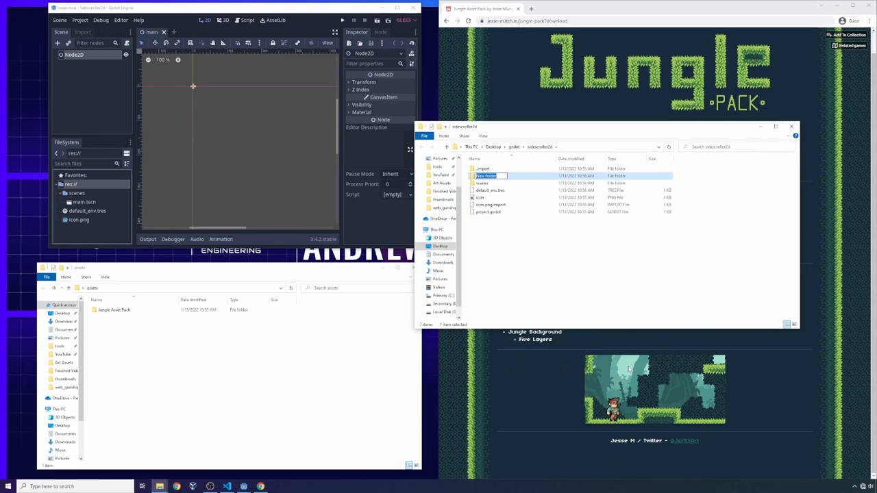
pyautogui.write('assets')
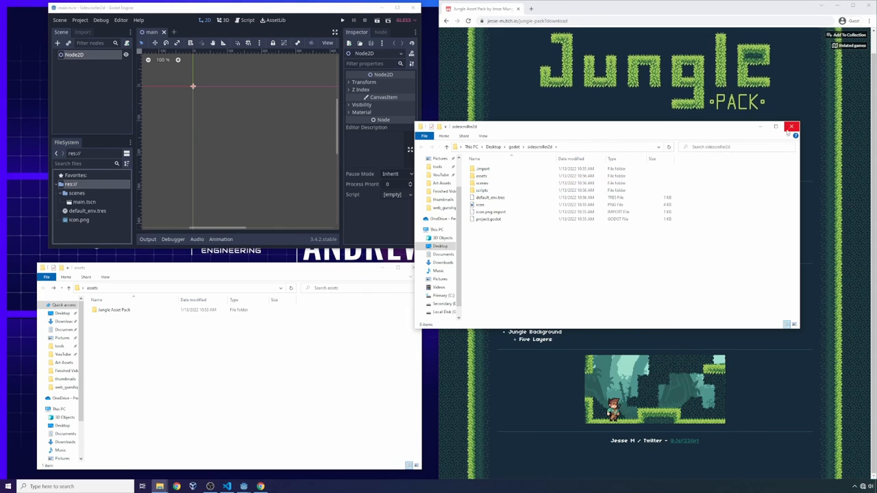
pyautogui.click(792, 127)
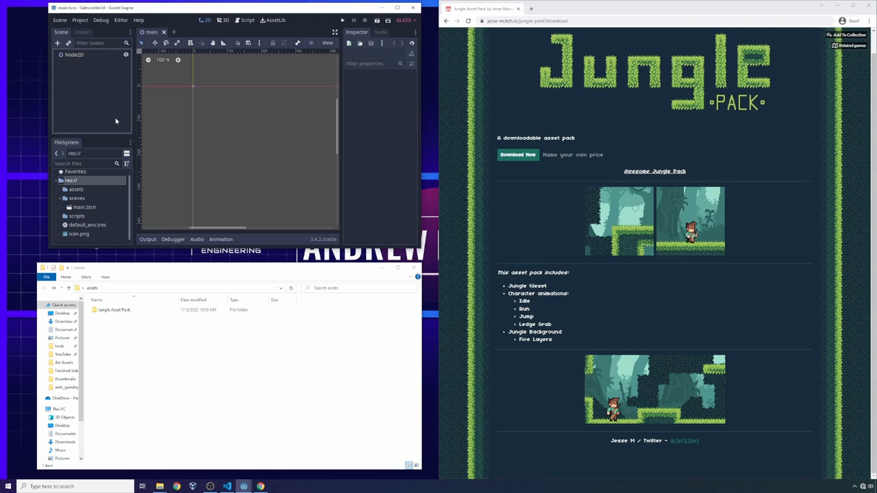
pyautogui.click(75, 189)
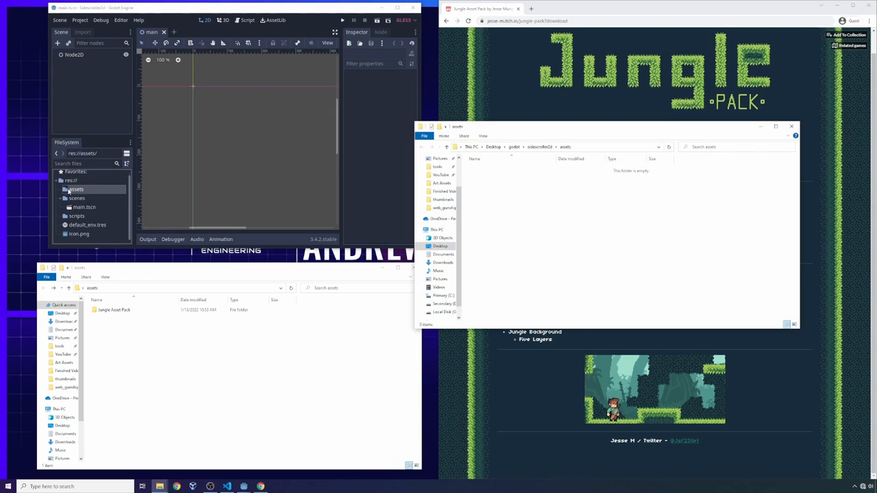
pyautogui.rightClick(75, 190)
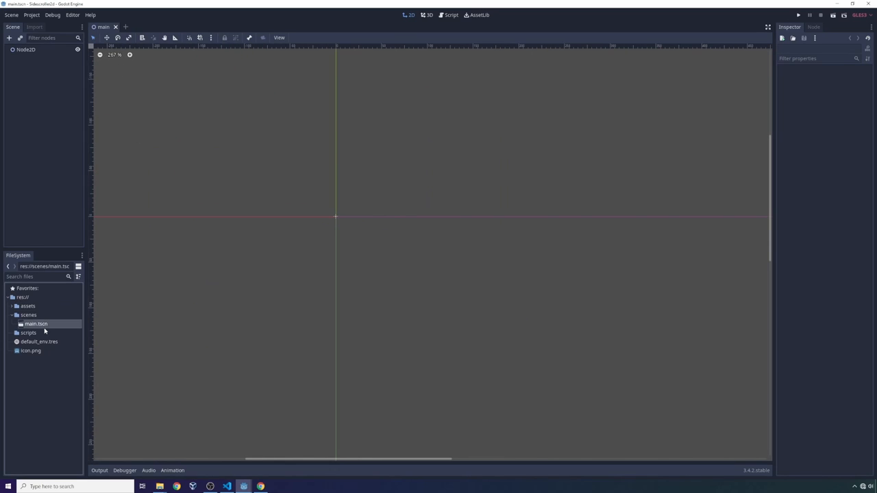
pyautogui.moveTo(302, 180)
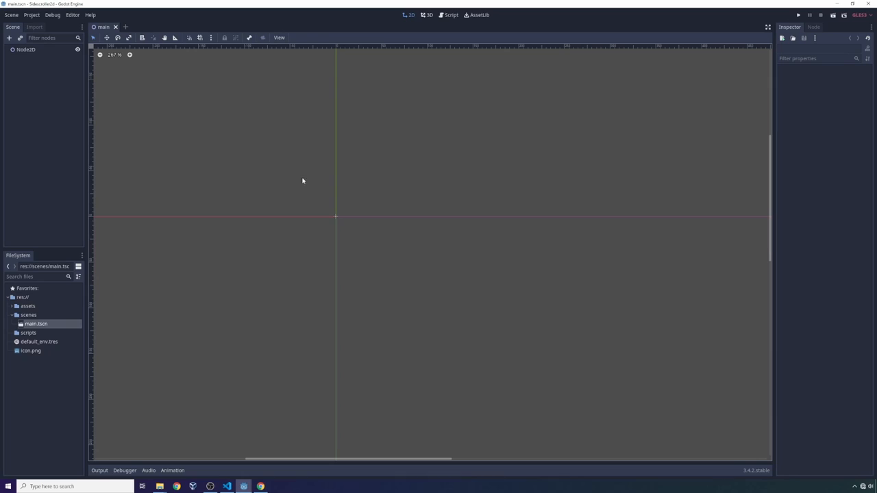
# Step: Add a TileMap child under Node2D and set its cell size to 32 x 32
pyautogui.click(9, 38)
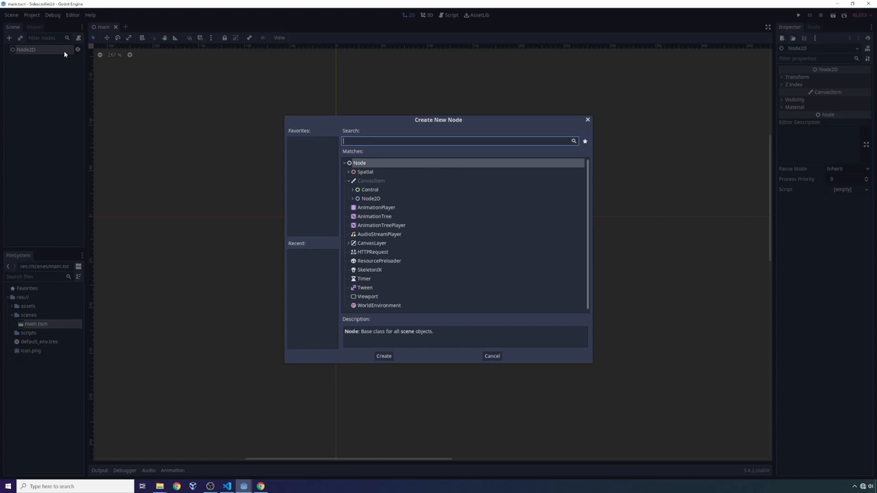
pyautogui.write('t')
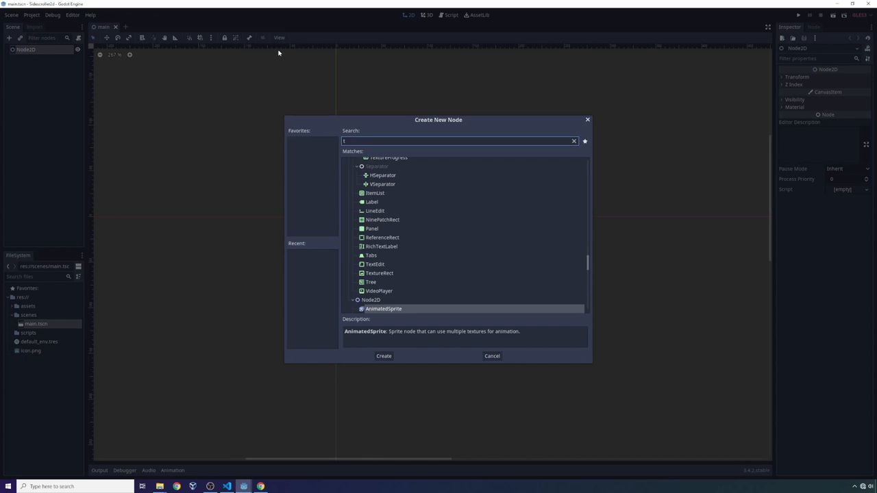
pyautogui.write('tilemap')
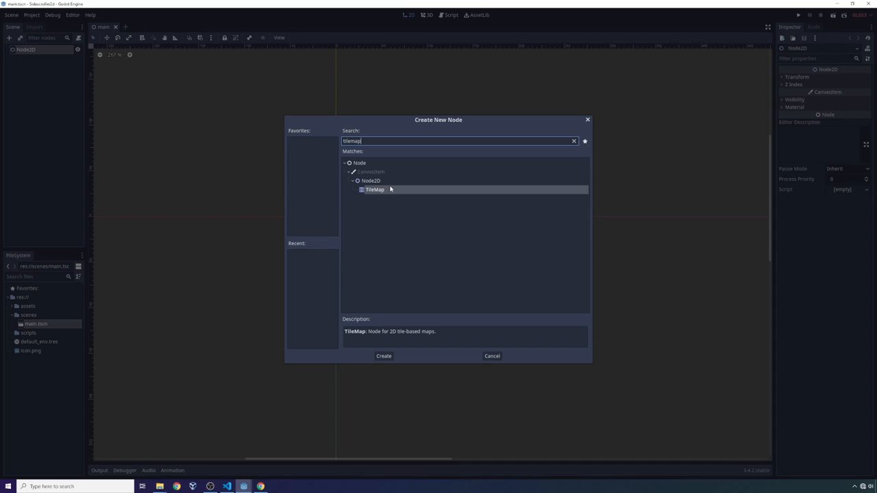
pyautogui.click(383, 356)
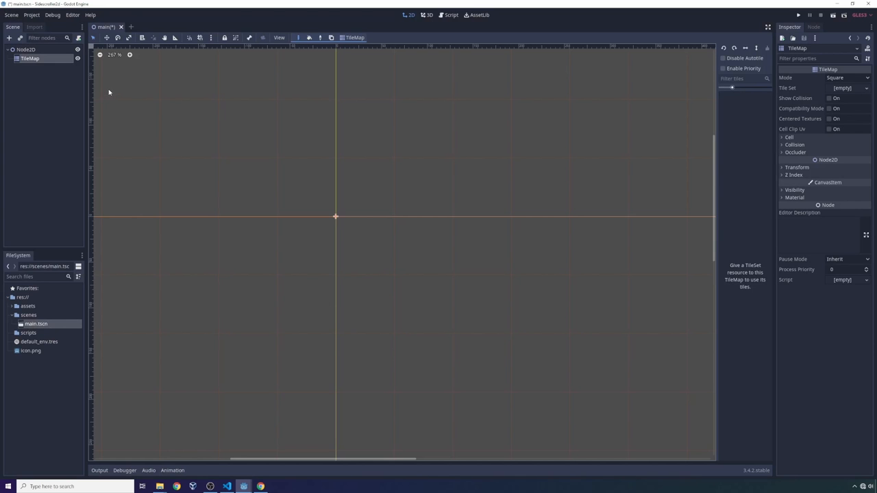
pyautogui.moveTo(375, 144)
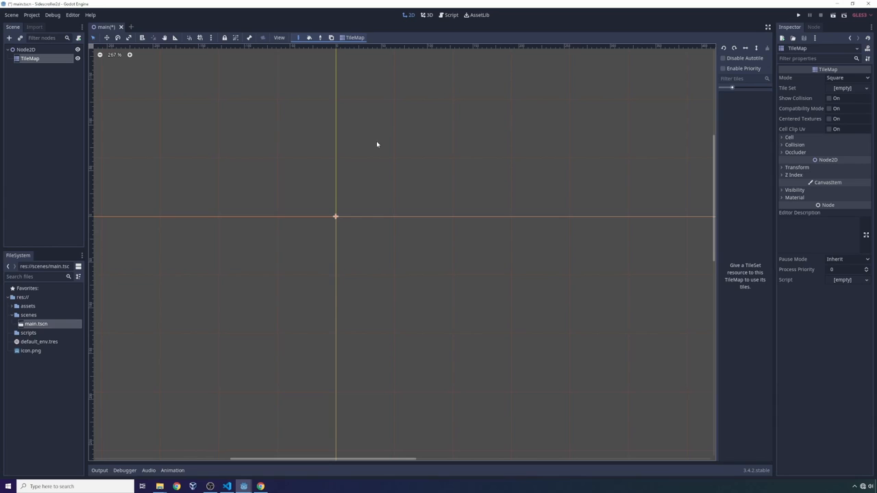
pyautogui.scroll(-3)
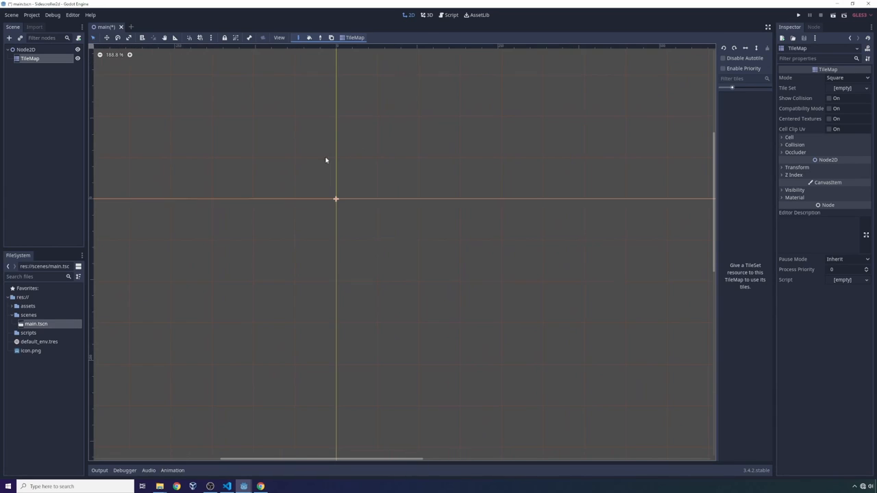
pyautogui.moveTo(317, 161)
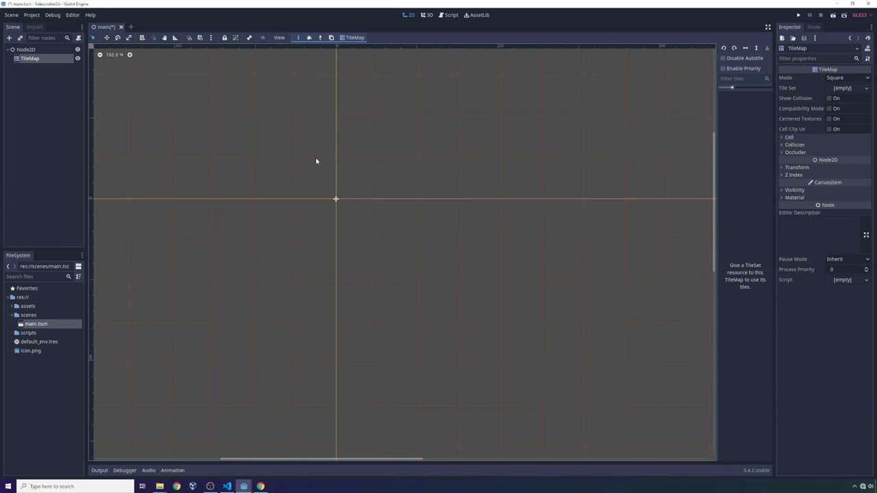
pyautogui.moveTo(327, 161)
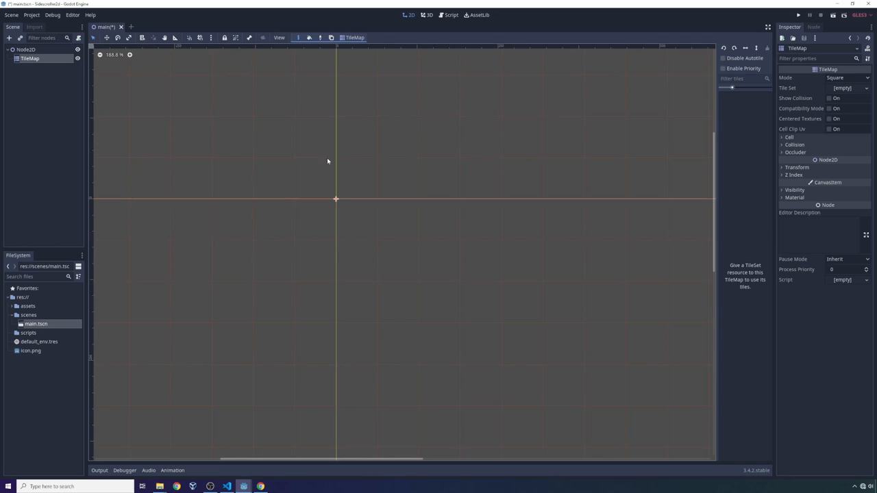
pyautogui.click(789, 137)
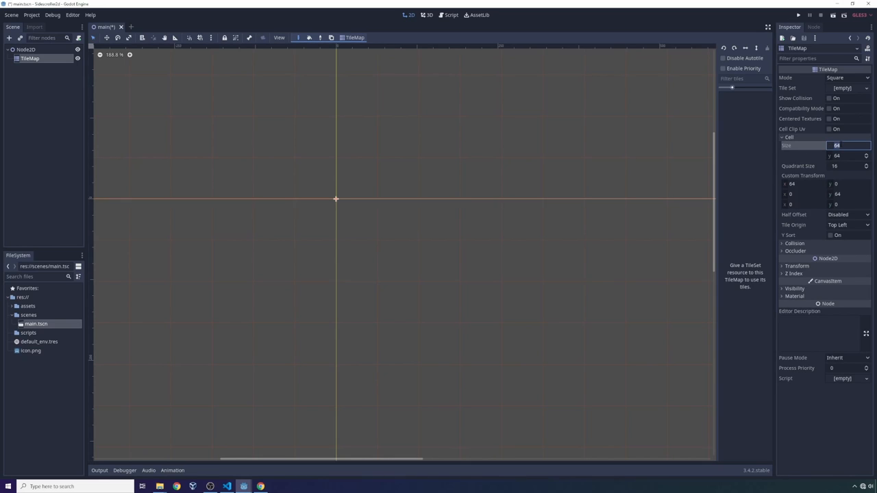
pyautogui.write('32')
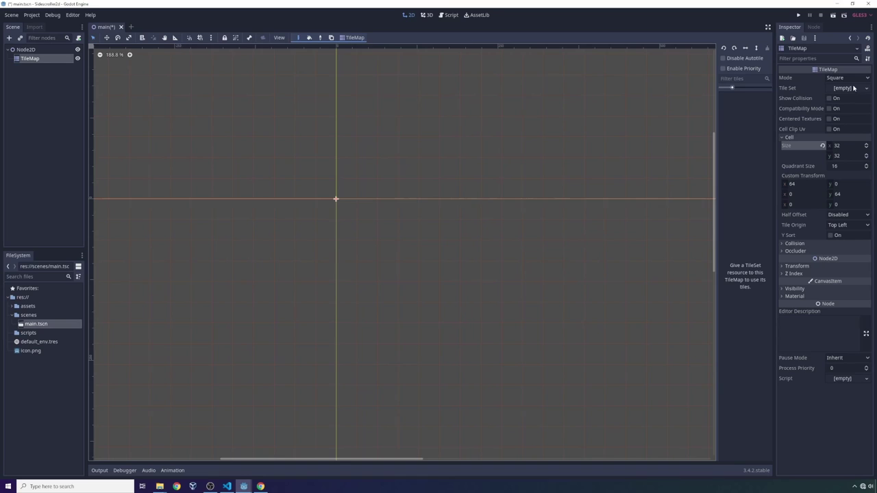
# Step: Create a new TileSet on the TileMap and add the jungle tileset image
pyautogui.click(843, 88)
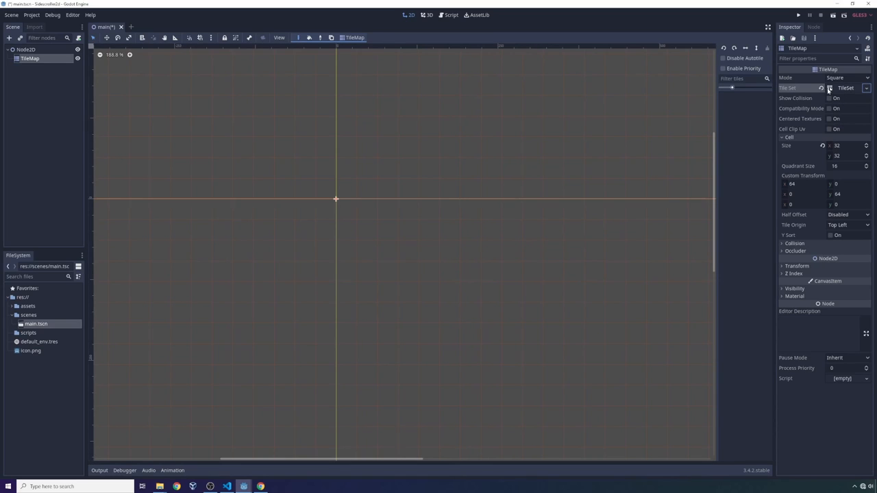
pyautogui.click(846, 87)
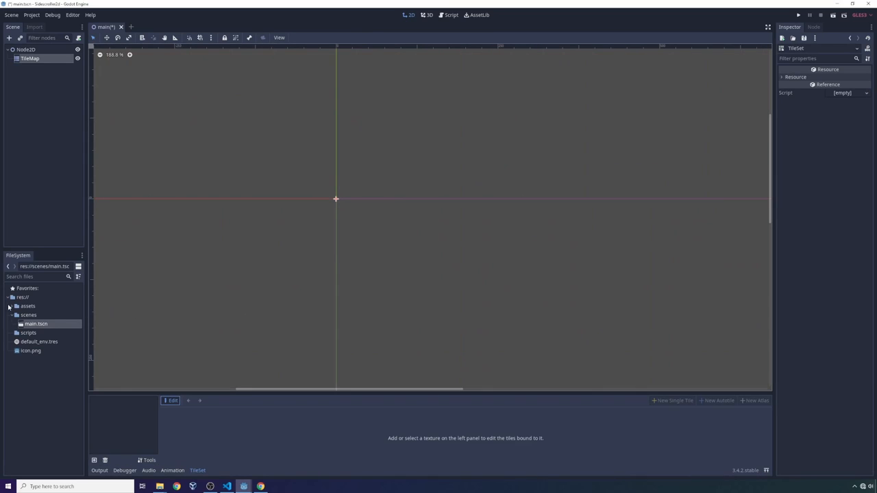
pyautogui.click(12, 306)
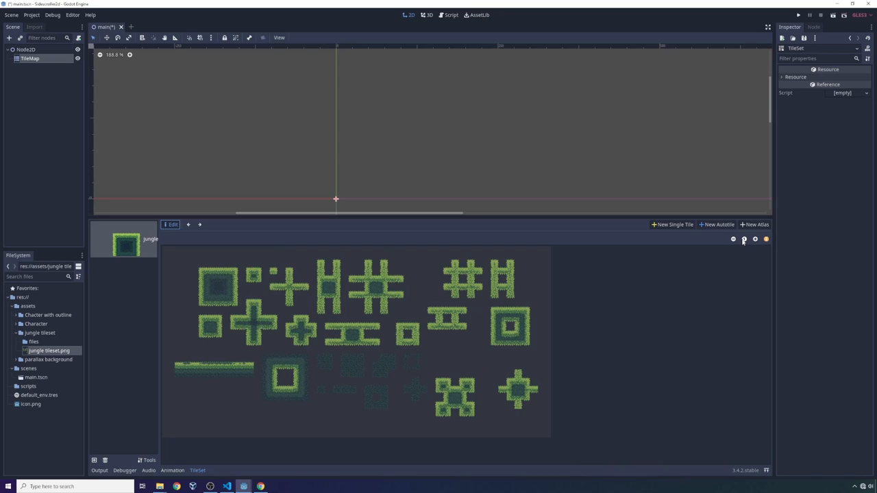
# Step: Define single-tile regions on the large grass square and the small plus-shaped block
pyautogui.click(674, 224)
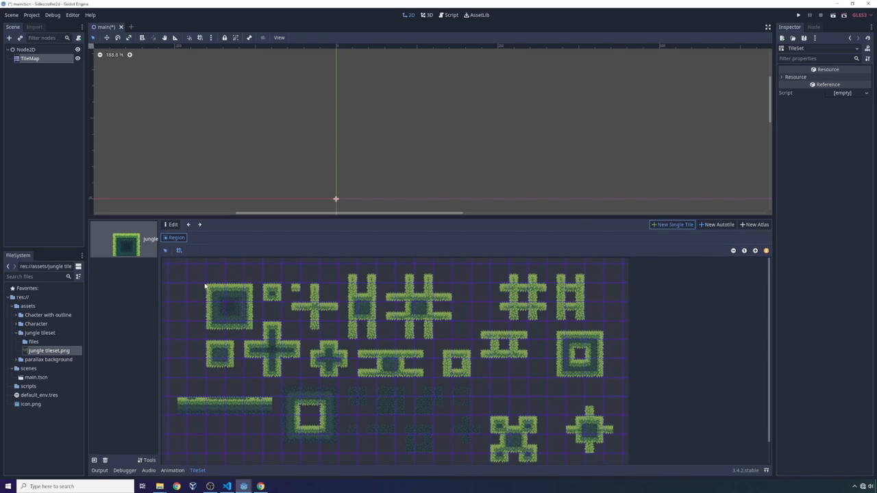
pyautogui.click(216, 293)
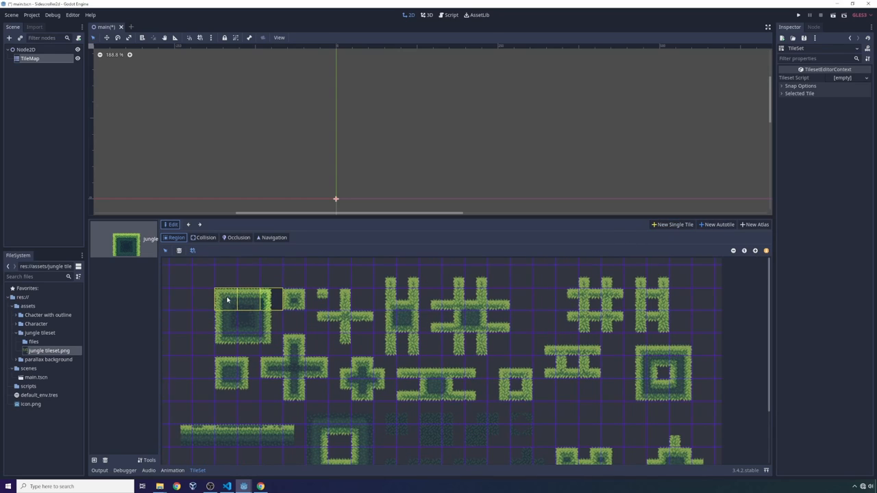
pyautogui.moveTo(273, 304)
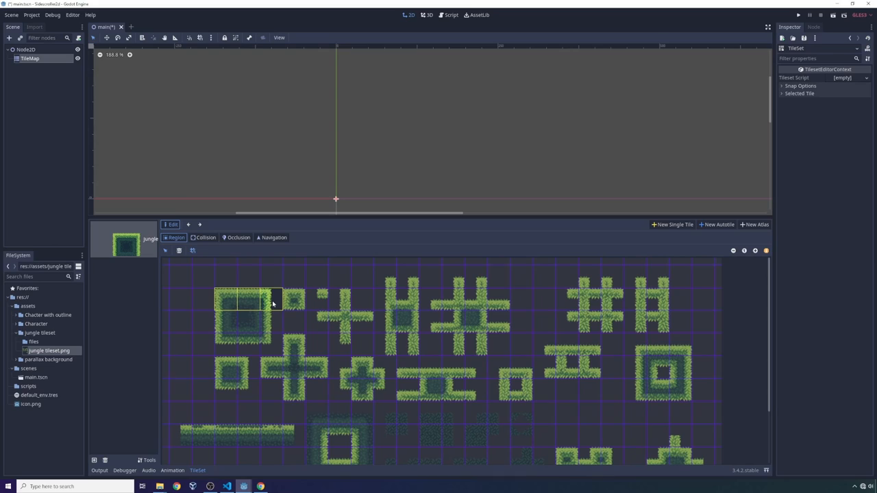
pyautogui.click(176, 238)
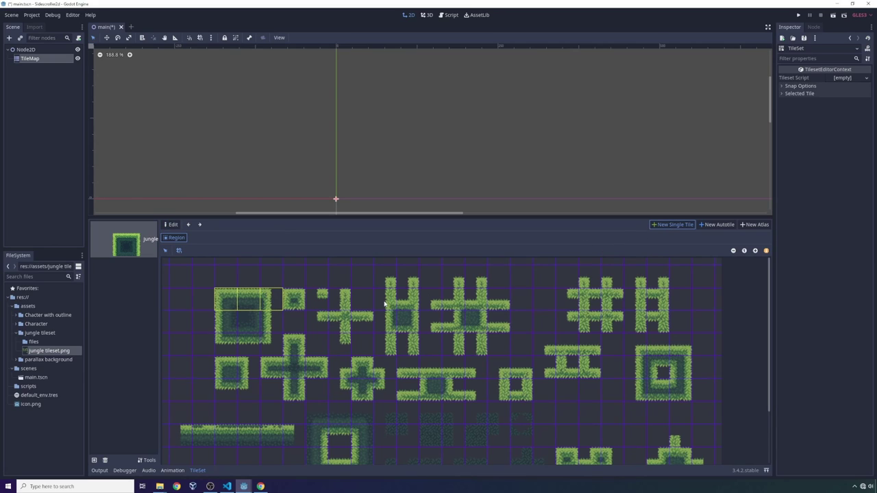
pyautogui.scroll(3)
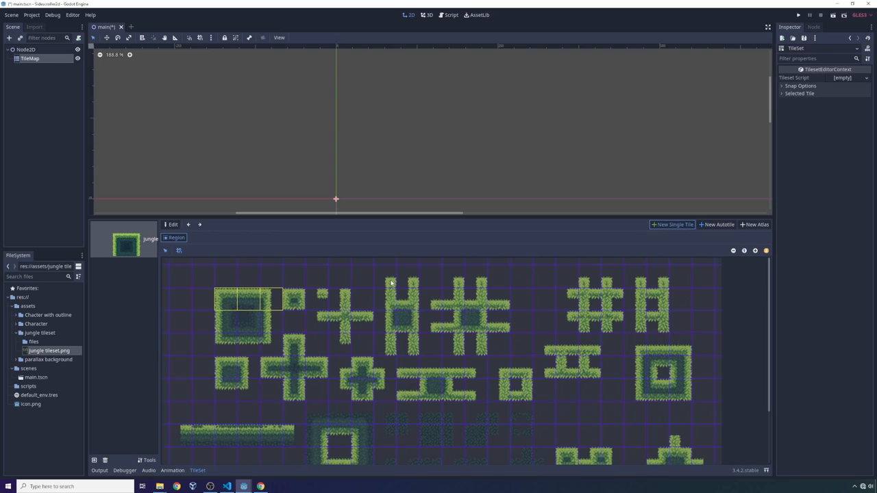
pyautogui.moveTo(365, 314)
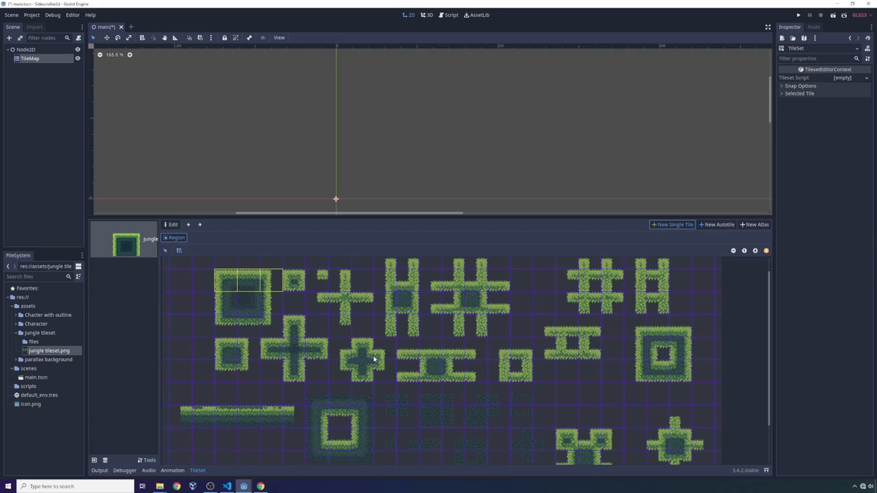
pyautogui.moveTo(363, 353)
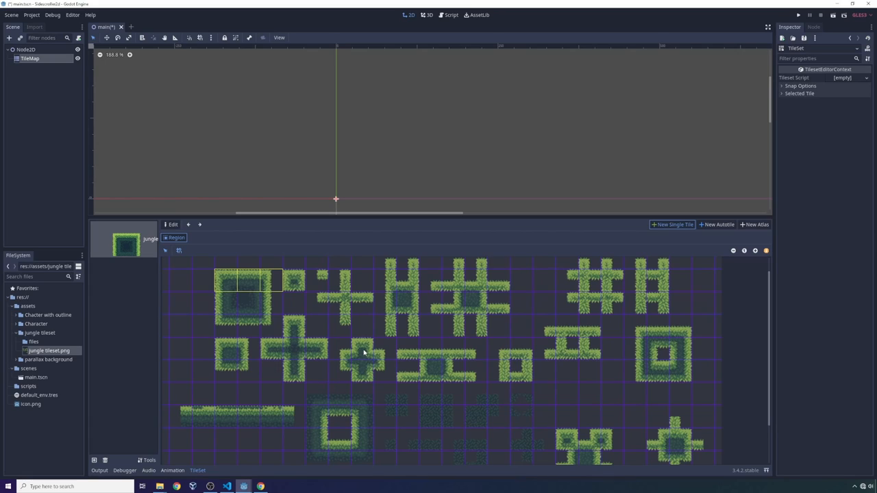
pyautogui.click(362, 348)
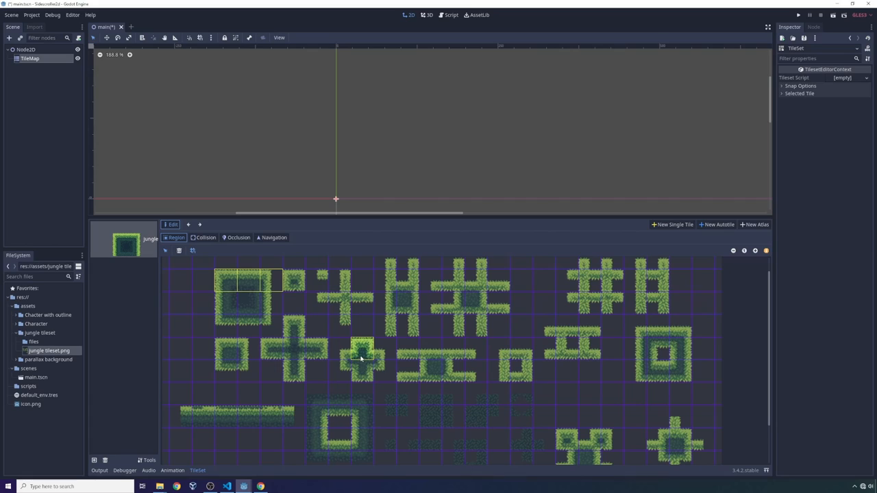
pyautogui.moveTo(386, 354)
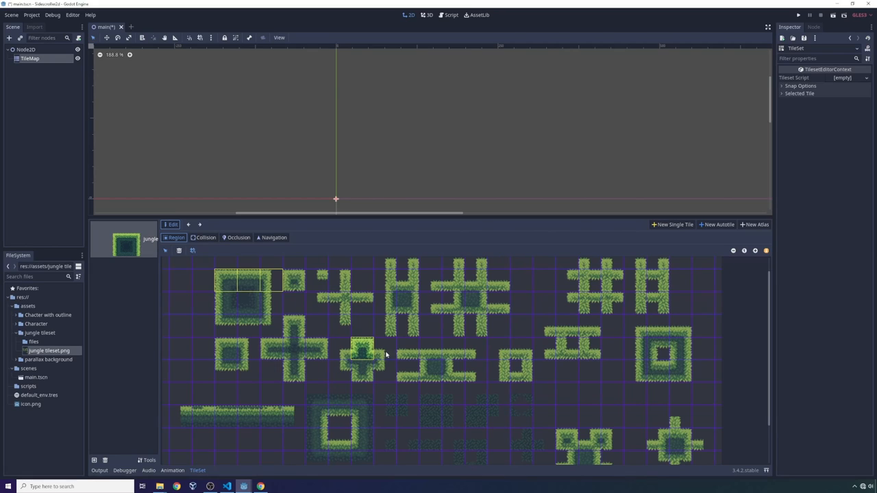
pyautogui.moveTo(302, 353)
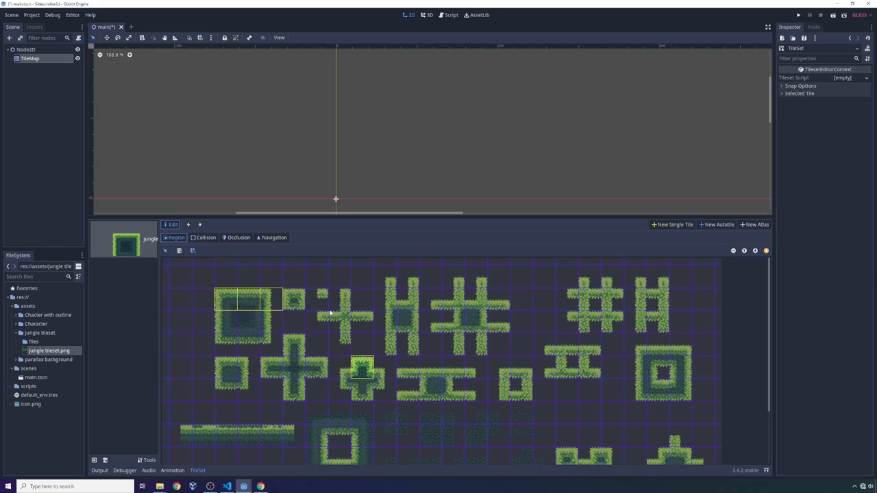
pyautogui.moveTo(202, 244)
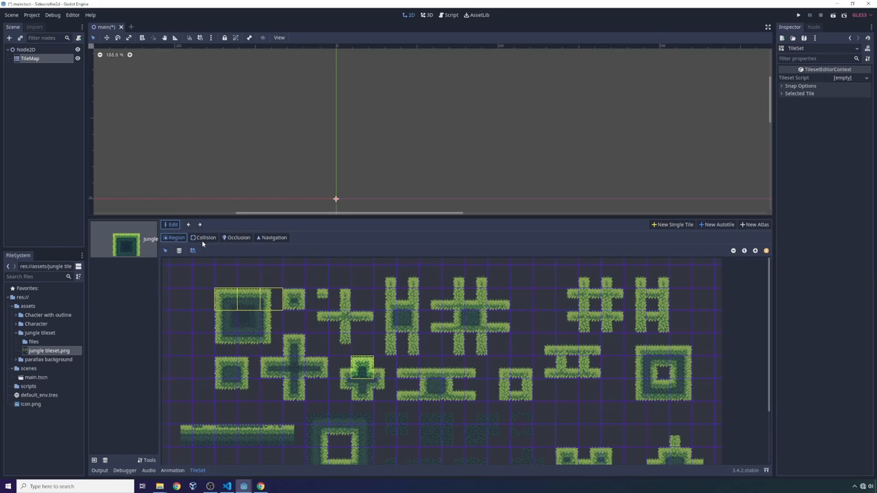
# Step: Draw collision polygons on the grass tiles, then select the Node2D root for renaming to main
pyautogui.click(204, 238)
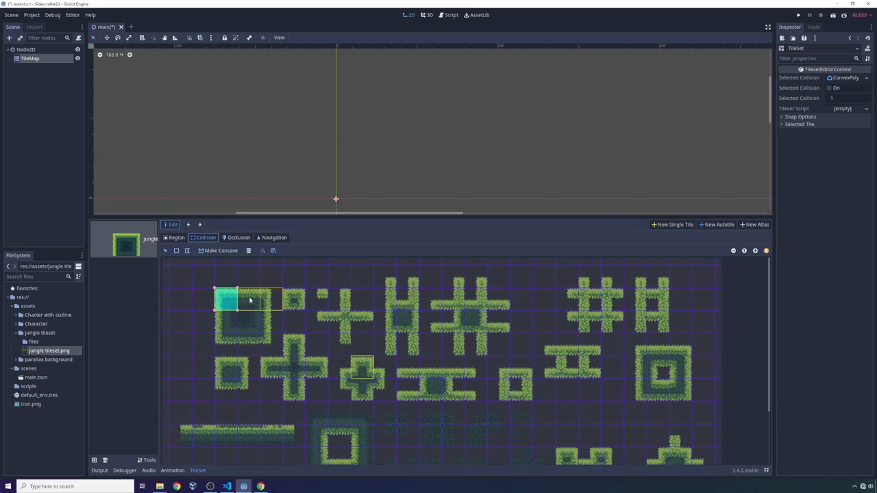
pyautogui.click(250, 301)
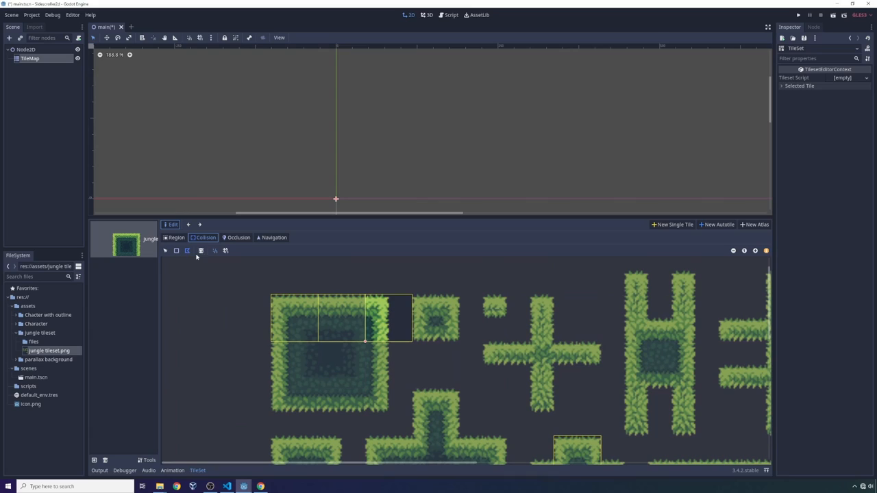
pyautogui.moveTo(389, 344)
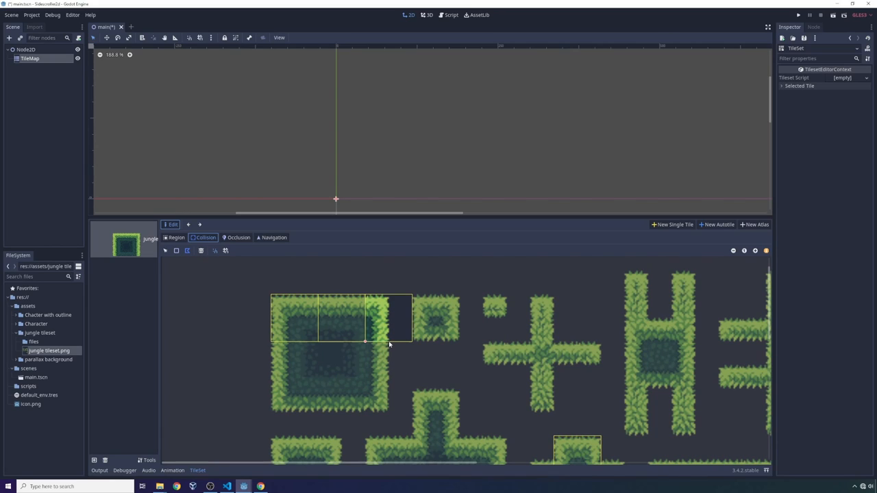
pyautogui.moveTo(387, 303)
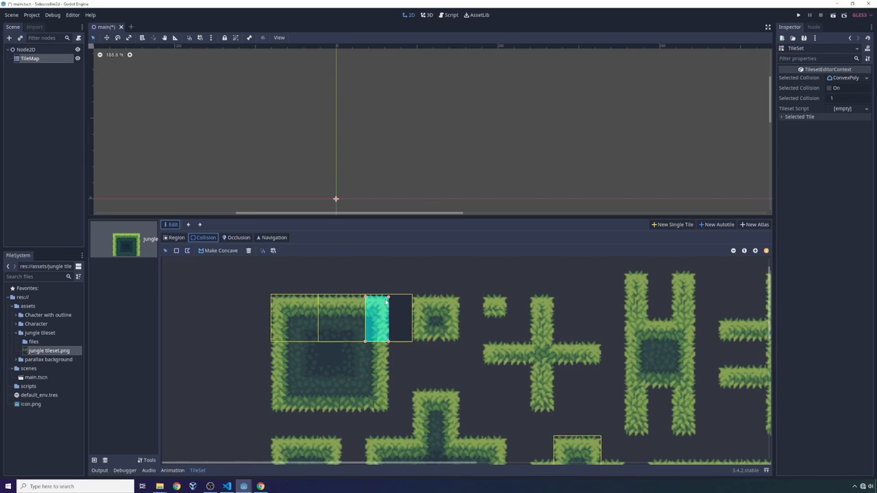
pyautogui.scroll(3)
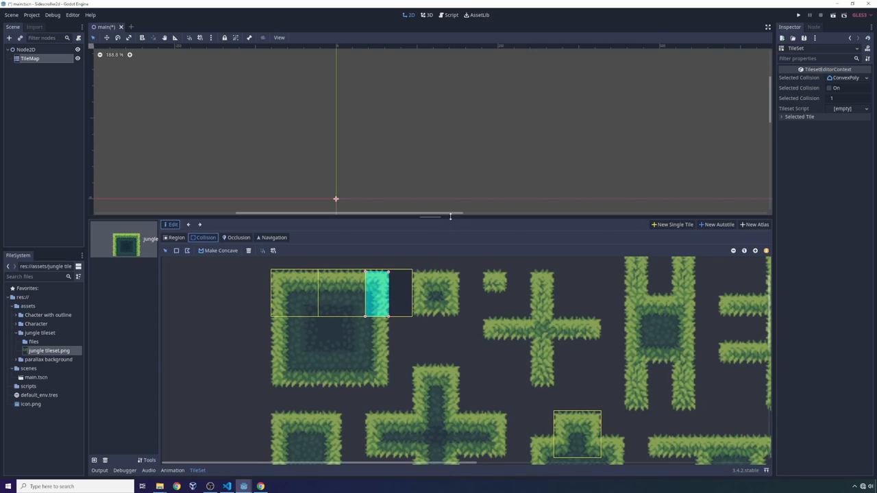
pyautogui.click(26, 49)
pyautogui.write('main')
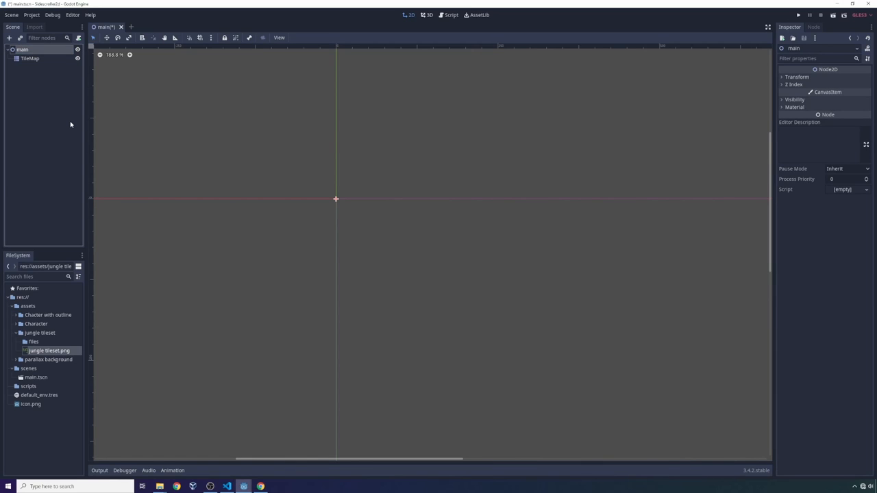
# Step: Rename TileMap to ground, then paint a block on the ledge and two floating blocks
pyautogui.rightClick(30, 59)
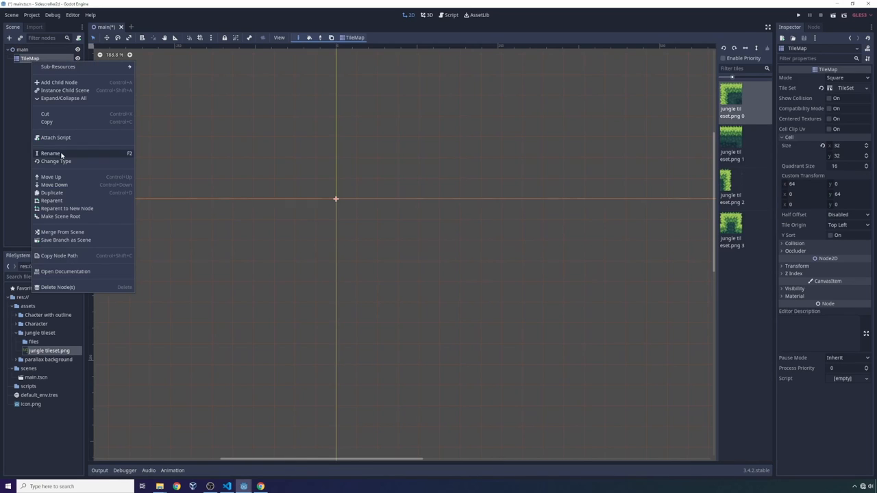
pyautogui.click(51, 153)
pyautogui.write('ground')
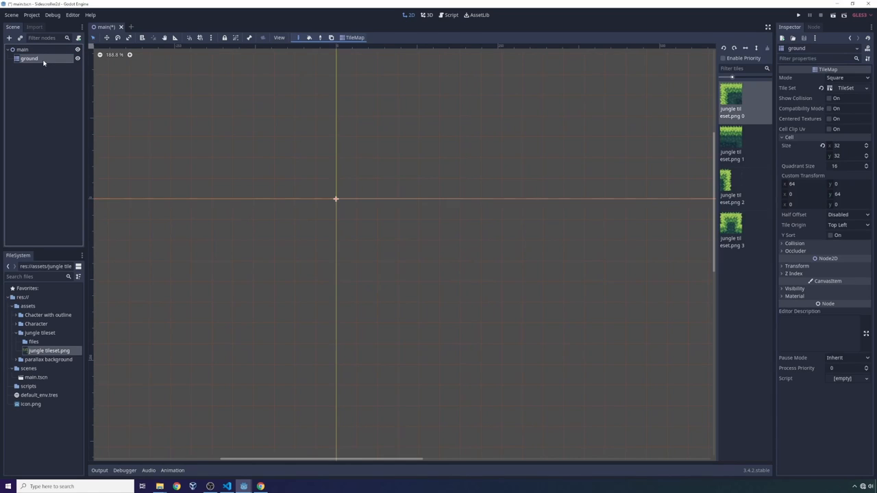
pyautogui.click(159, 188)
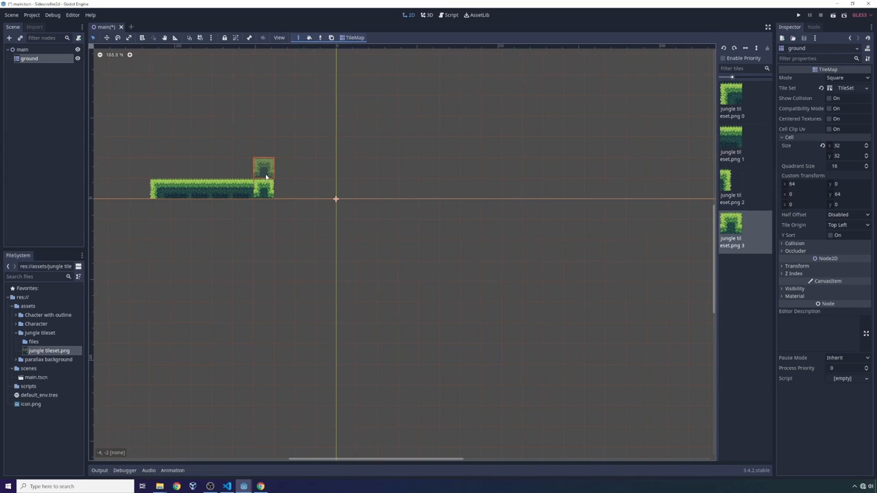
pyautogui.click(387, 168)
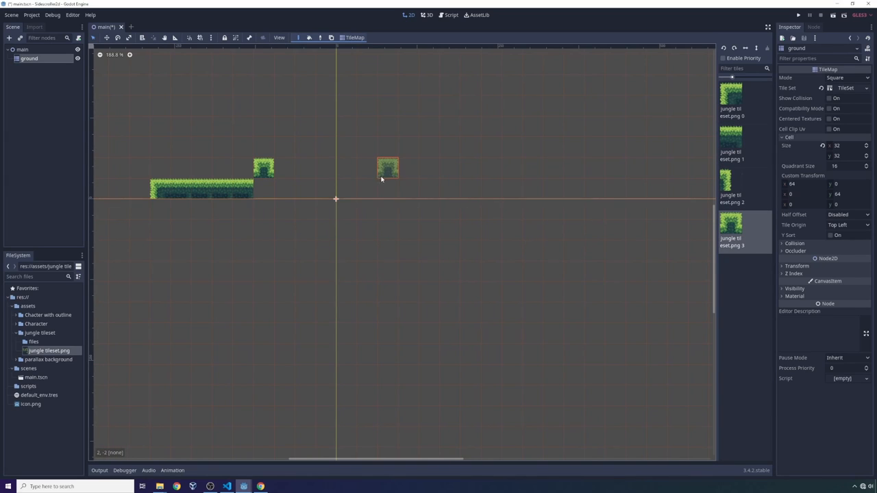
pyautogui.click(480, 168)
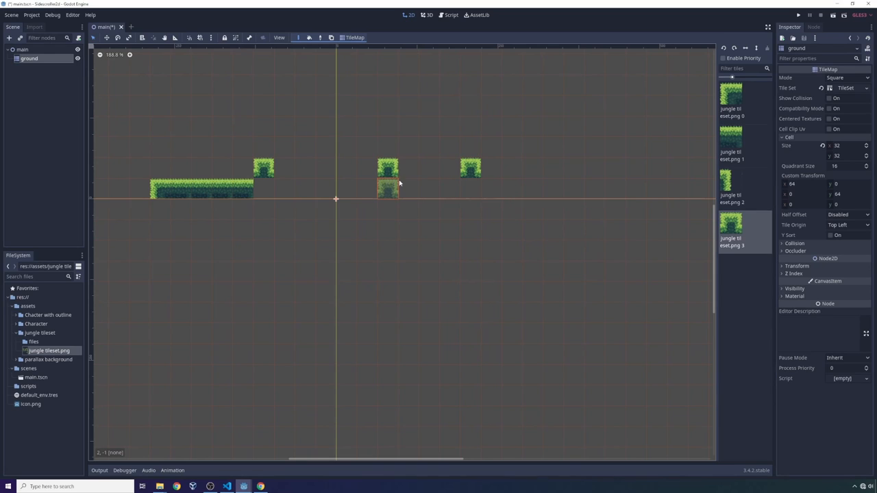
pyautogui.click(490, 168)
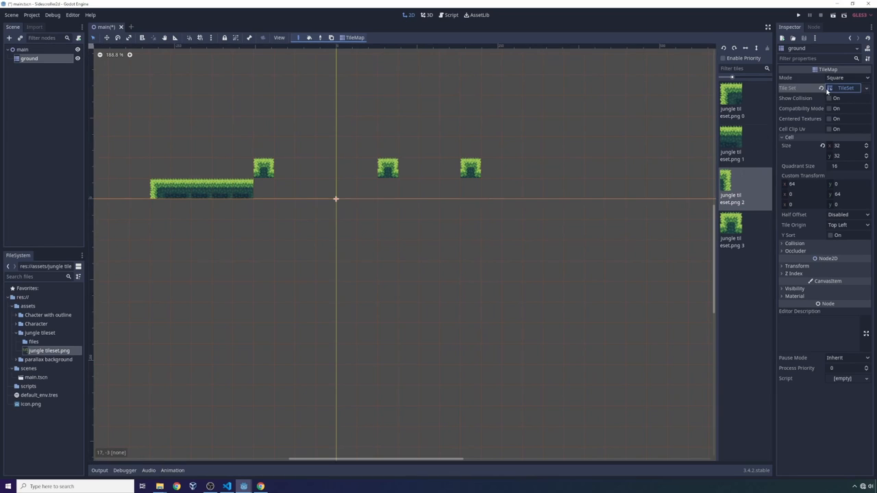
# Step: Open the jungle TileSet resource from the Inspector's Tile Set property
pyautogui.click(845, 88)
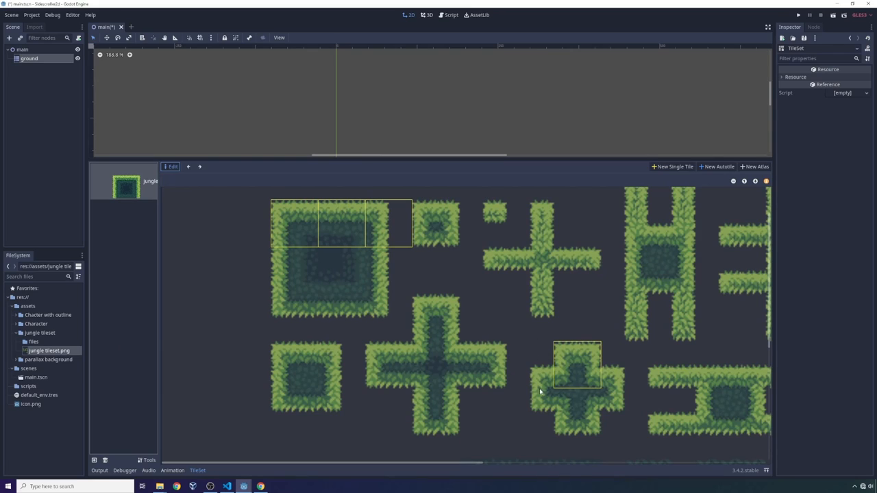
pyautogui.moveTo(454, 347)
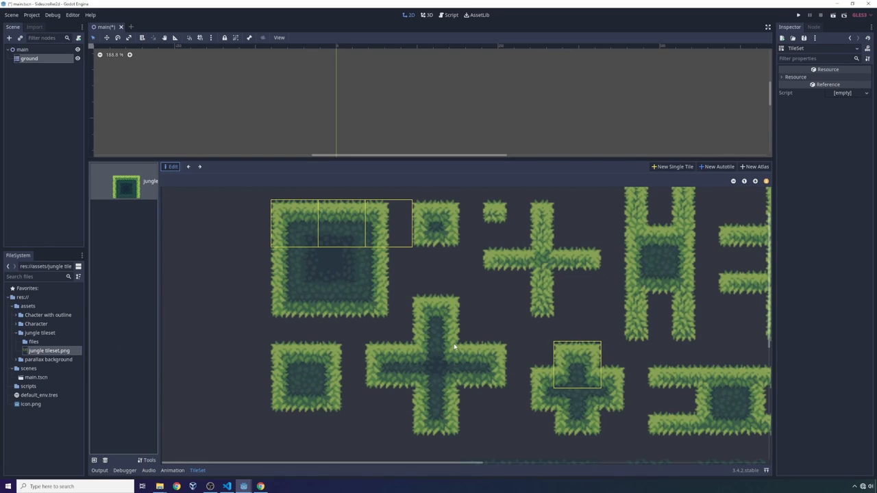
pyautogui.moveTo(351, 251)
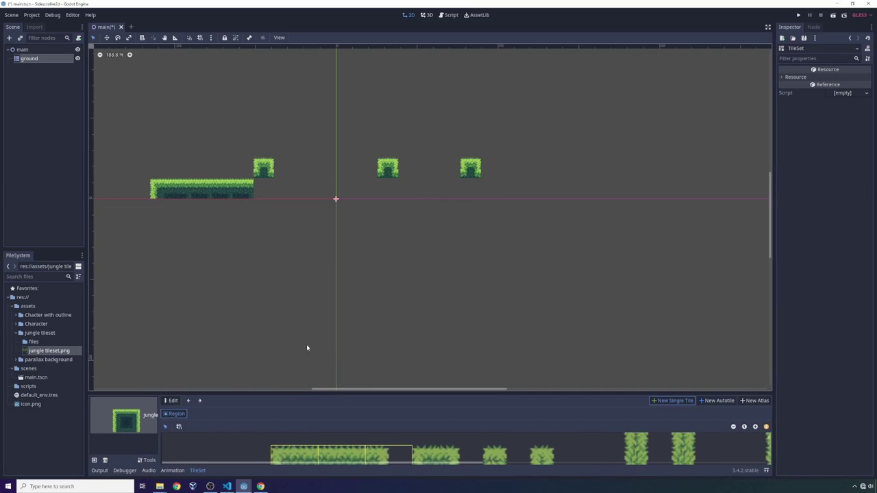
# Step: Fill the gap in the grass ledge and extend the ground tiles far to the right
pyautogui.click(29, 58)
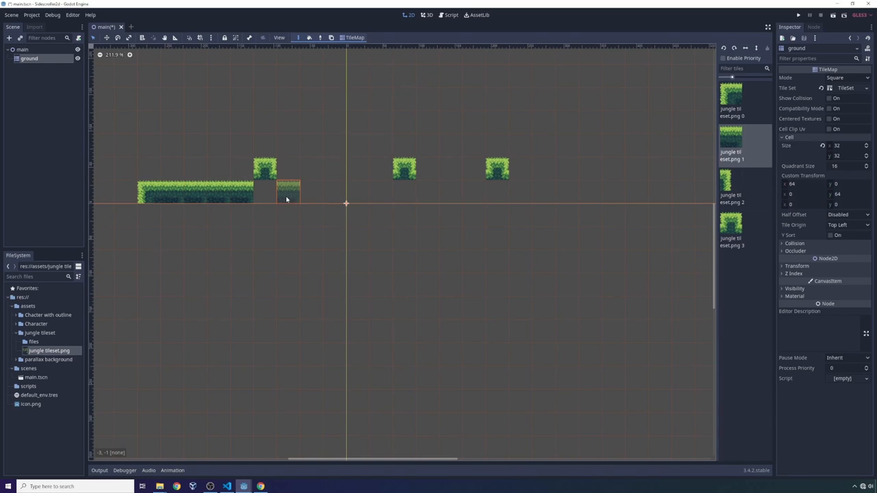
pyautogui.moveTo(278, 192); pyautogui.dragTo(340, 192)
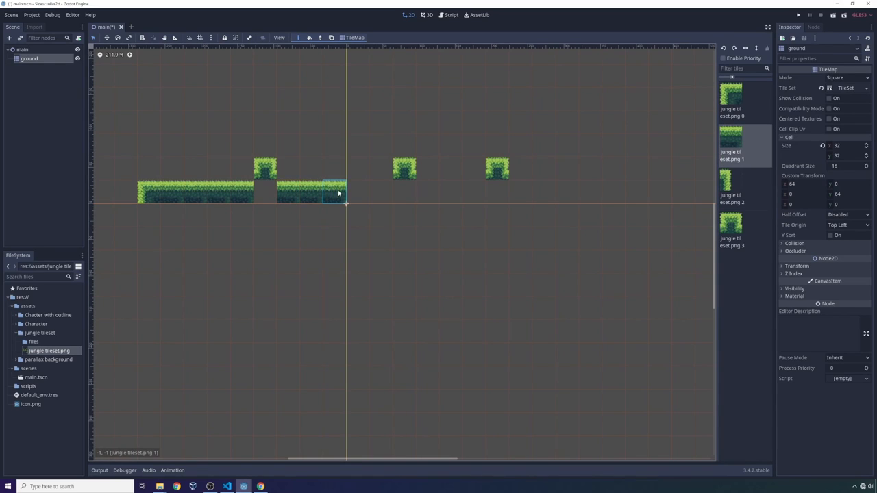
pyautogui.moveTo(346, 190); pyautogui.dragTo(579, 190)
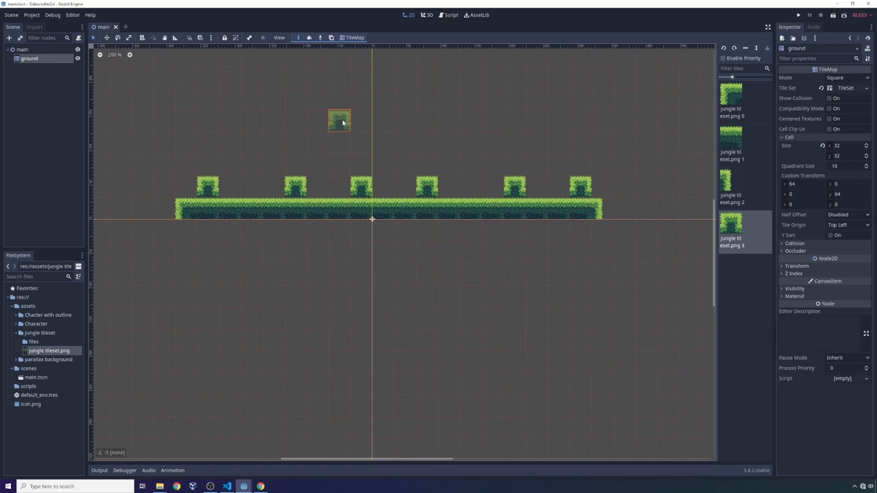
pyautogui.scroll(-3)
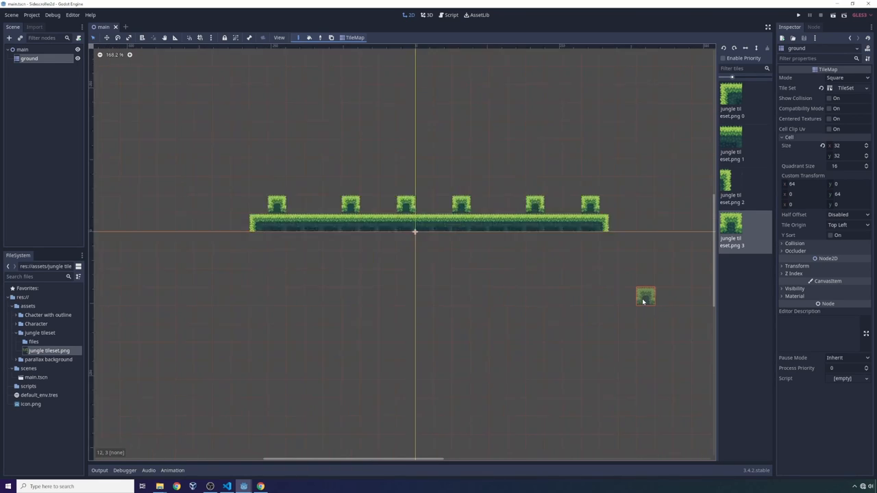
pyautogui.scroll(3)
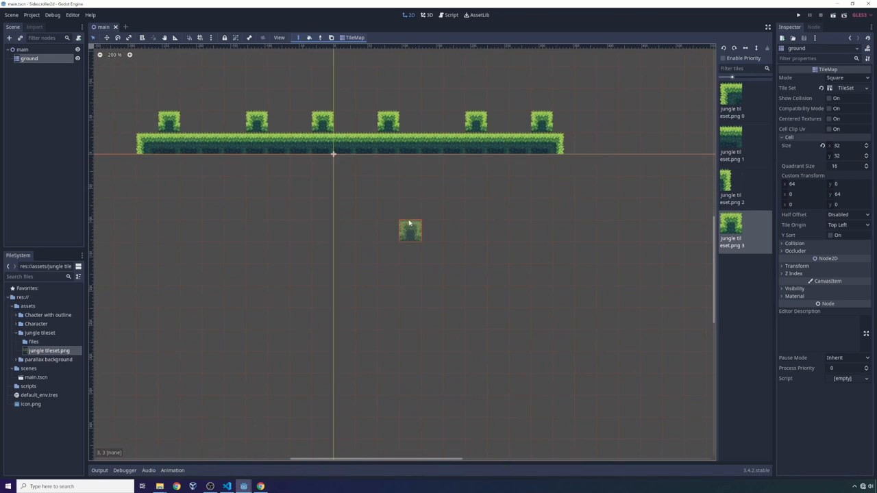
pyautogui.moveTo(431, 231)
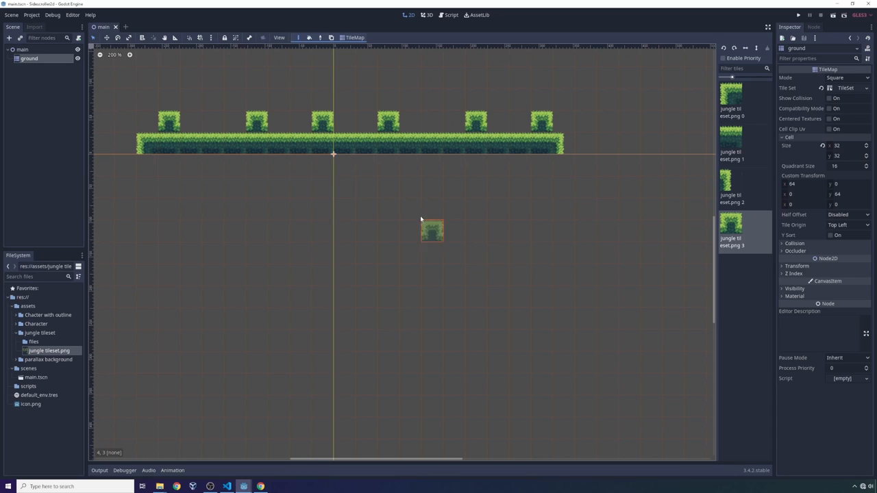
pyautogui.moveTo(322, 165)
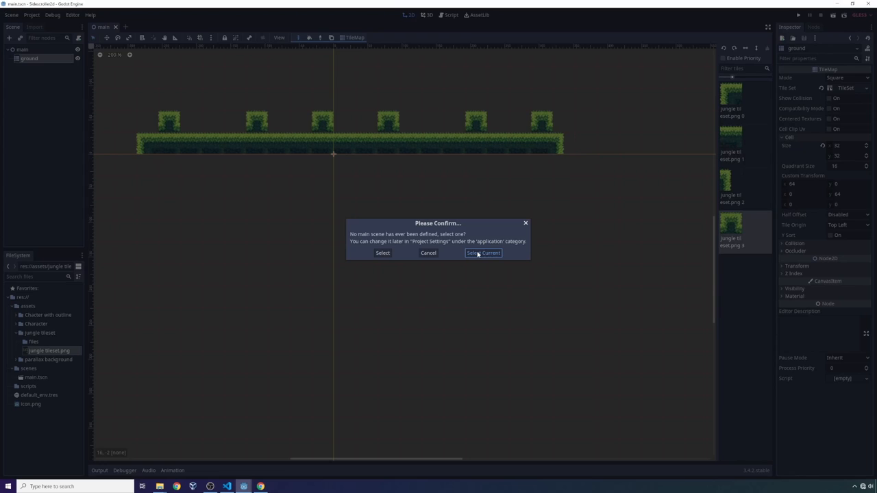
# Step: Set main.tscn as the main scene and close the running game window
pyautogui.click(483, 253)
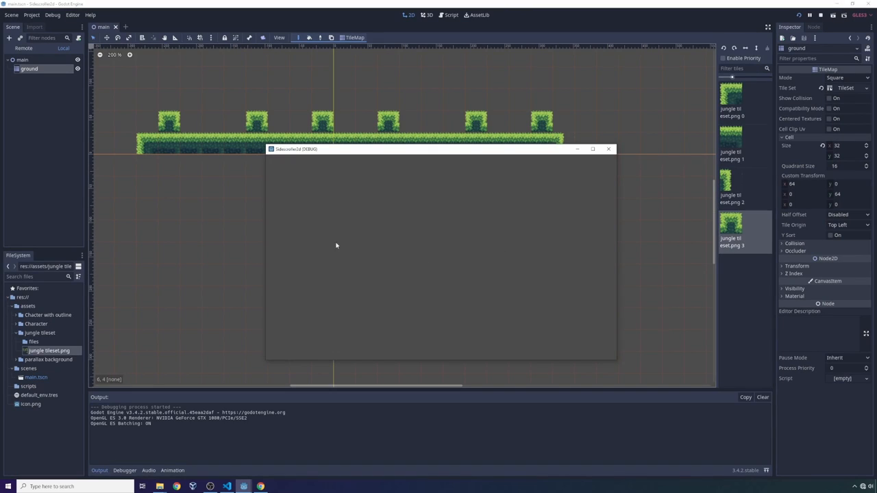
pyautogui.moveTo(608, 148)
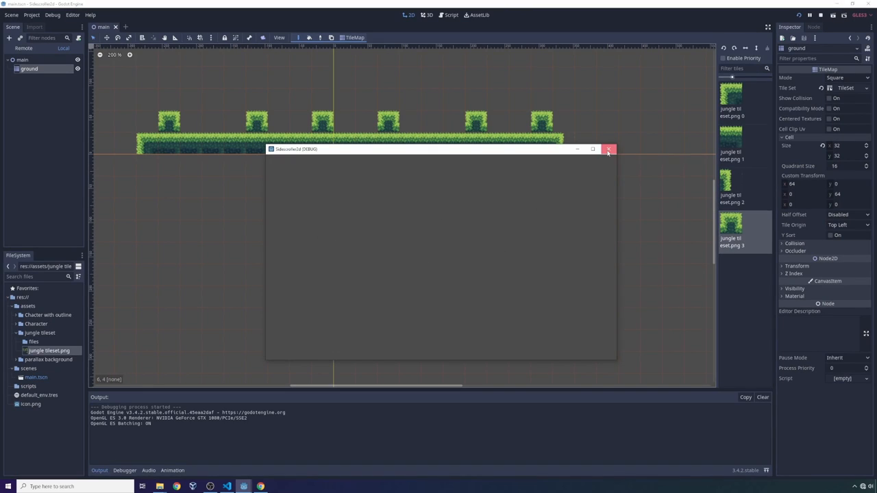
pyautogui.click(609, 149)
pyautogui.write('camera')
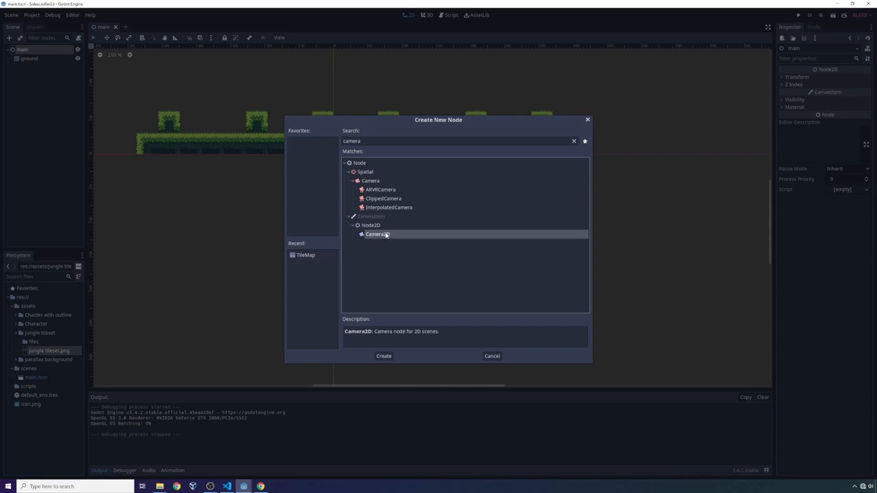
# Step: Add a Camera2D marked Current to the main scene and save the scene
pyautogui.click(383, 356)
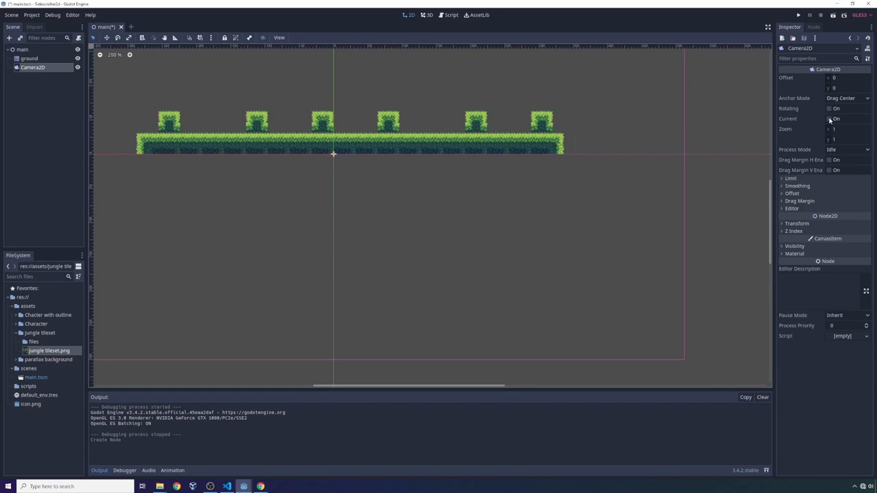
pyautogui.click(829, 118)
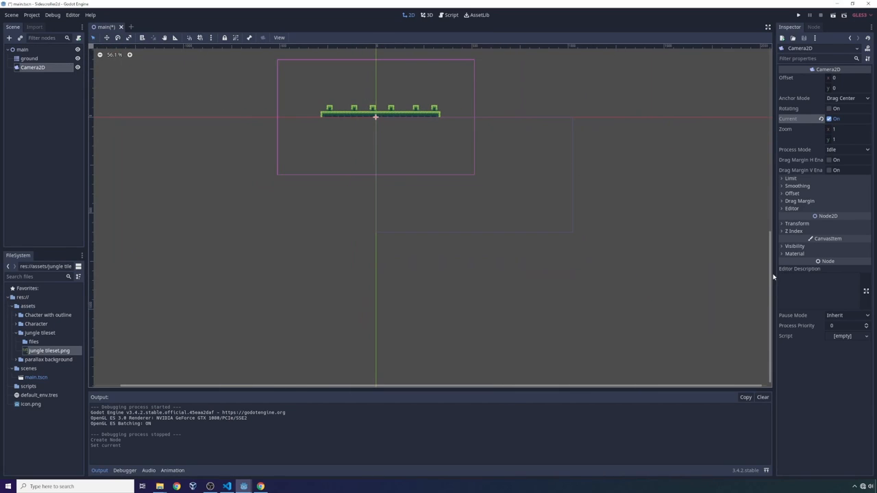
pyautogui.press('ctrl+s')
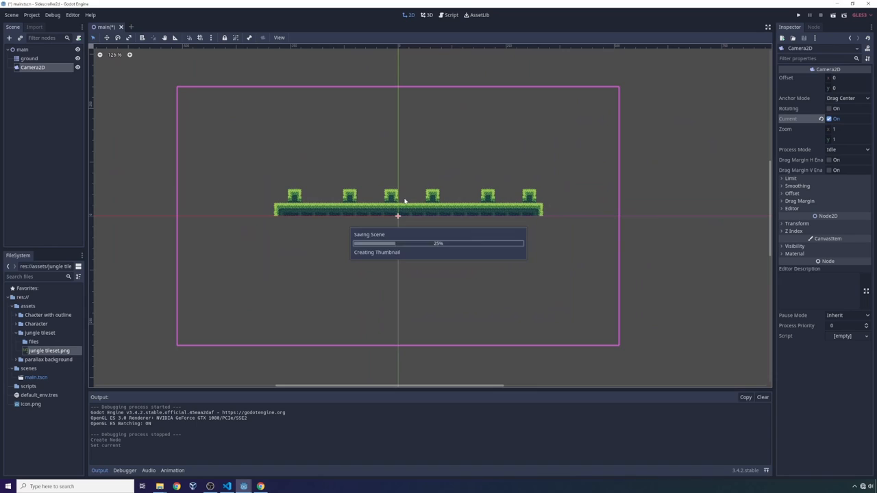
# Step: Test-run the game to confirm the grass ledge is in view, then close it
pyautogui.click(798, 14)
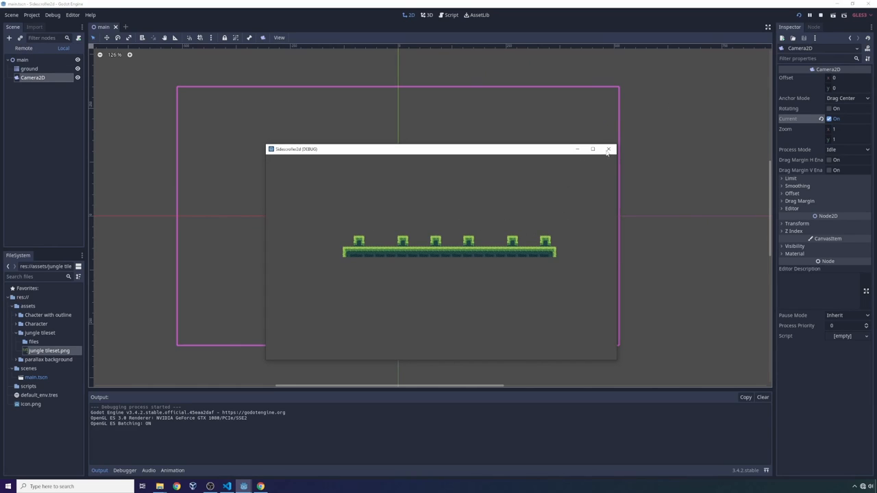
pyautogui.click(607, 148)
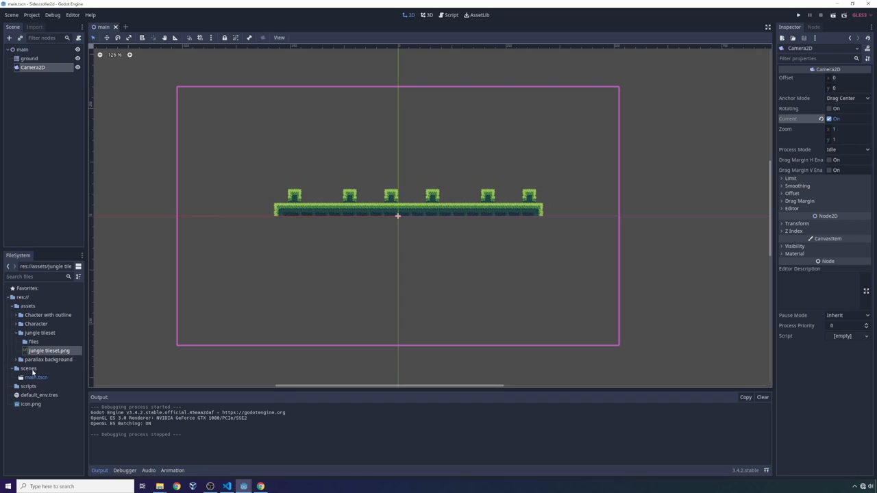
pyautogui.rightClick(49, 350)
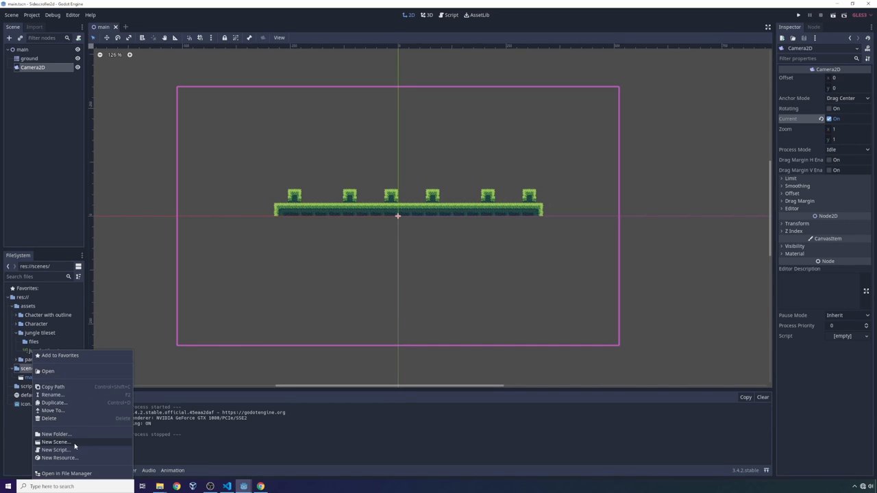
# Step: Create a player scene with a KinematicBody2D root holding Sprite and CollisionShape2D children
pyautogui.click(55, 442)
pyautogui.write('kine')
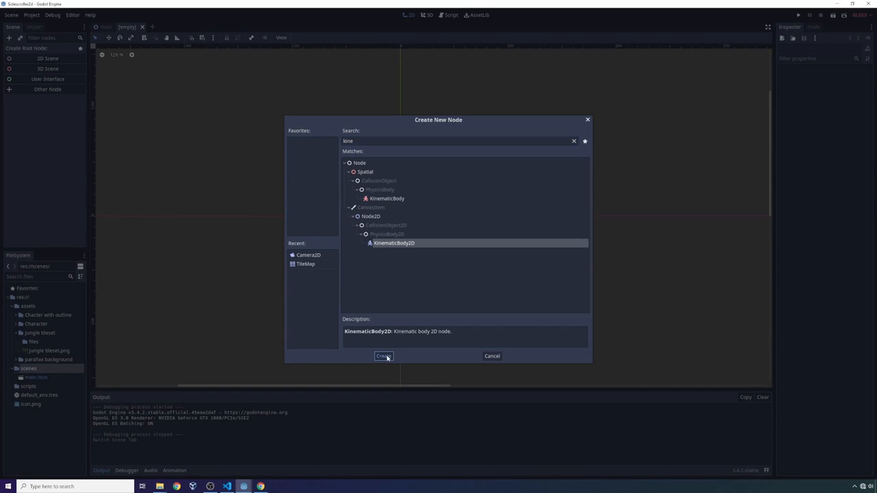
pyautogui.click(383, 356)
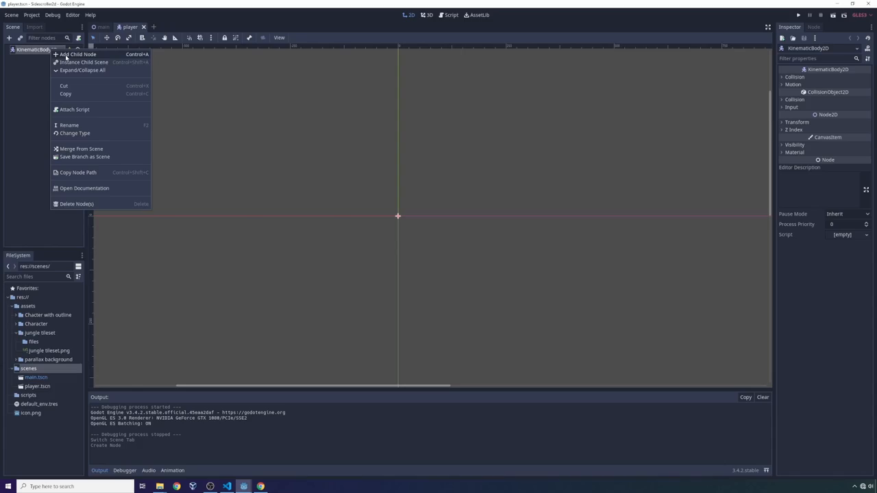
pyautogui.click(78, 54)
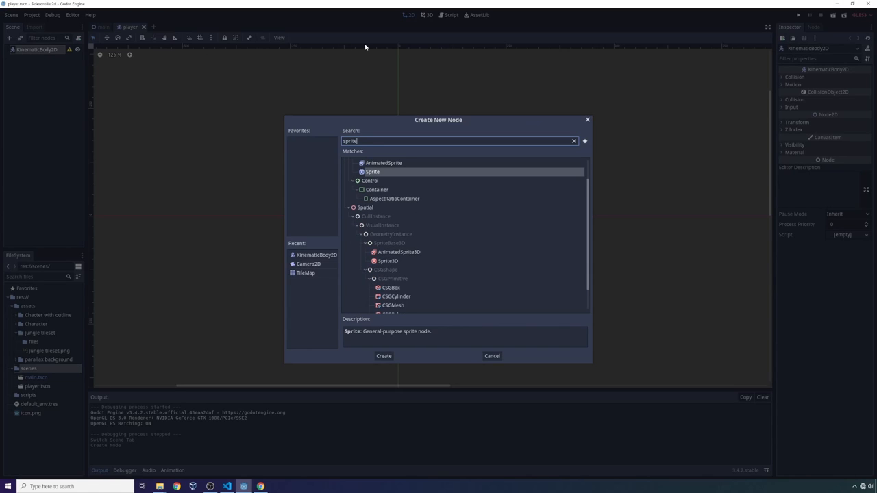
pyautogui.moveTo(387, 353)
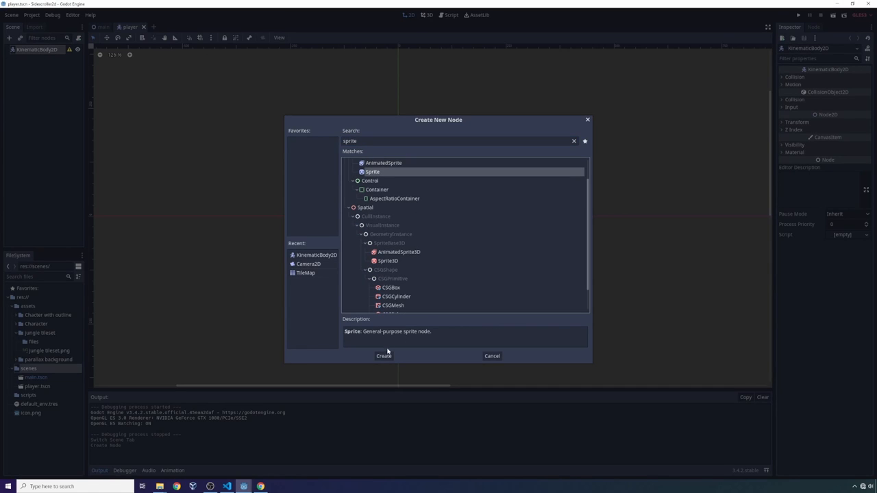
pyautogui.click(384, 355)
pyautogui.write('coll')
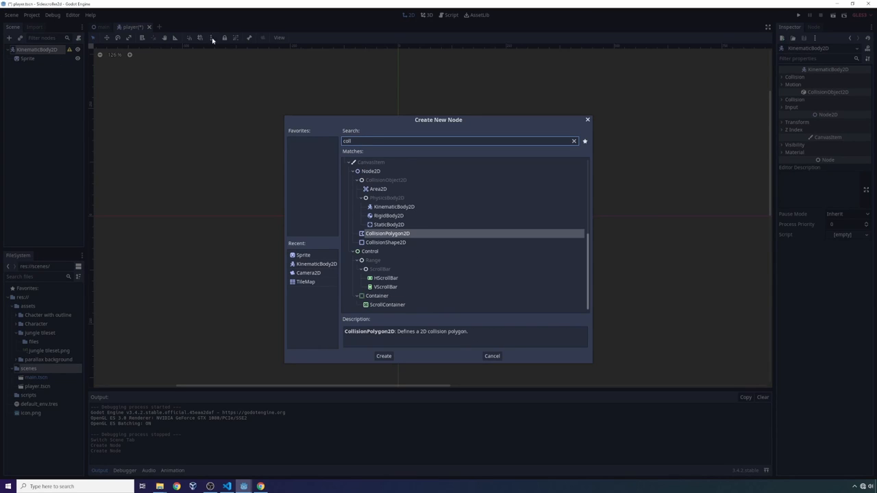
pyautogui.click(383, 355)
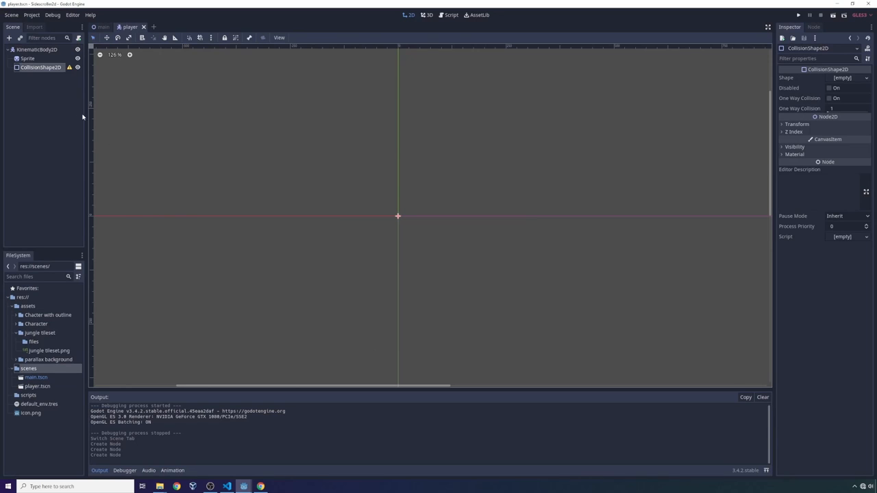
pyautogui.click(28, 59)
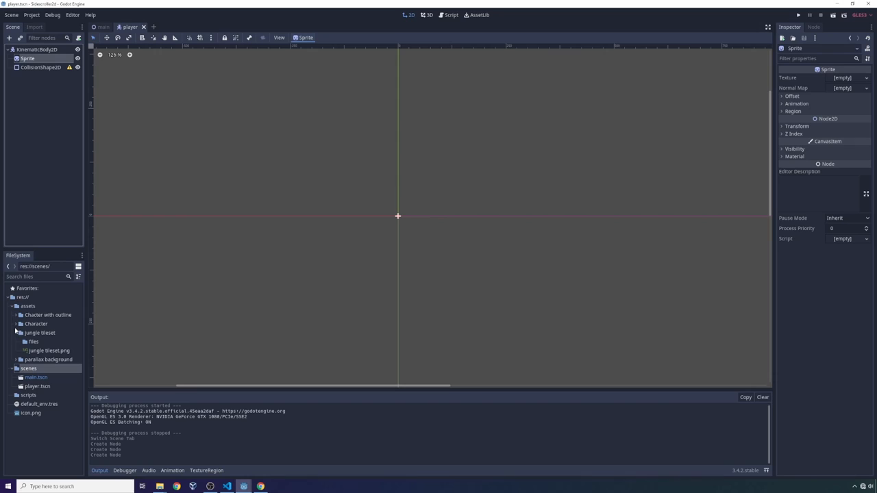
# Step: Set the Sprite's texture to the landing PNG from 'Chacter with outline/sprites'
pyautogui.click(16, 324)
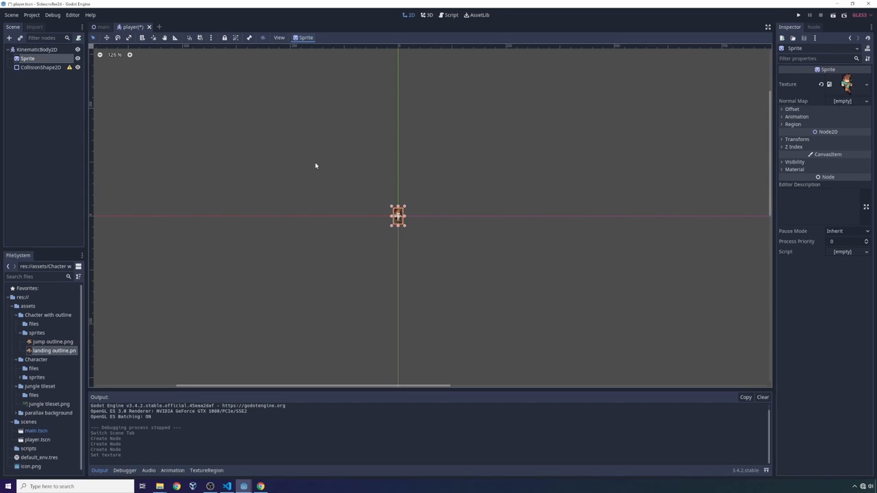
pyautogui.scroll(3)
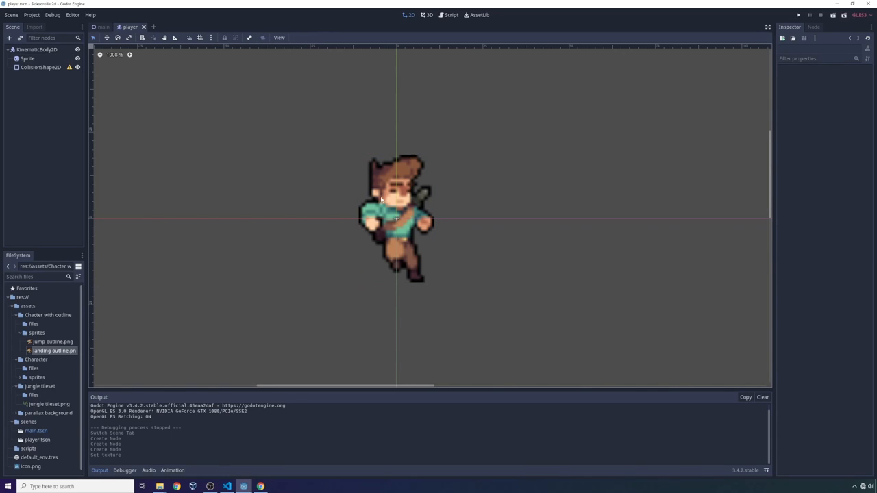
pyautogui.moveTo(412, 199)
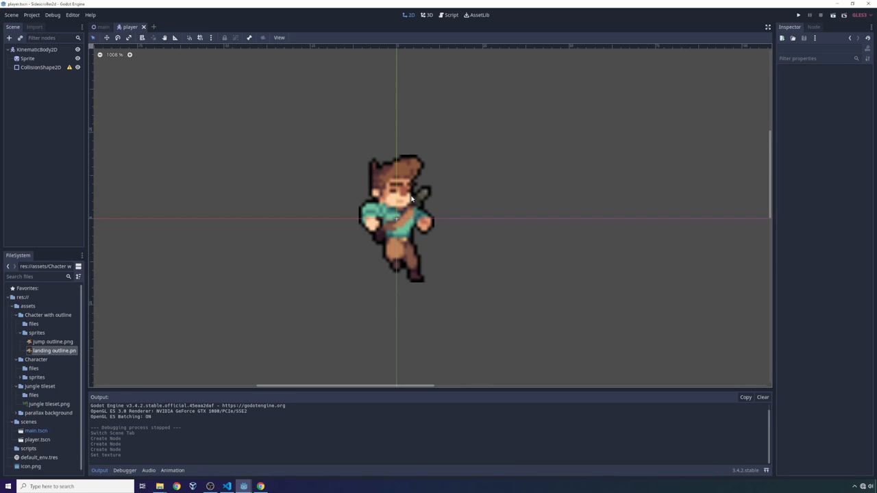
pyautogui.moveTo(402, 226)
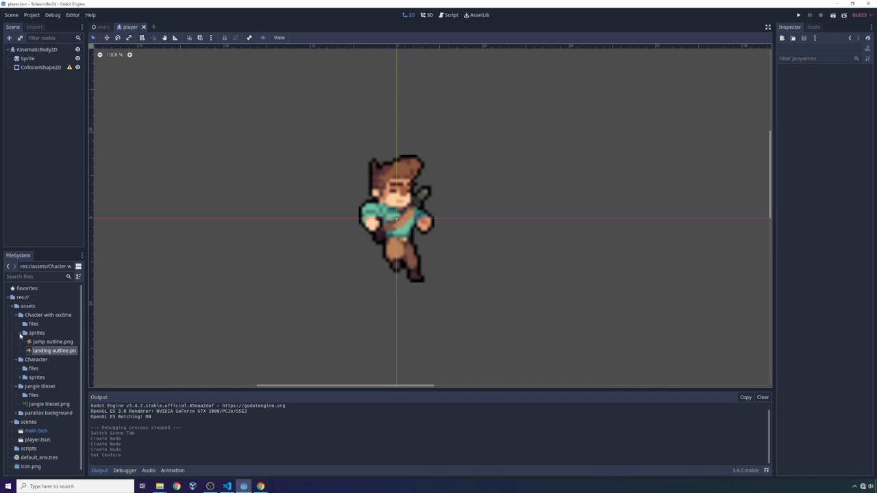
pyautogui.click(13, 306)
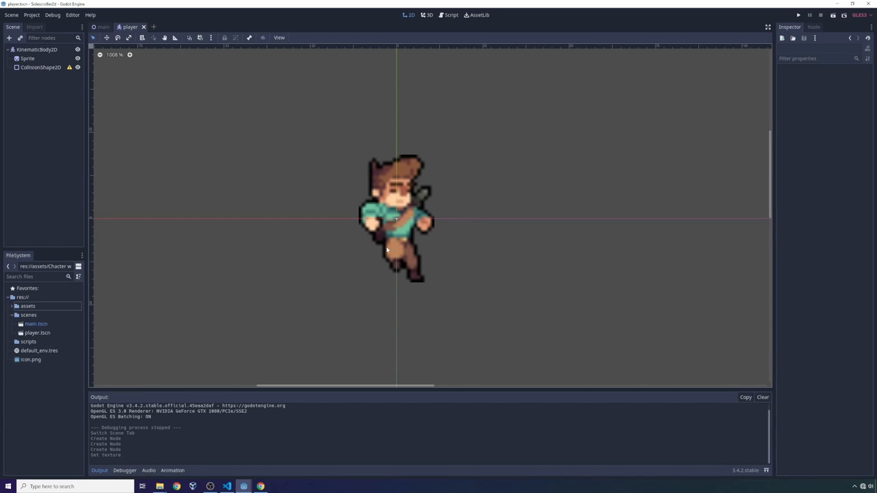
pyautogui.click(102, 26)
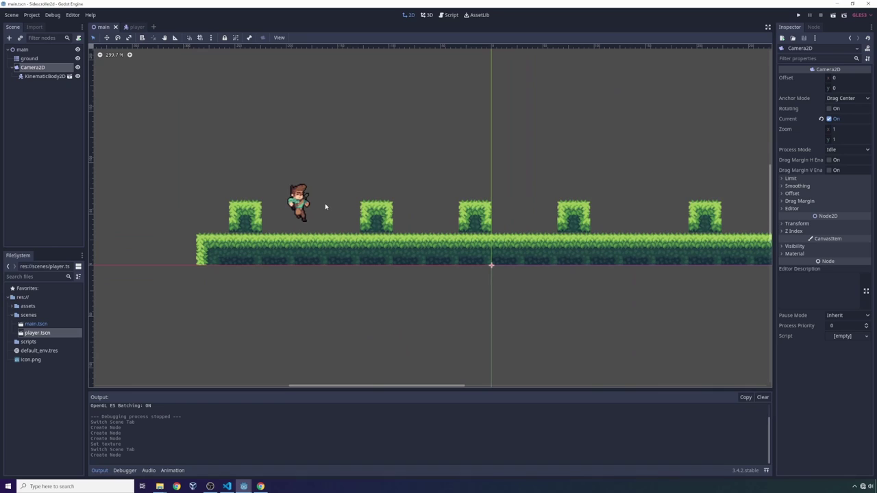
# Step: Test-run the main level showing the player above the grass ledge, then open Project Settings
pyautogui.scroll(-3)
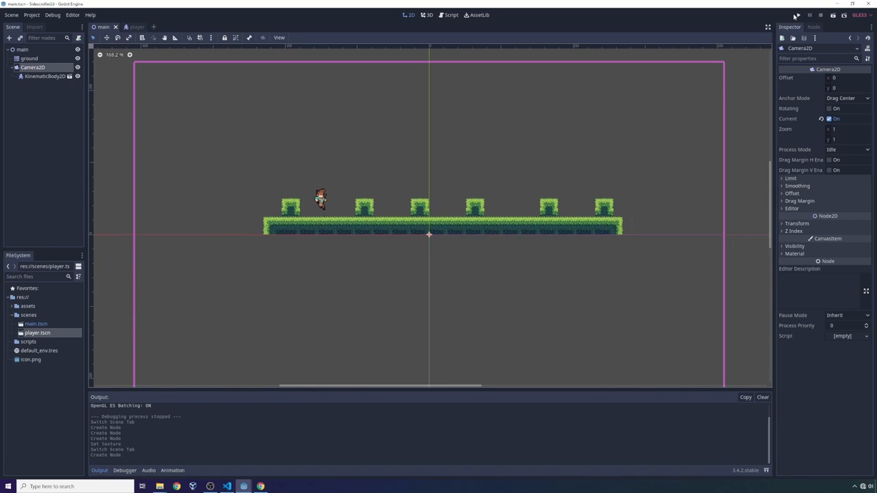
pyautogui.click(802, 15)
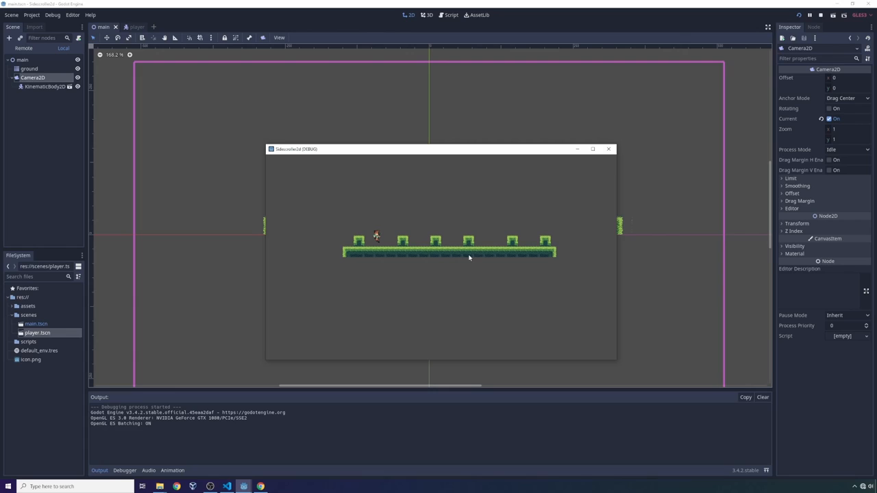
pyautogui.click(608, 148)
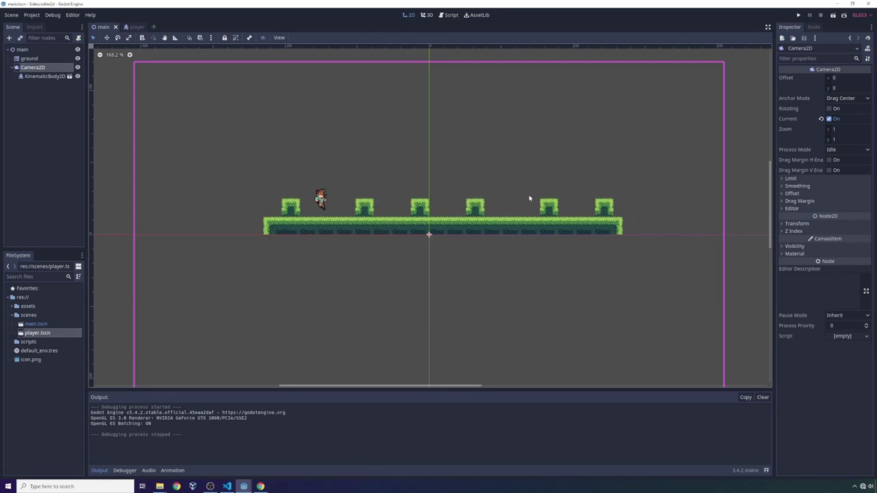
pyautogui.click(32, 14)
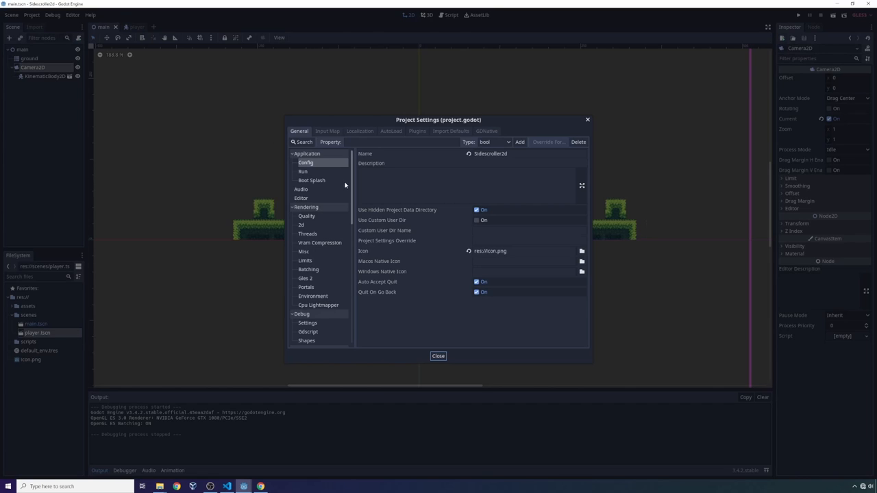
# Step: Add Input Map actions move_left on A, move_right on D and jump on Space
pyautogui.click(327, 131)
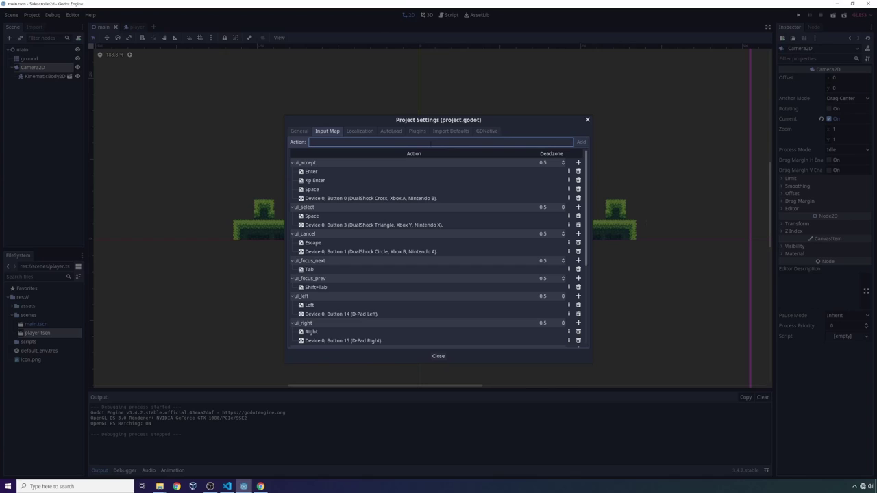
pyautogui.write('move_righ')
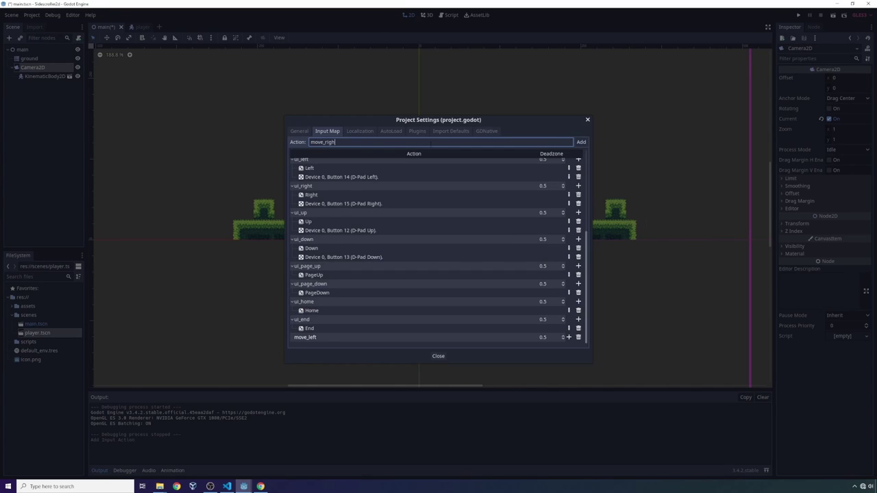
pyautogui.click(580, 142)
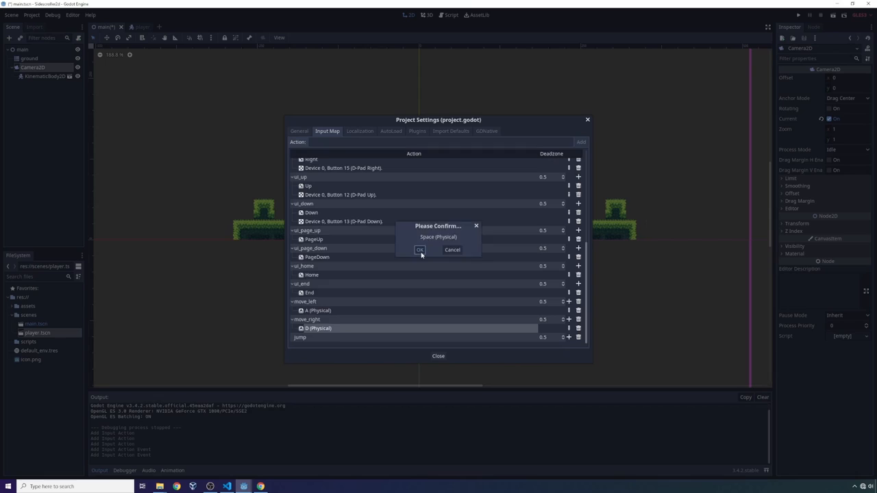
pyautogui.click(419, 249)
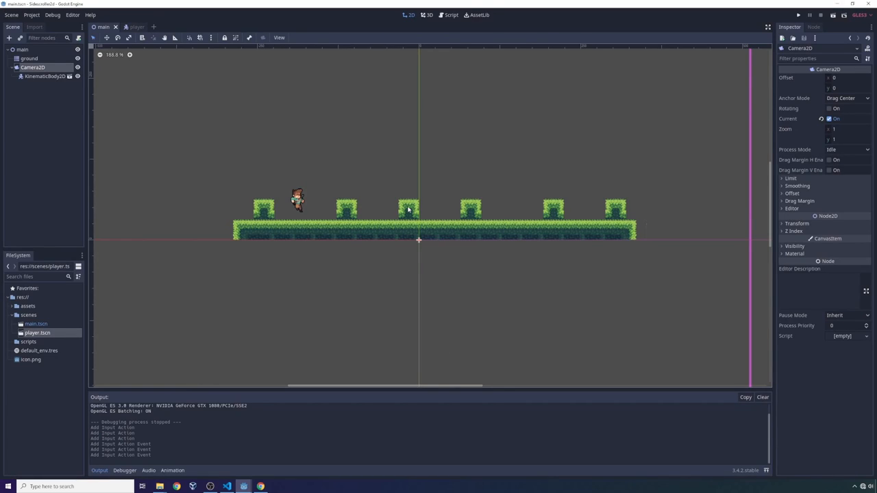
pyautogui.moveTo(172, 231)
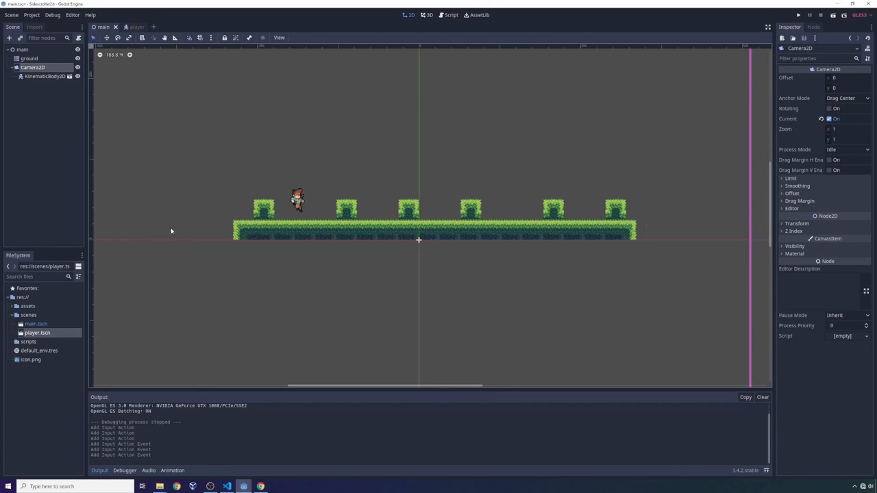
pyautogui.click(28, 315)
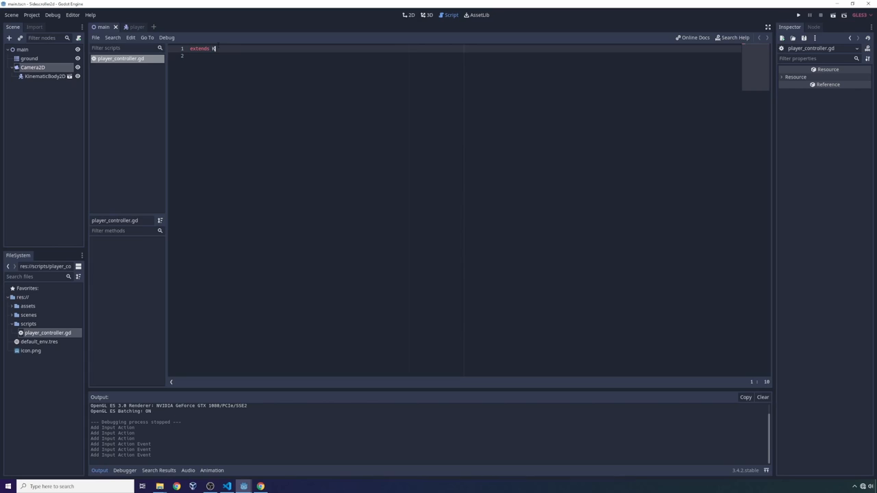
# Step: Attach scripts/player_controller.gd inheriting KinematicBody2D to the root and rename it 'player'
pyautogui.write('KinematicBody2d')
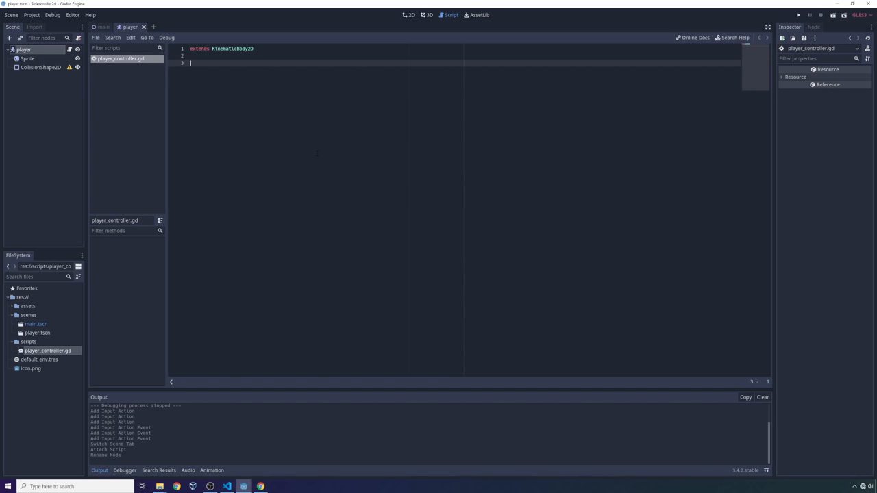
# Step: Declare speed: int = 400, jump_speed: int = -200, gravity: int = 200 and velocity = Vector2()
pyautogui.write('var s')
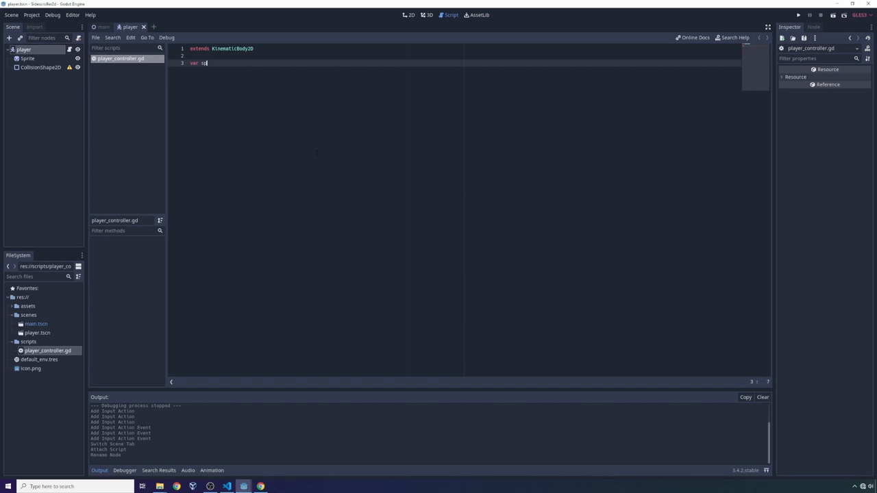
pyautogui.write('peed :')
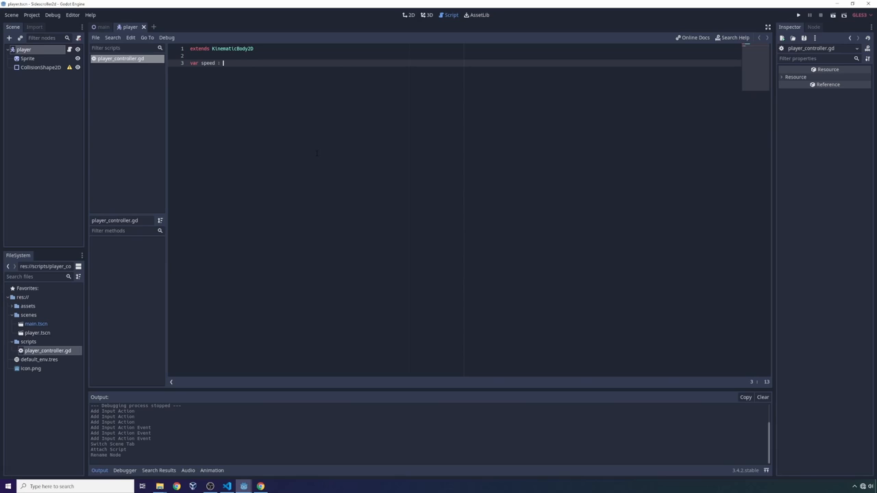
pyautogui.write('int = 400')
pyautogui.write('var')
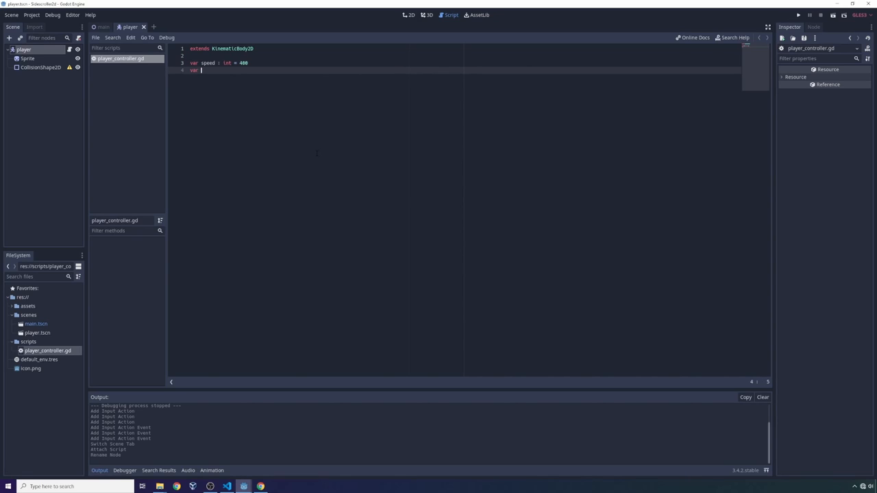
pyautogui.write('jump_speed')
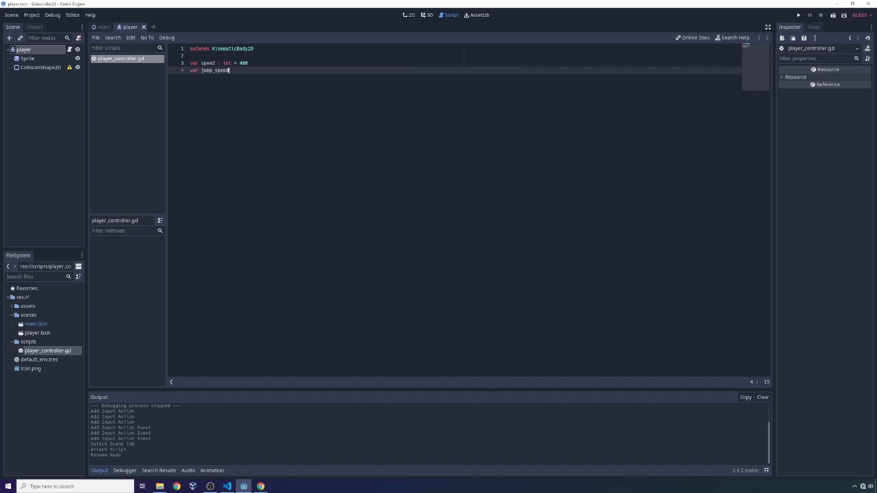
pyautogui.write(': int =')
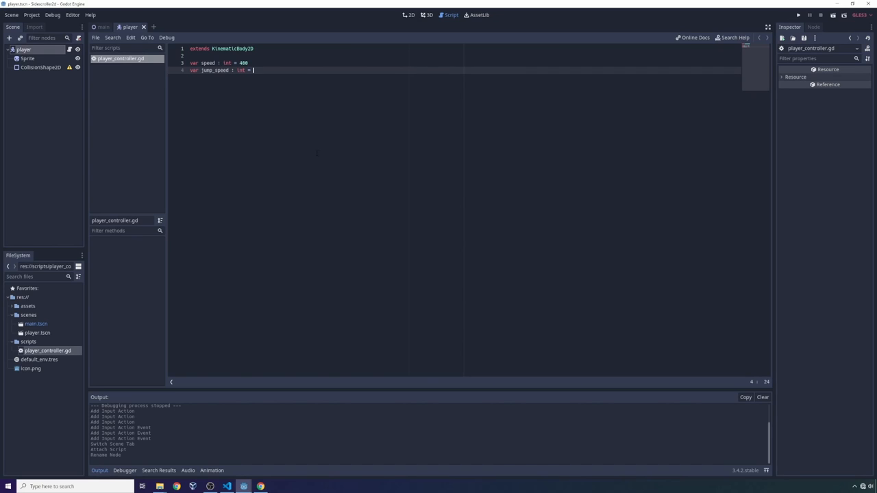
pyautogui.write('-200')
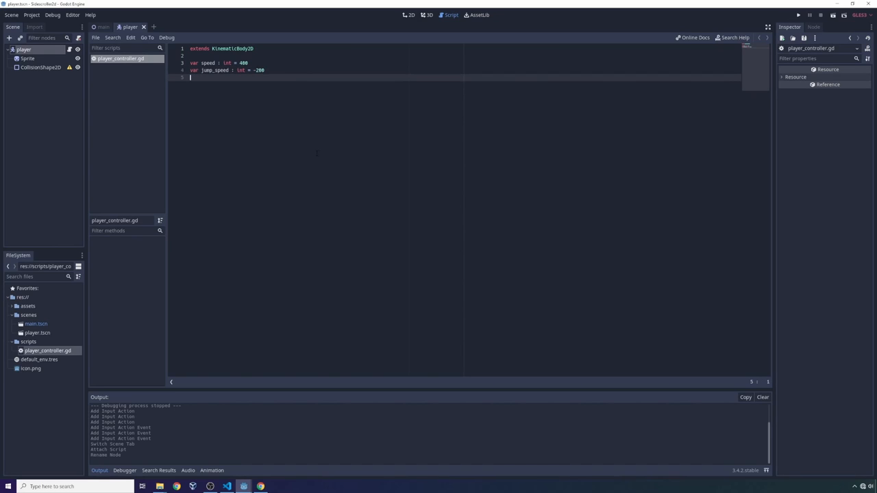
pyautogui.write('var')
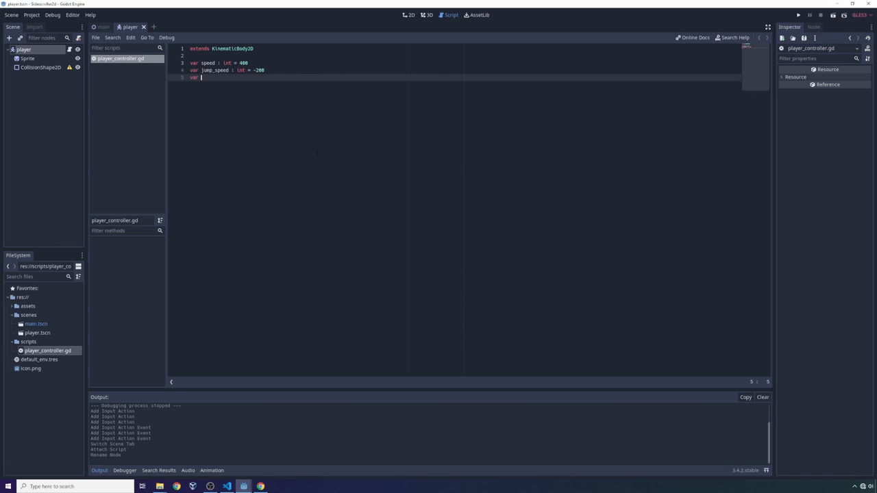
pyautogui.write('gravity : int = 200')
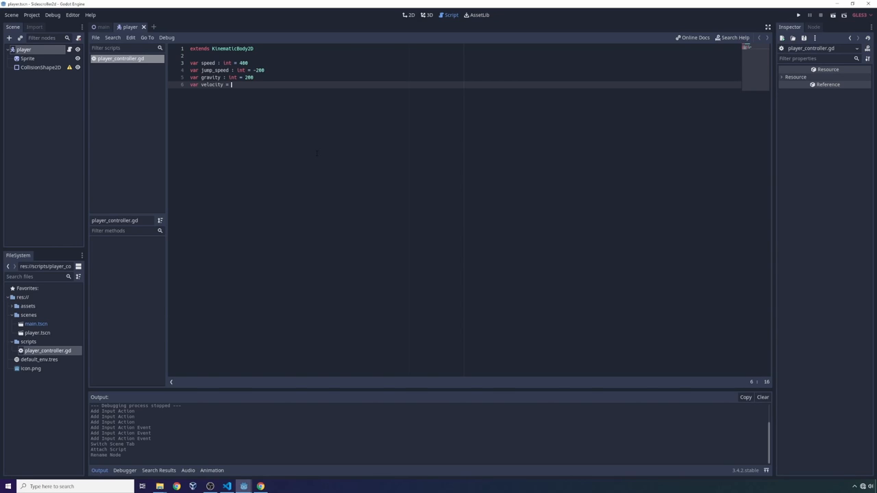
pyautogui.write('Vector2()')
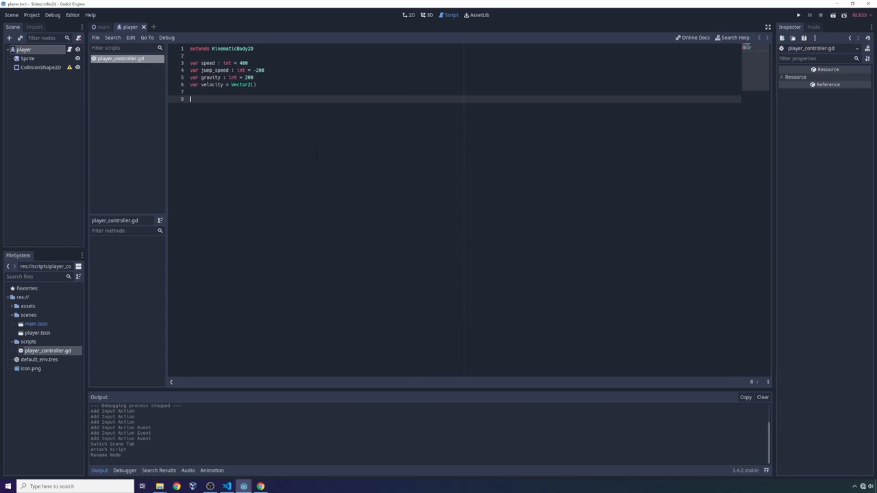
pyautogui.write('func')
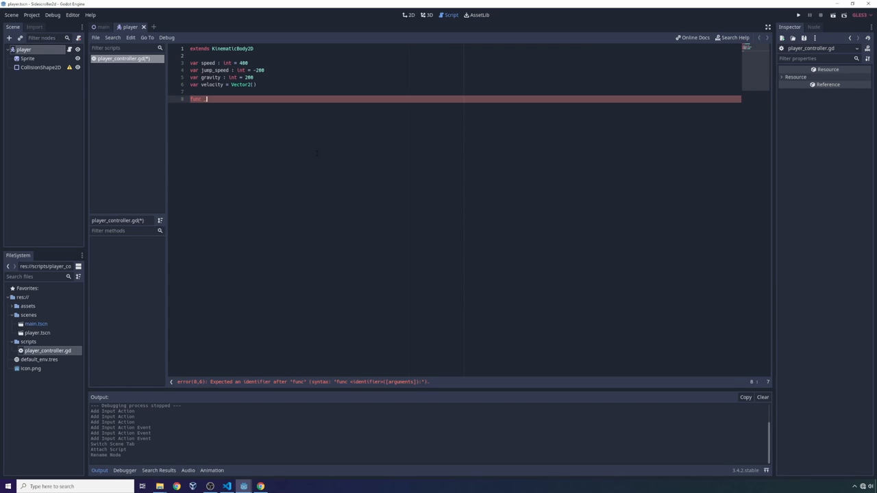
# Step: Write _physics_process(delta) calling get_input(delta), plus a get_input(delta) stub with pass above it
pyautogui.write('_physics_process(delta):')
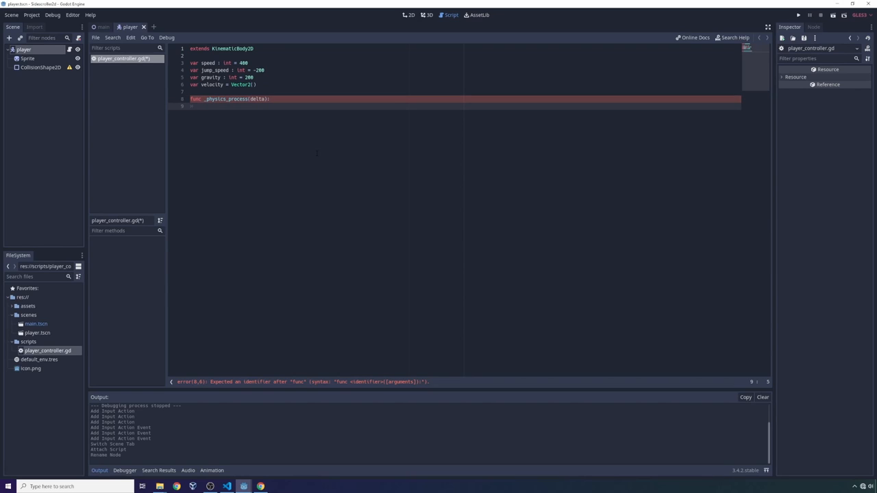
pyautogui.write('get_input(delta')
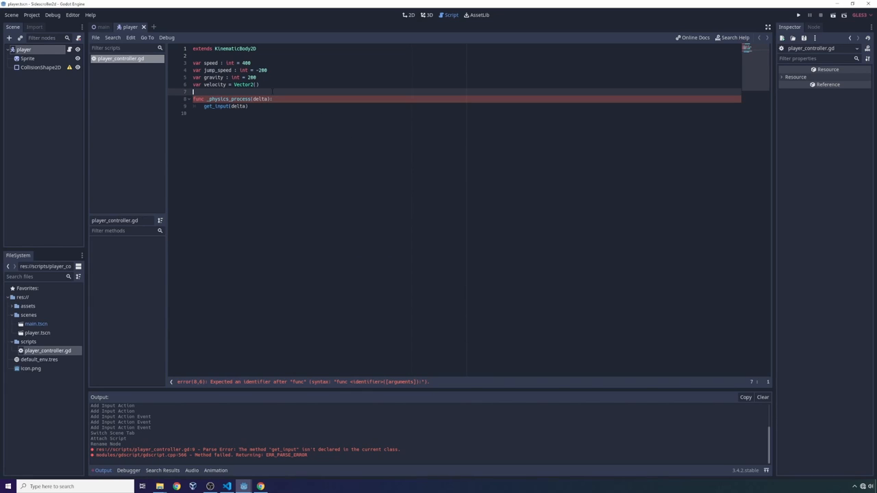
pyautogui.write('func get_input(delta):')
pyautogui.write('pass')
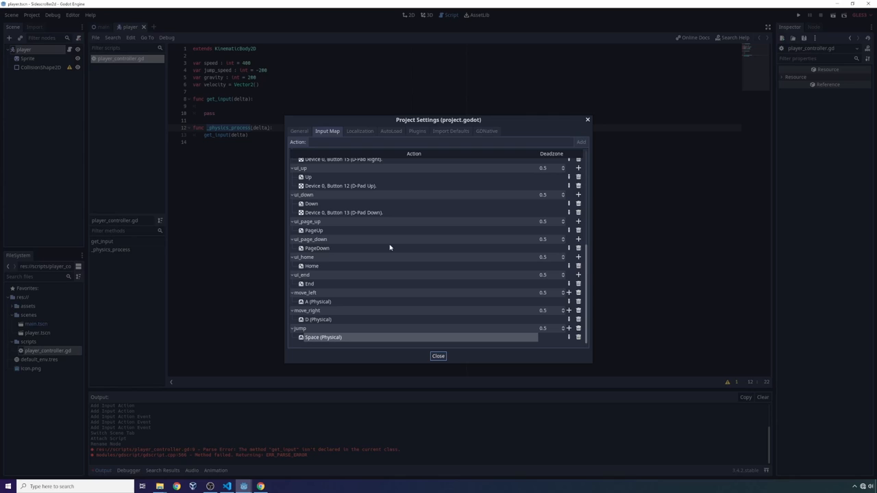
pyautogui.click(300, 131)
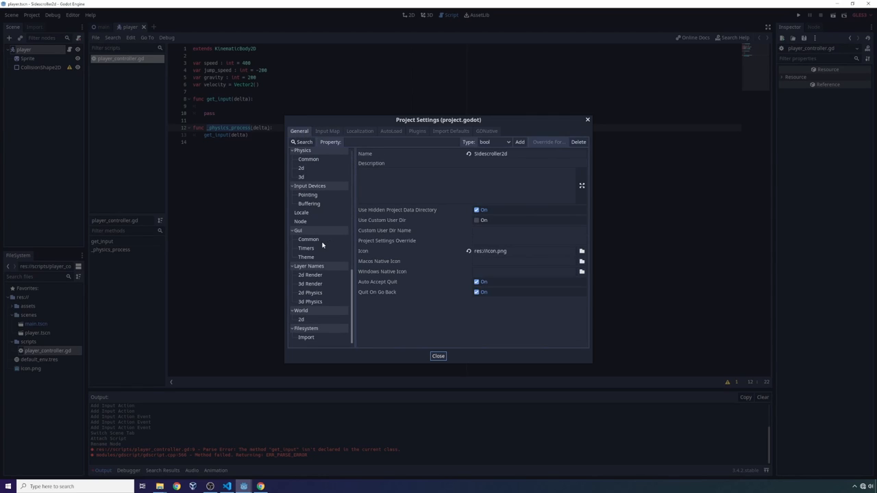
pyautogui.click(309, 183)
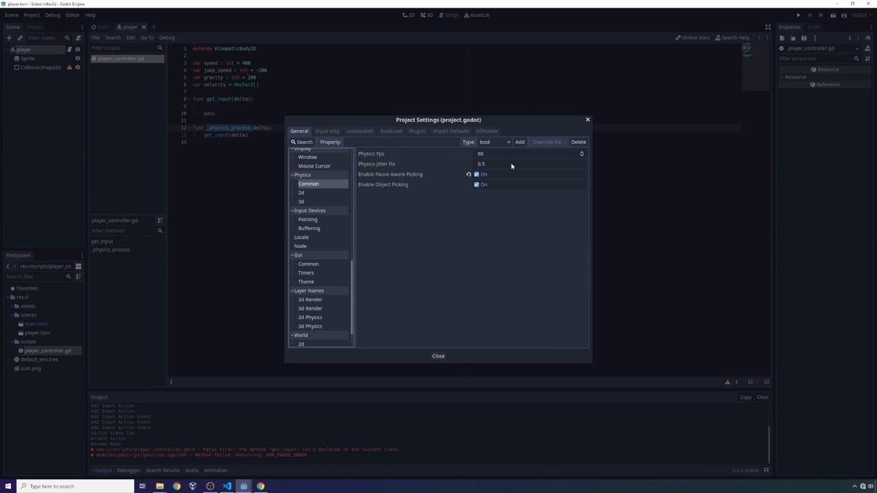
pyautogui.moveTo(463, 151)
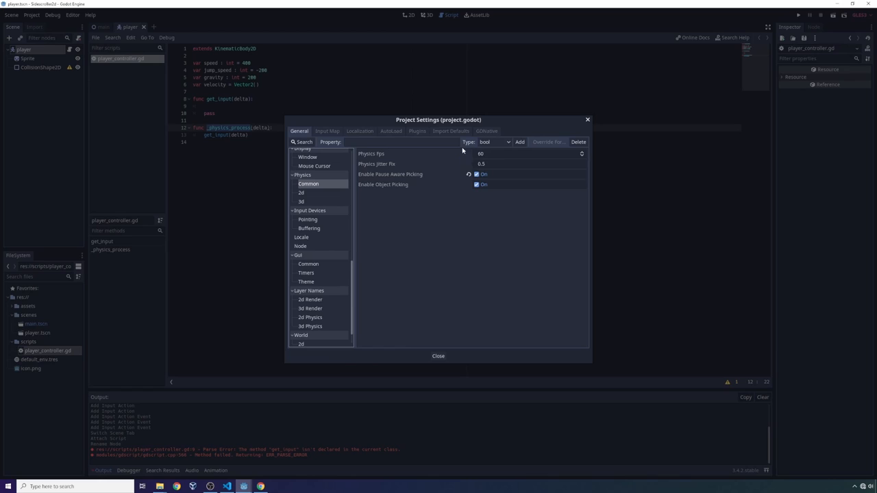
pyautogui.moveTo(548, 166)
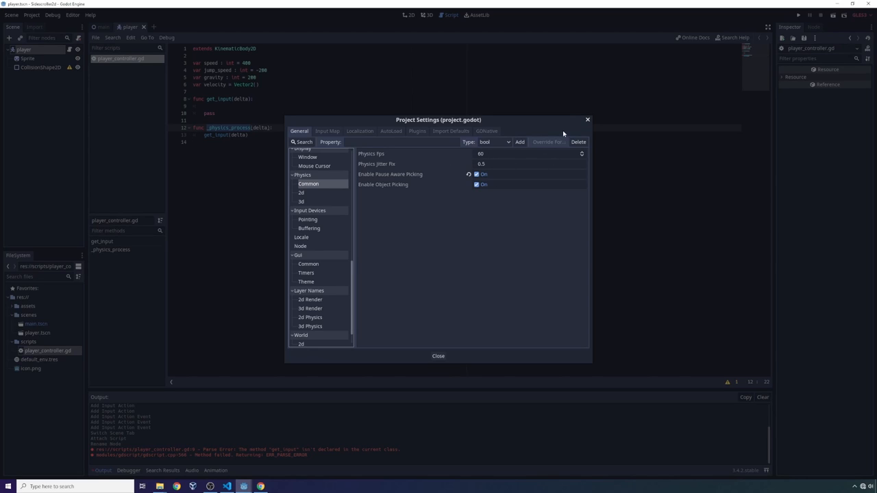
pyautogui.click(438, 356)
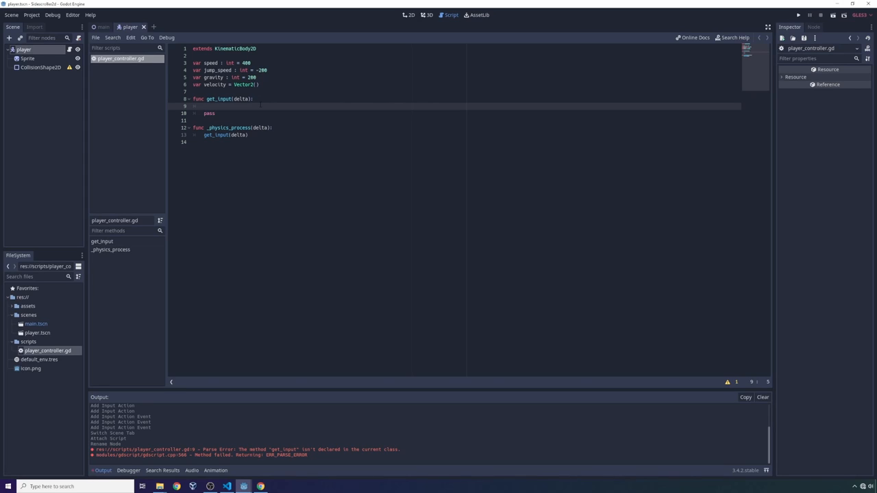
# Step: Make get_input zero velocity.x, add speed on move_right, subtract on move_left, then test-run
pyautogui.write('velocity.x')
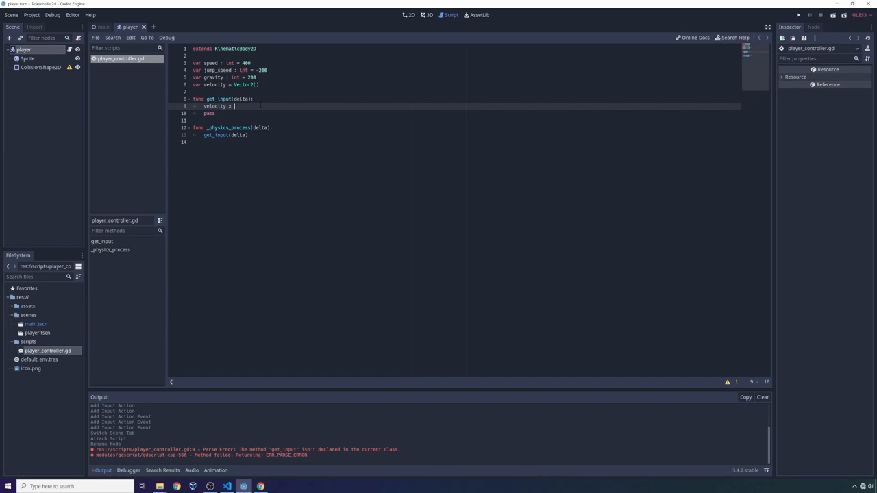
pyautogui.write('= 0')
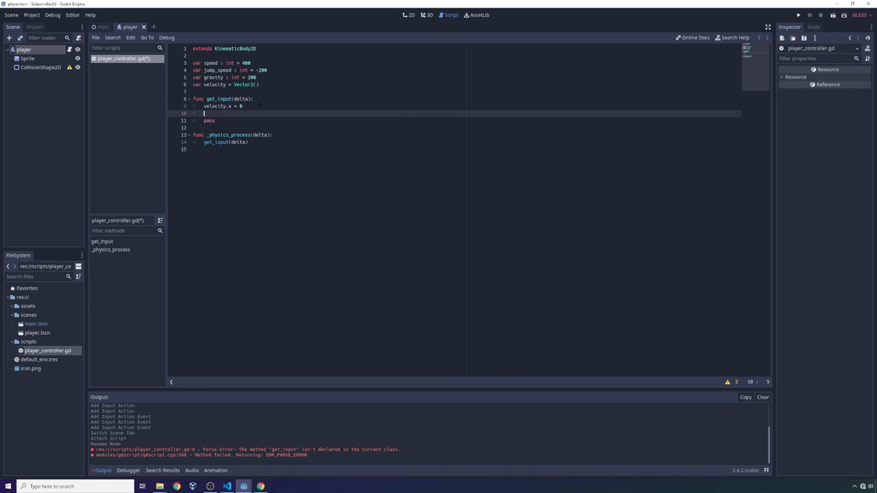
pyautogui.write('if Input.is_action_pressed("move_right"):')
pyautogui.write('velocity.x')
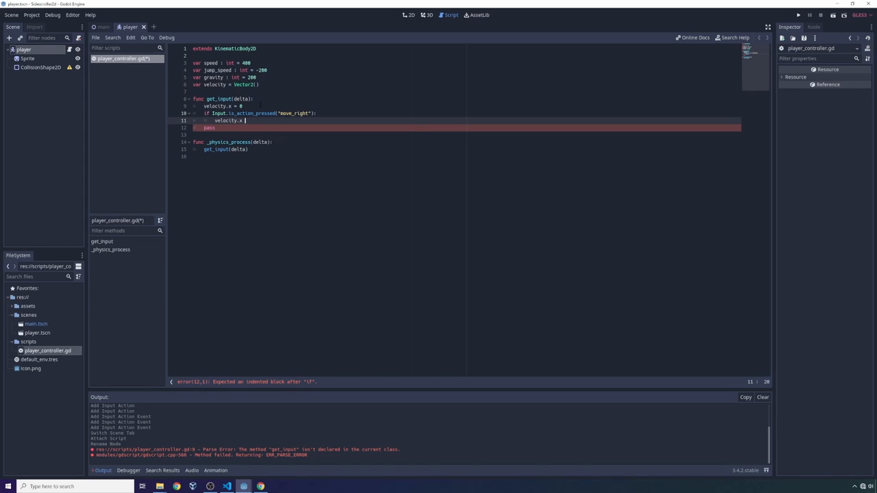
pyautogui.write('+= speed')
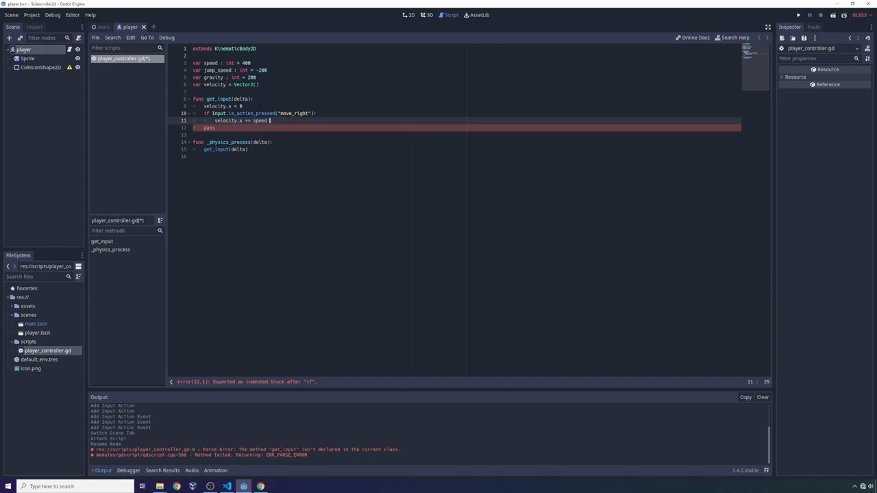
pyautogui.press('Return')
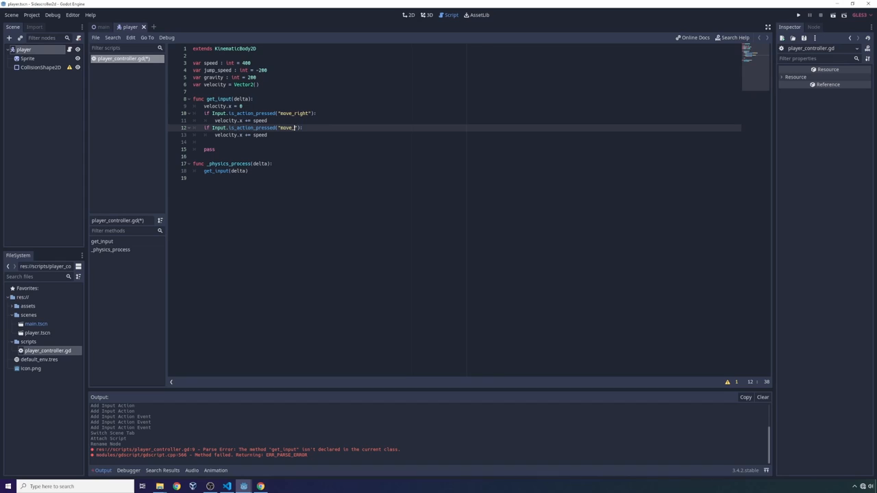
pyautogui.write('eft')
pyautogui.click(466, 135)
pyautogui.write('-')
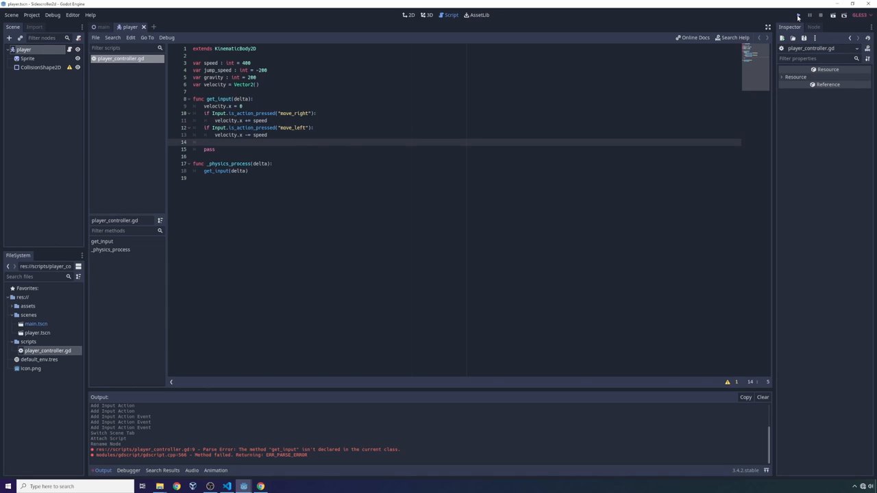
pyautogui.click(798, 15)
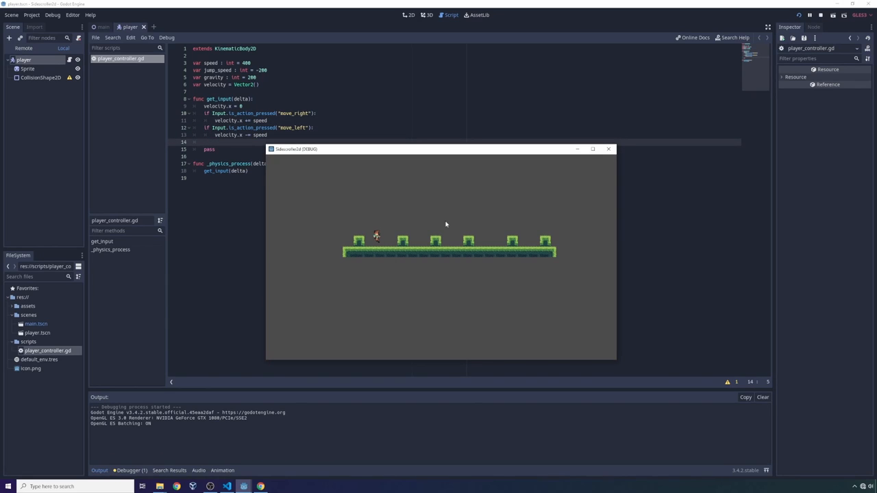
pyautogui.moveTo(389, 235)
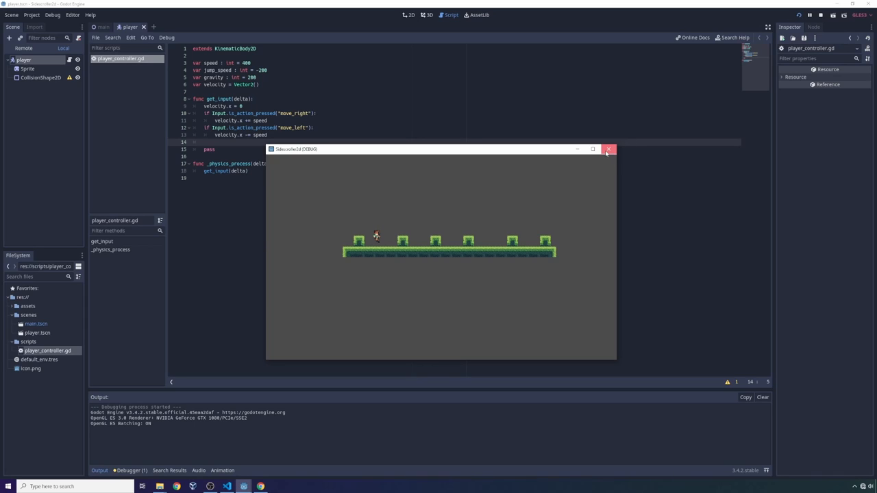
# Step: Close the running game window to stop the movement test
pyautogui.click(608, 150)
pyautogui.write('# gravity')
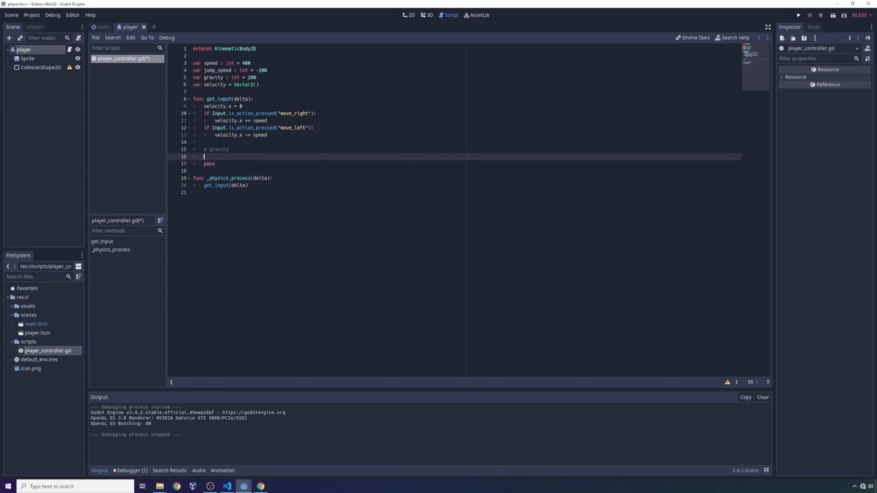
# Step: Add velocity.y += gravity * delta and velocity = move_and_slide(velocity, velocity.UP) under the gravity comment
pyautogui.write('velocity.y')
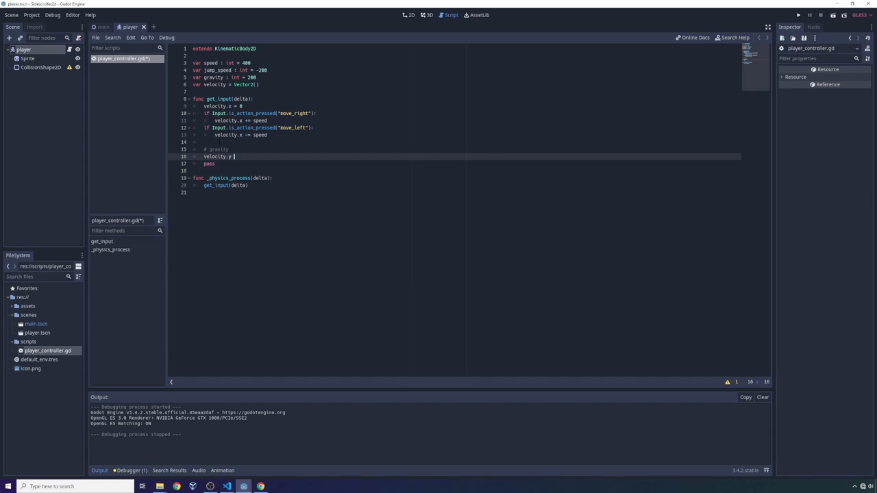
pyautogui.write('+= gravity')
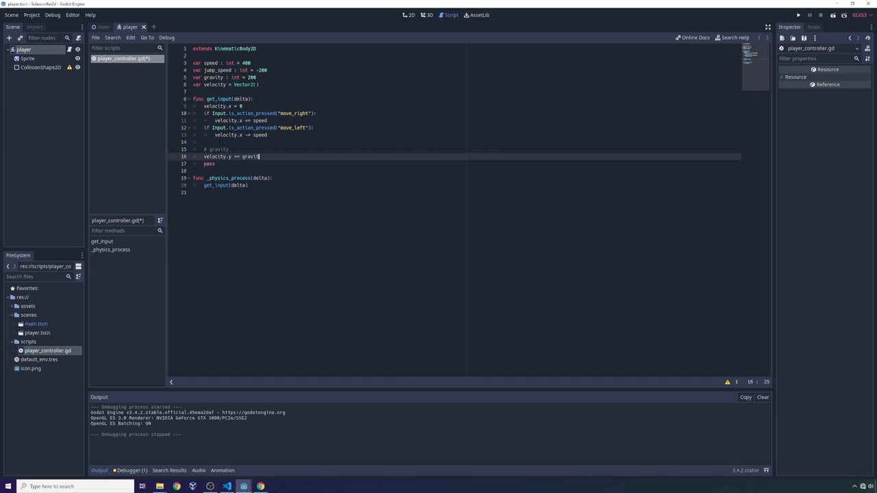
pyautogui.write('* delta')
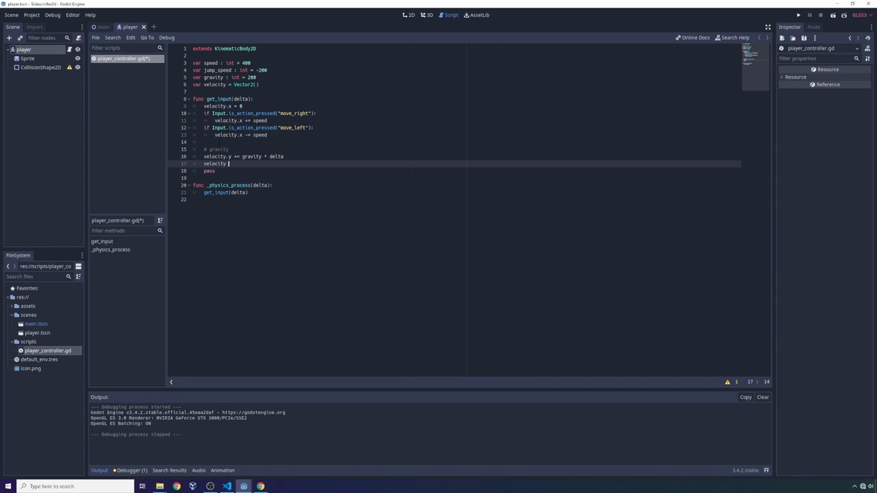
pyautogui.write('y')
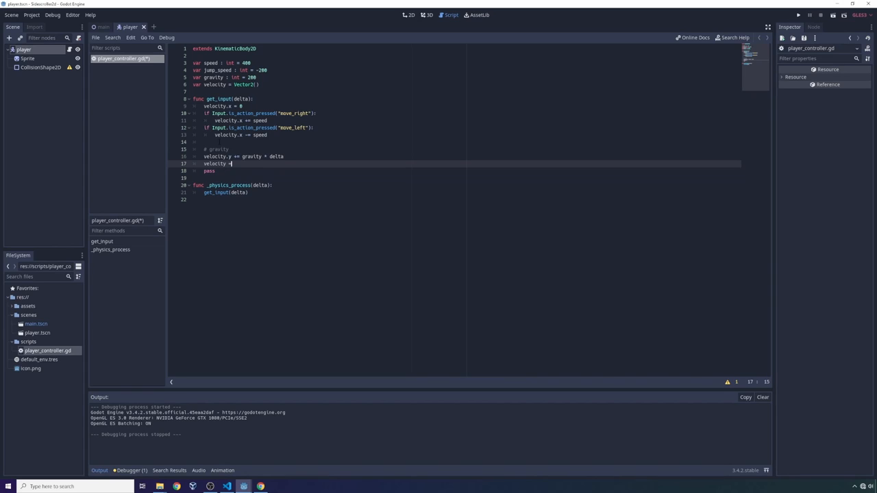
pyautogui.write('move_and_slide(velo')
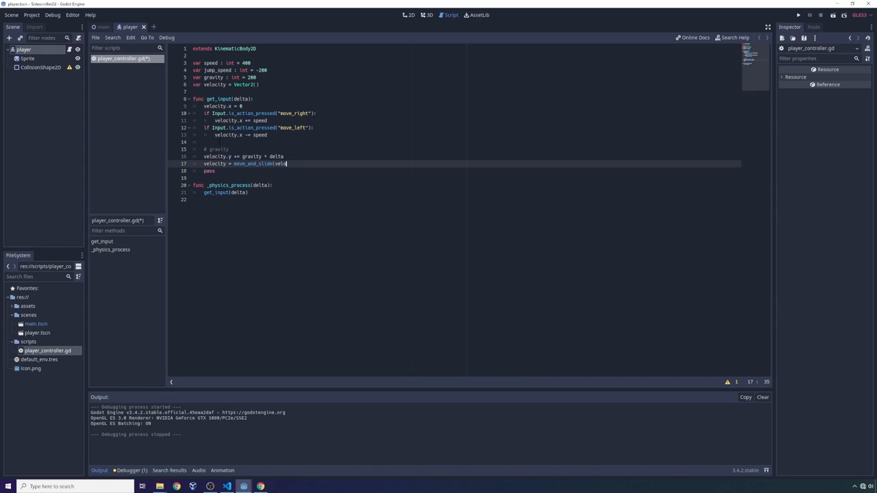
pyautogui.write('city, velocity.UP)')
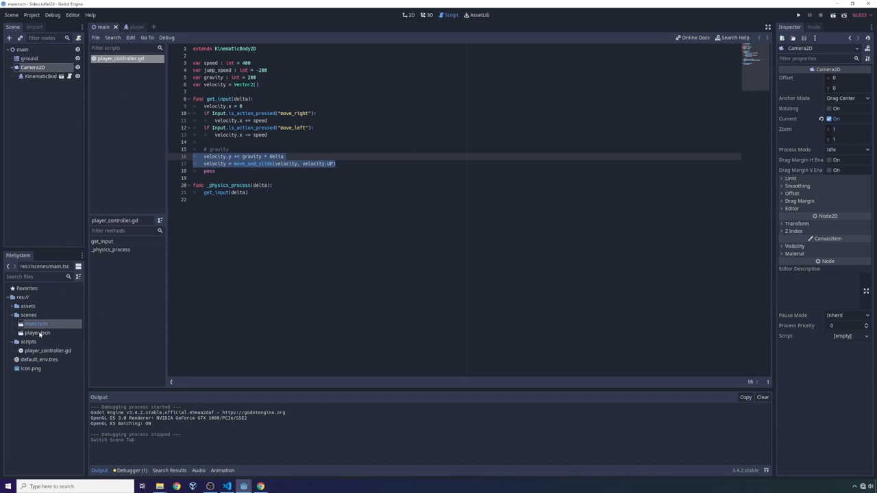
# Step: Open main.tscn and run the game, which reports an invalid 'UP' index error
pyautogui.doubleClick(37, 332)
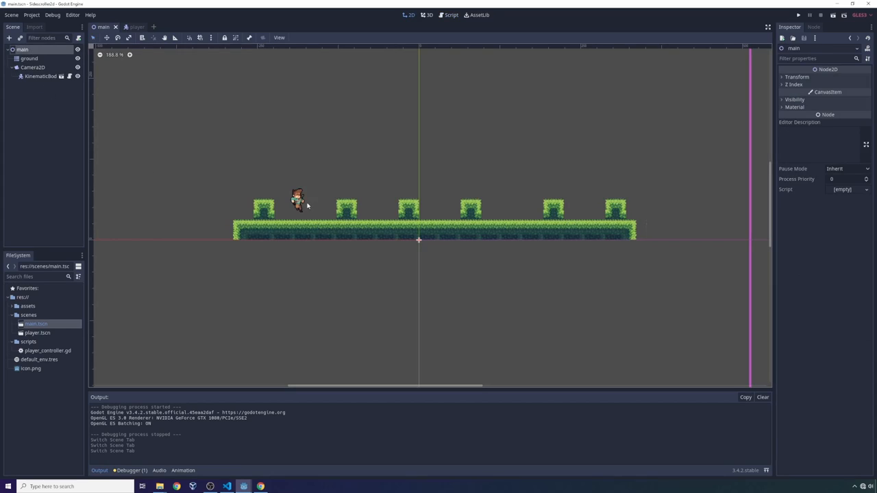
pyautogui.moveTo(106, 322)
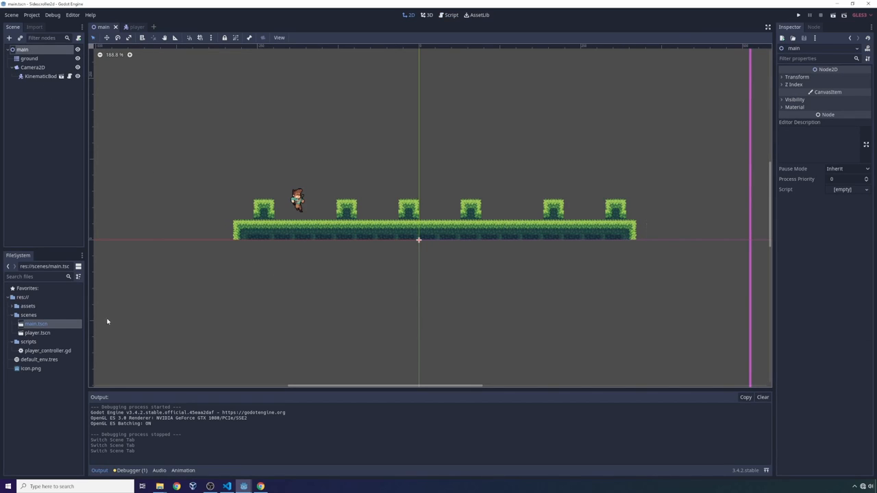
pyautogui.click(798, 16)
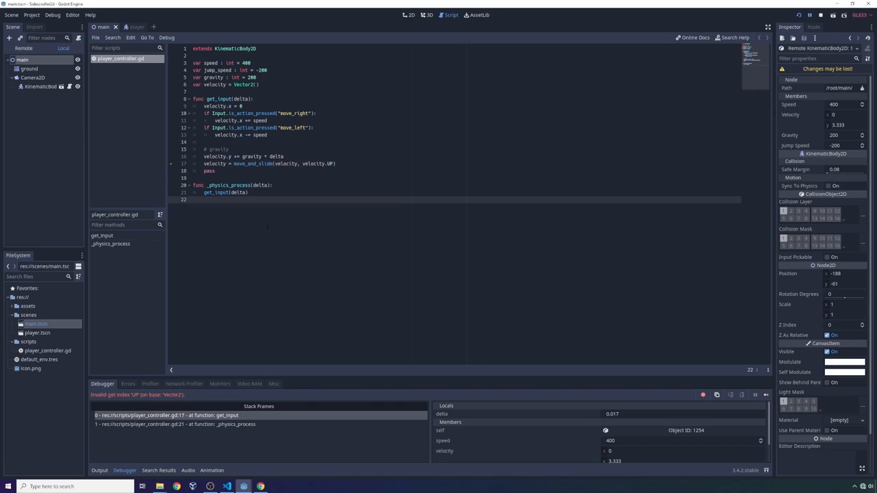
pyautogui.moveTo(135, 399)
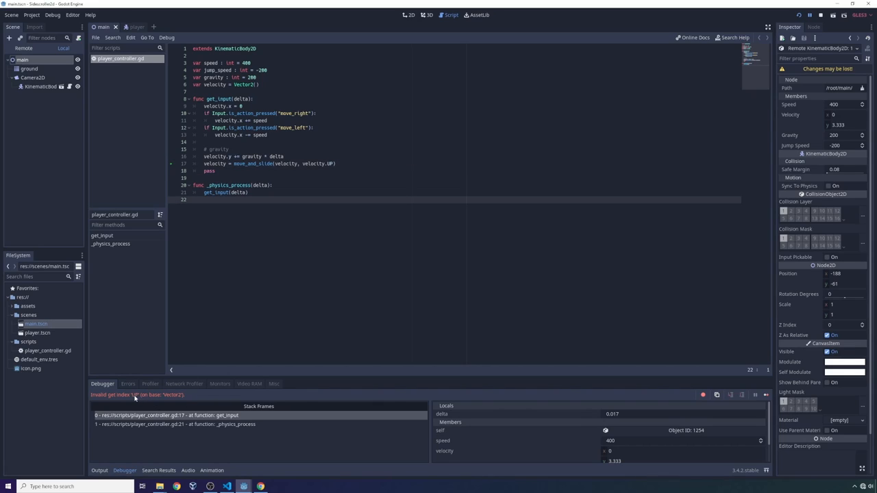
pyautogui.moveTo(210, 402)
pyautogui.write('Vector2')
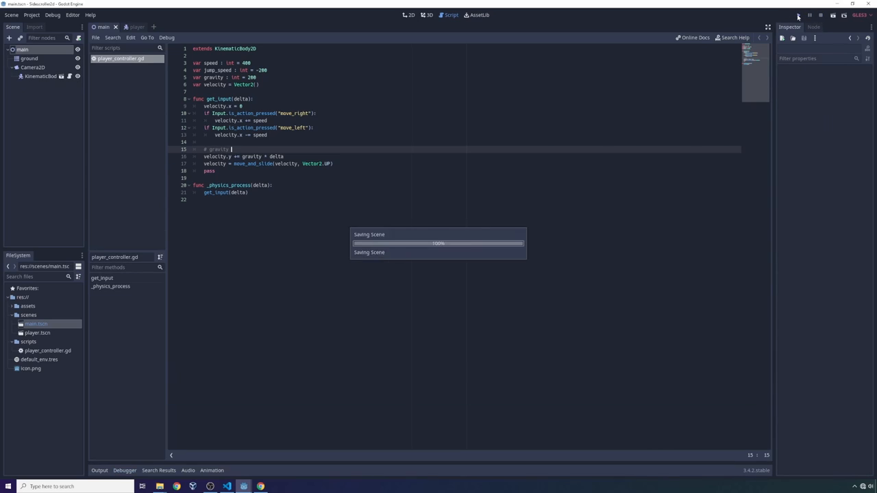
pyautogui.click(798, 16)
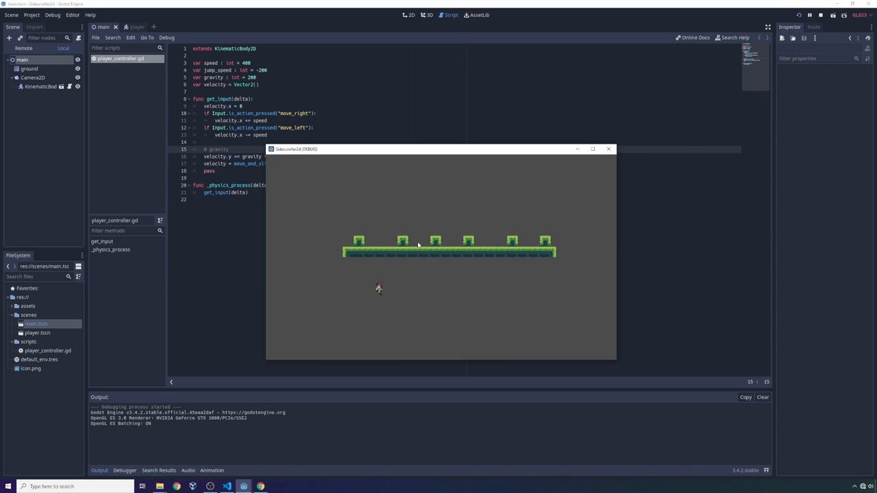
pyautogui.click(608, 148)
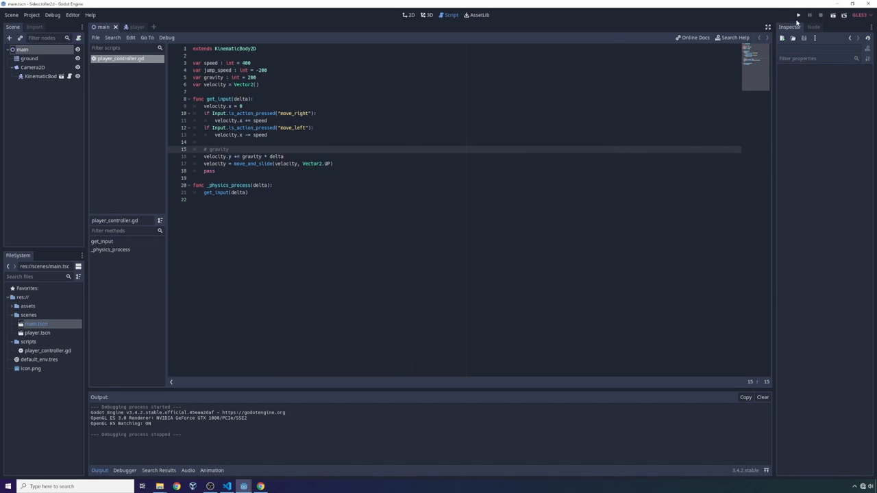
pyautogui.click(799, 15)
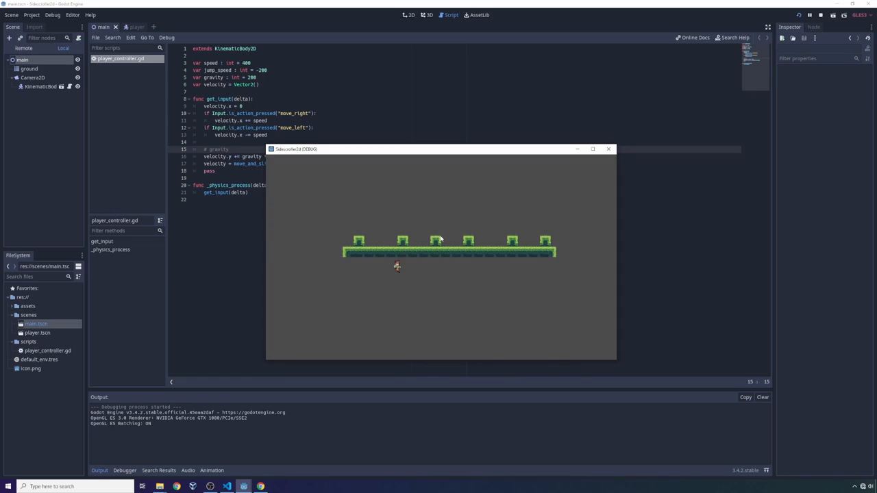
pyautogui.click(607, 149)
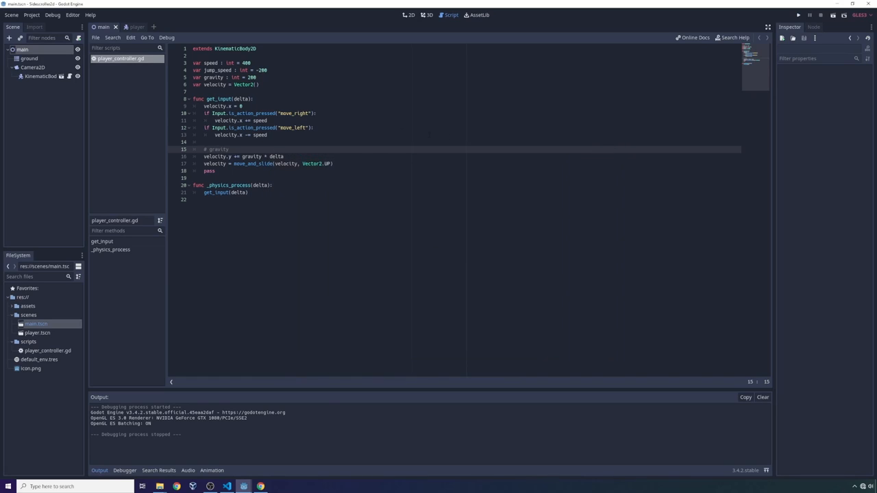
pyautogui.click(313, 128)
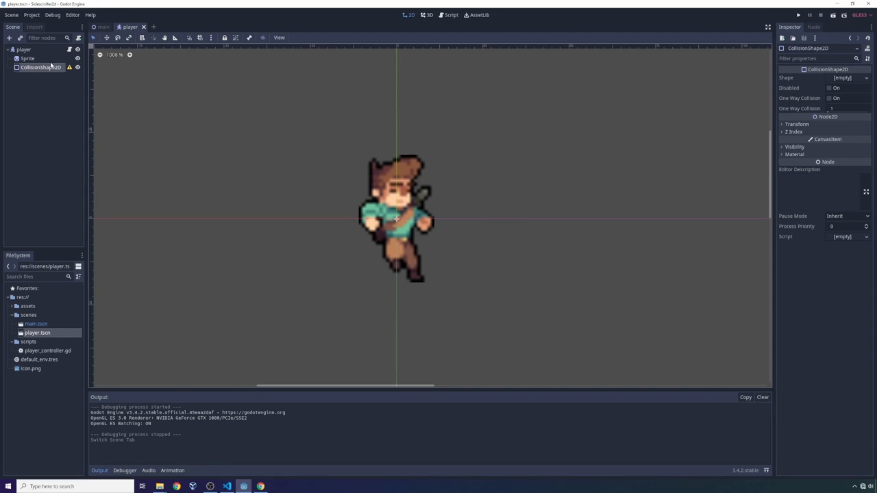
# Step: Give CollisionShape2D a New RectangleShape2D stretched over the sprite, then test-run and close the game
pyautogui.click(846, 77)
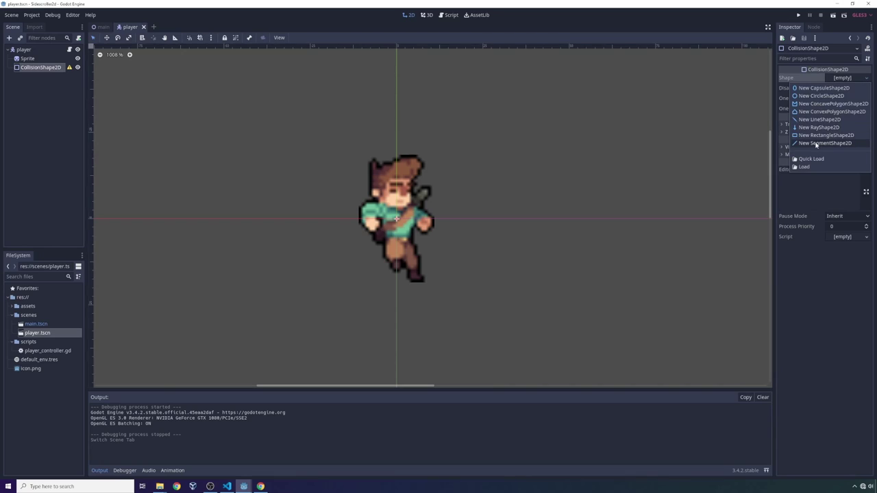
pyautogui.click(825, 135)
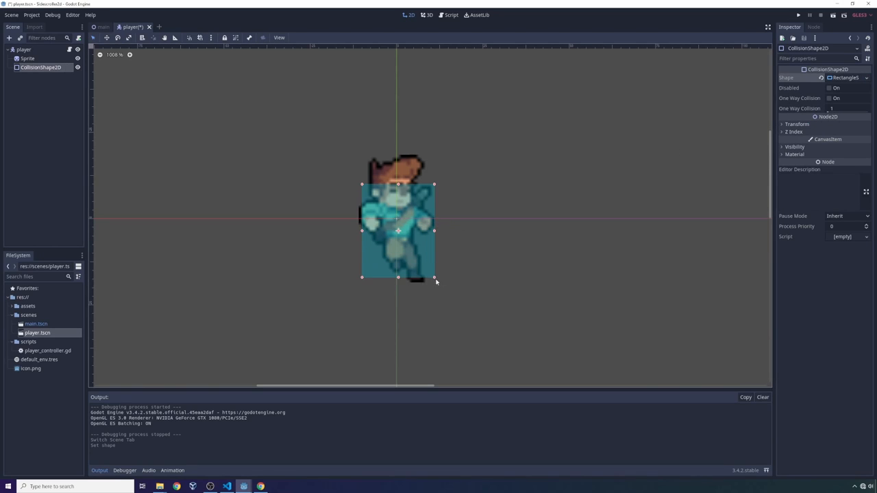
pyautogui.moveTo(398, 278); pyautogui.dragTo(398, 283)
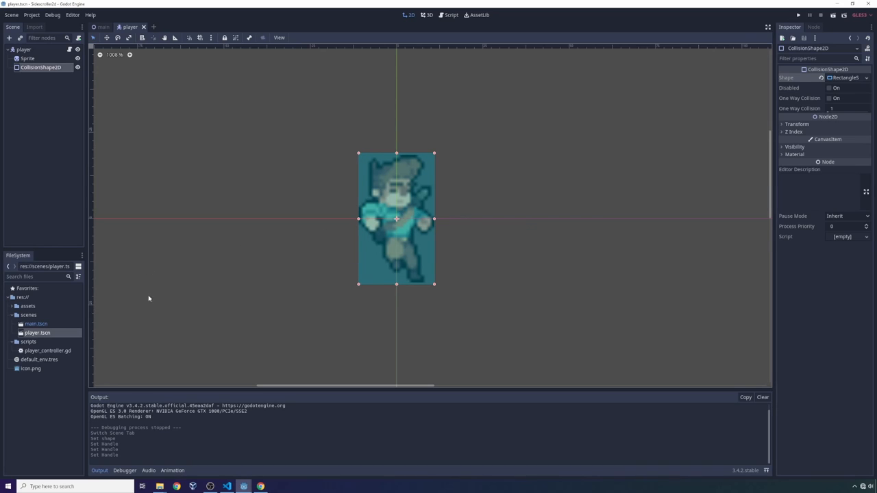
pyautogui.click(797, 14)
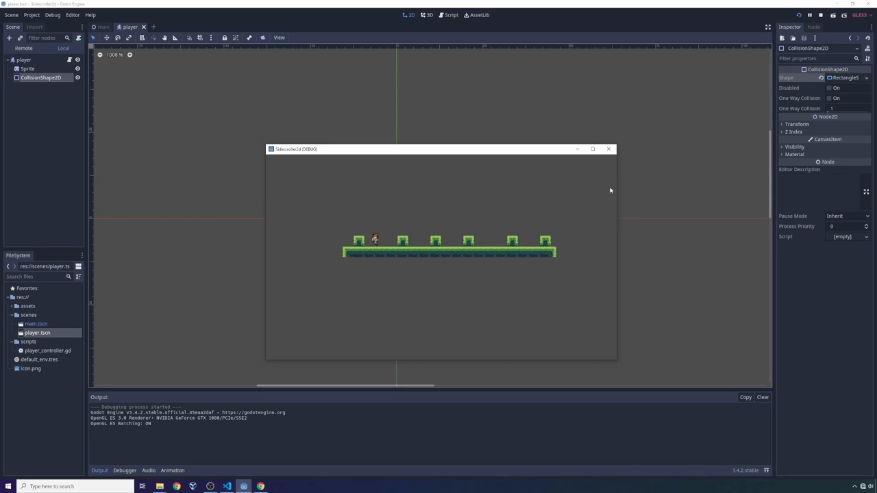
pyautogui.moveTo(609, 150)
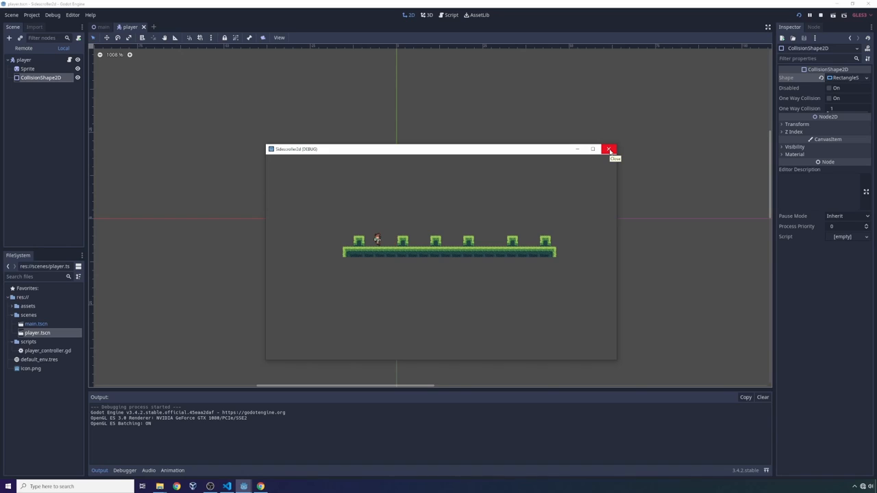
pyautogui.click(609, 149)
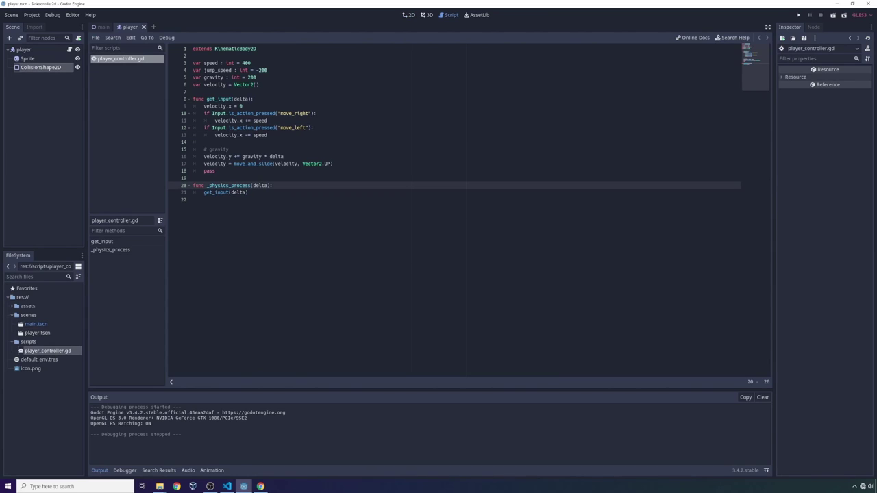
# Step: Add a jump check: on jump, if is_on_floor(), subtract jump_speed from velocity.y
pyautogui.click(205, 142)
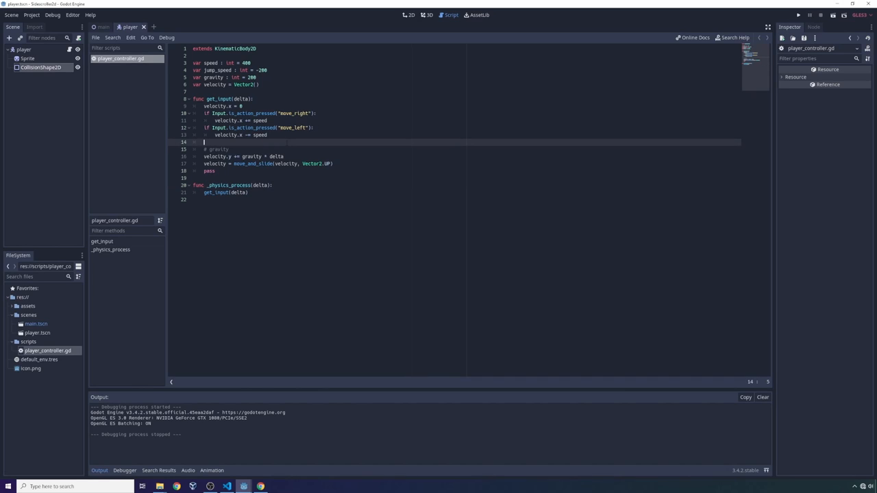
pyautogui.write('if Input')
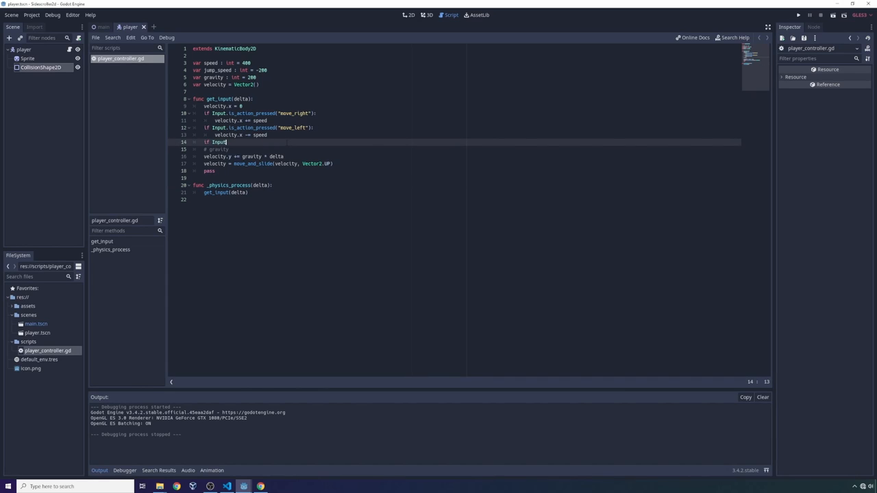
pyautogui.write('.is_action_pressed("jump"):')
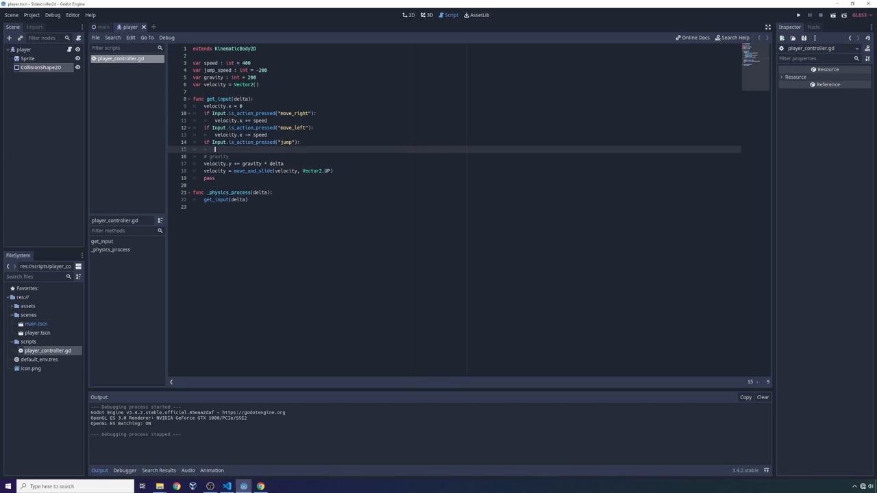
pyautogui.write('if (')
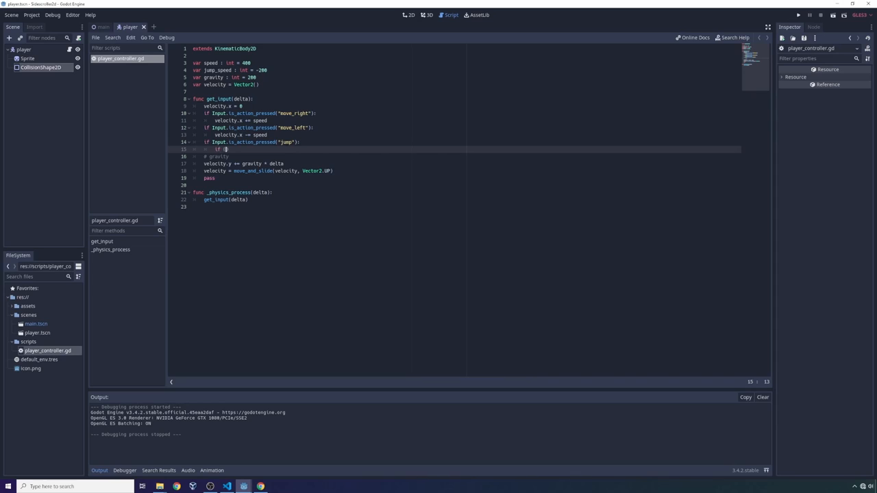
pyautogui.write('is_on_floor)')
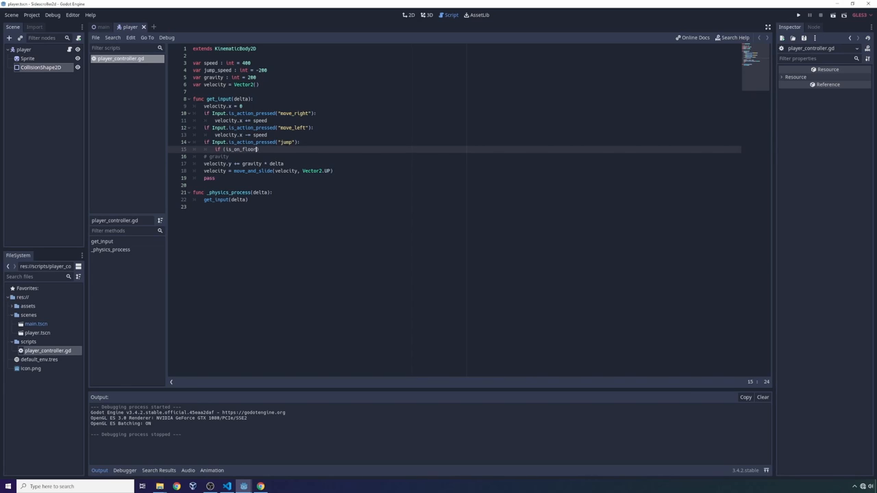
pyautogui.write('()):')
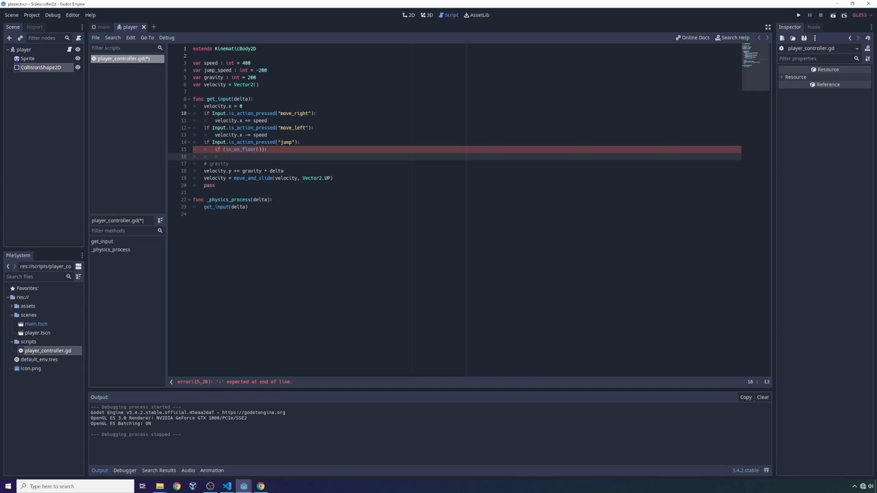
pyautogui.write('velocit')
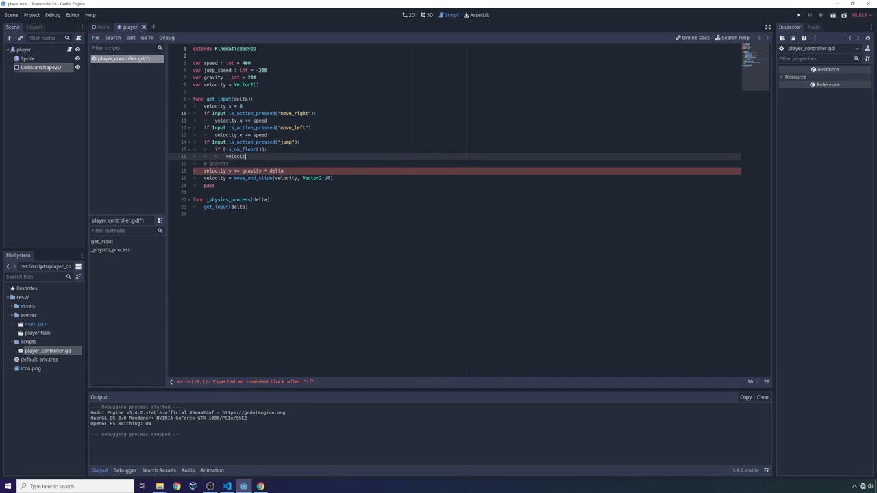
pyautogui.write('.y')
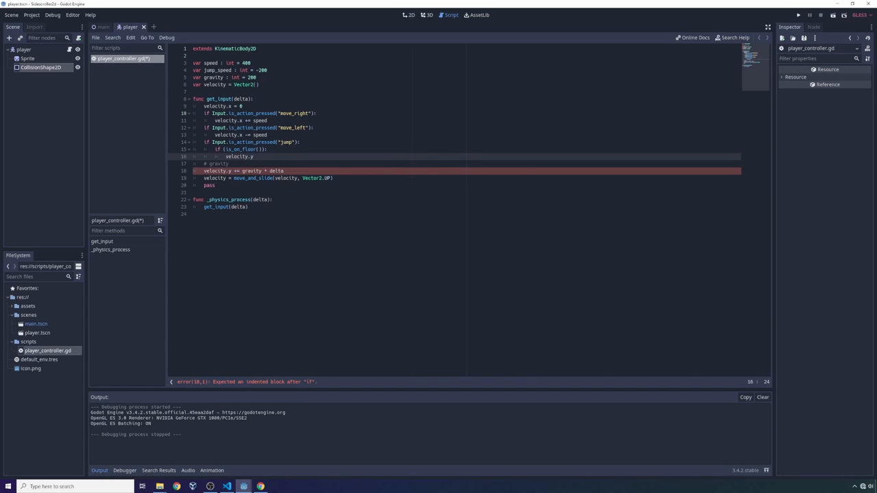
pyautogui.write('-= speed')
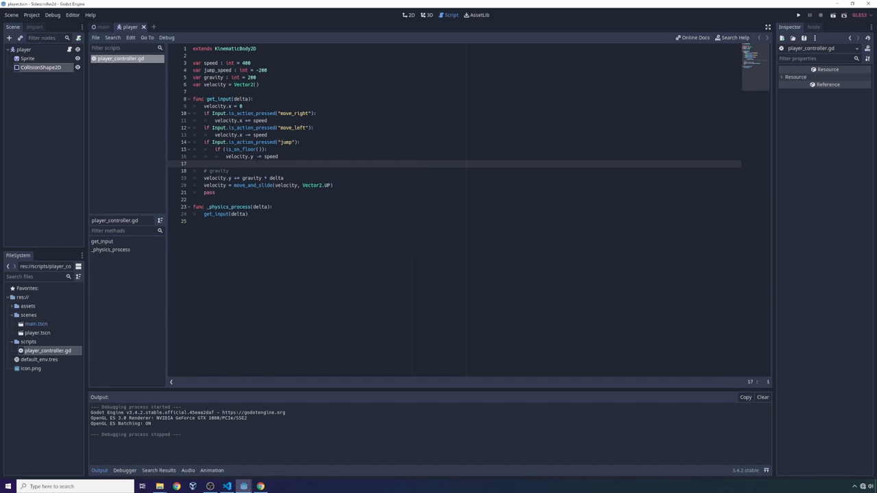
pyautogui.doubleClick(236, 149)
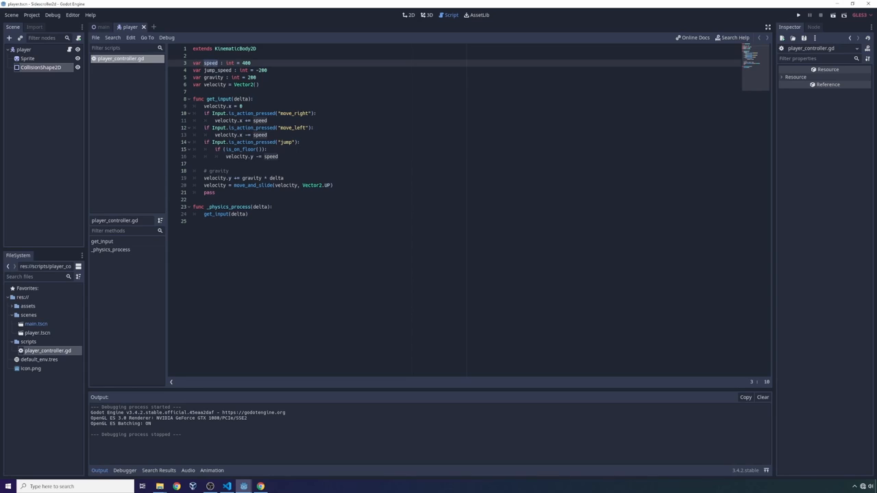
pyautogui.click(270, 156)
pyautogui.write('jump_')
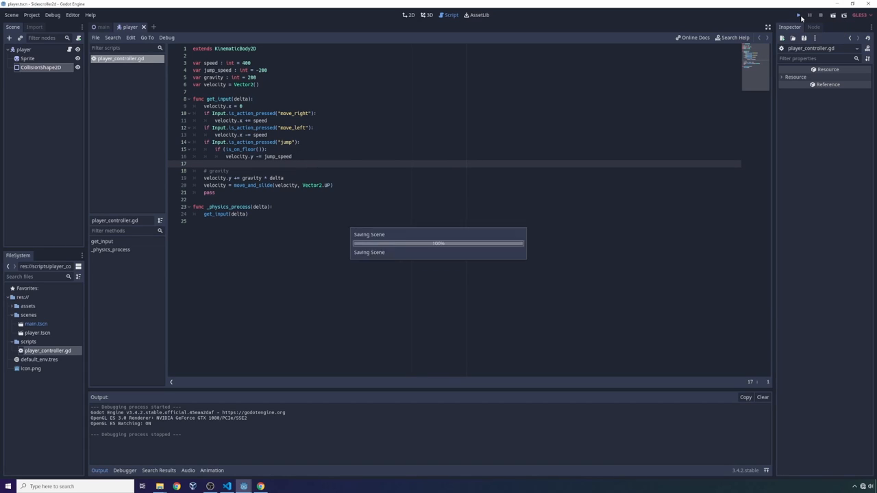
# Step: Test the jump, remove jump_speed's minus sign so it is 200, and rerun
pyautogui.click(798, 15)
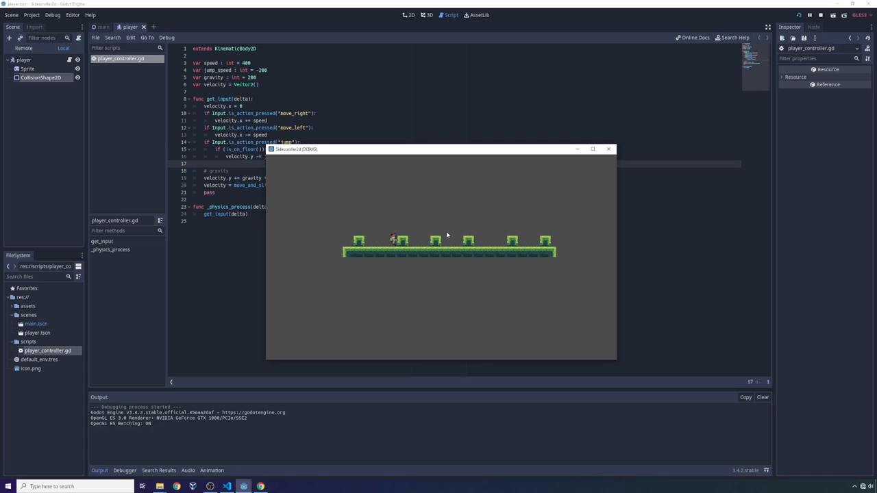
pyautogui.click(608, 149)
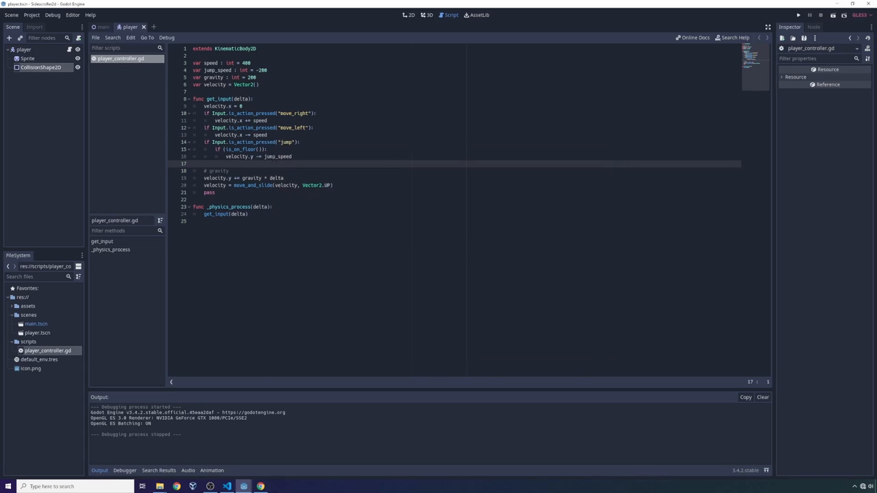
pyautogui.click(259, 156)
pyautogui.write('+')
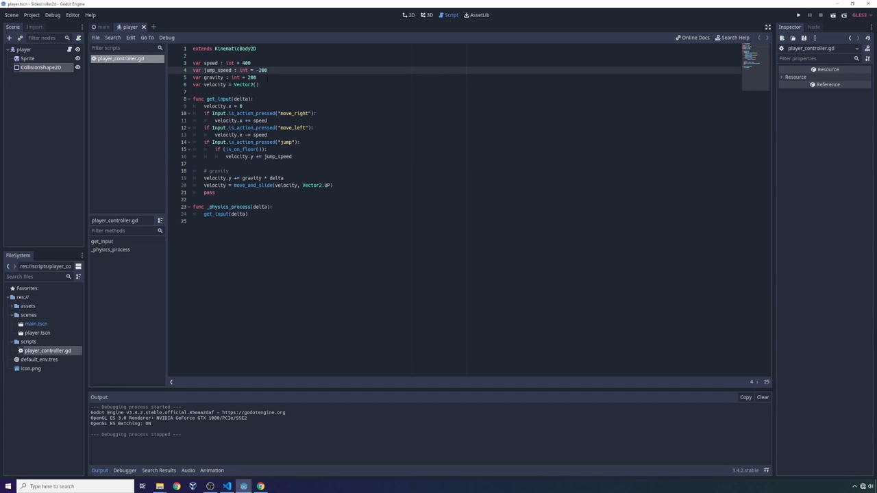
pyautogui.press('Backspace')
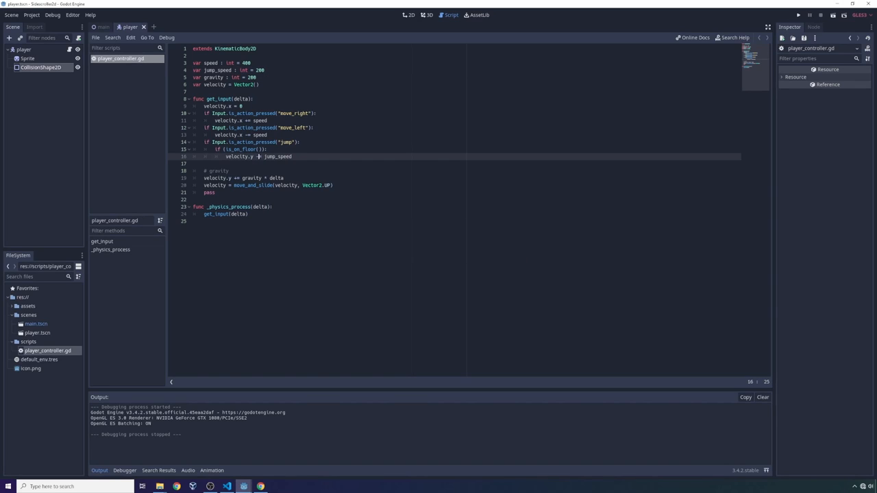
pyautogui.click(798, 15)
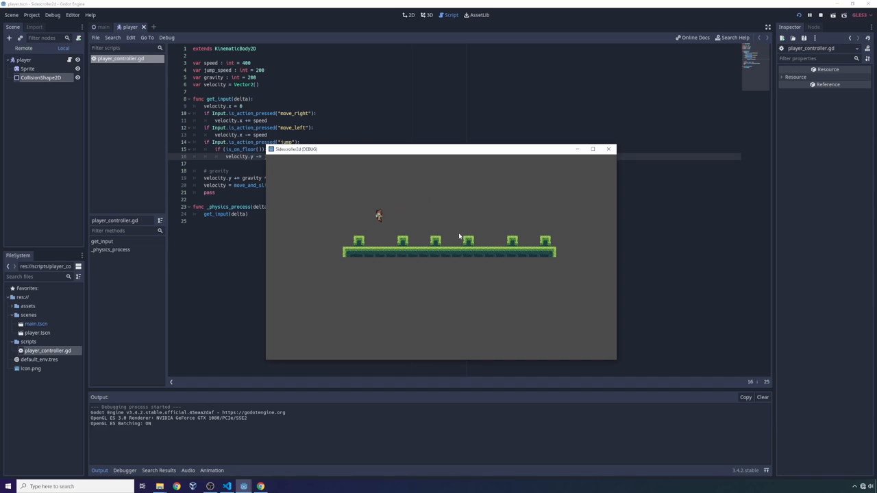
# Step: Move the running game window up, right and back left, then maximize it
pyautogui.moveTo(438, 149); pyautogui.dragTo(394, 116)
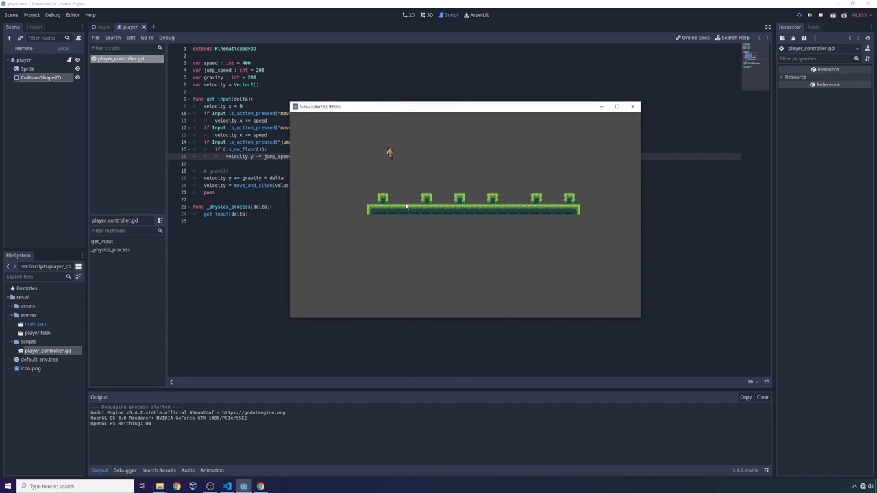
pyautogui.moveTo(466, 107); pyautogui.dragTo(506, 141)
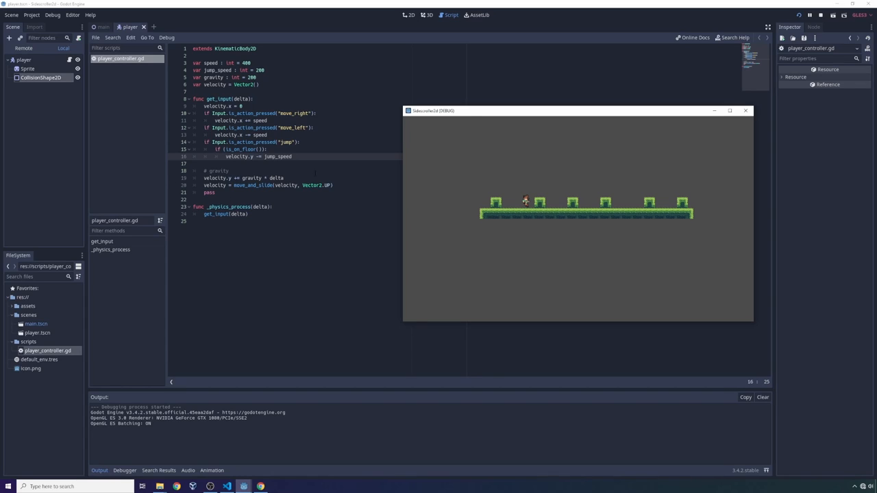
pyautogui.moveTo(576, 111); pyautogui.dragTo(404, 105)
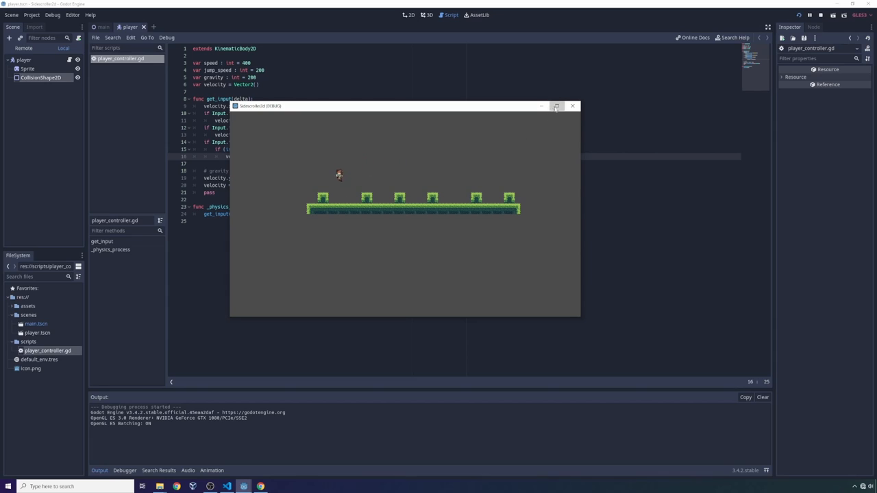
pyautogui.click(556, 106)
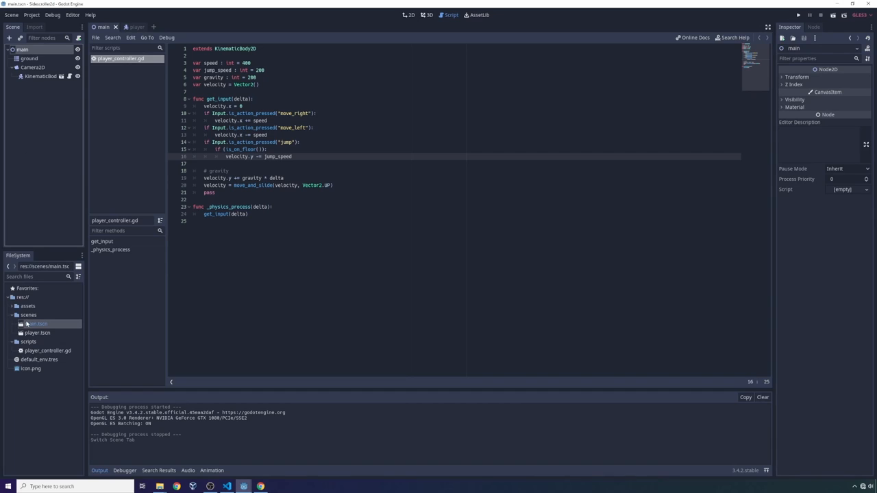
# Step: In the main scene, rename the KinematicBody node to player
pyautogui.click(410, 15)
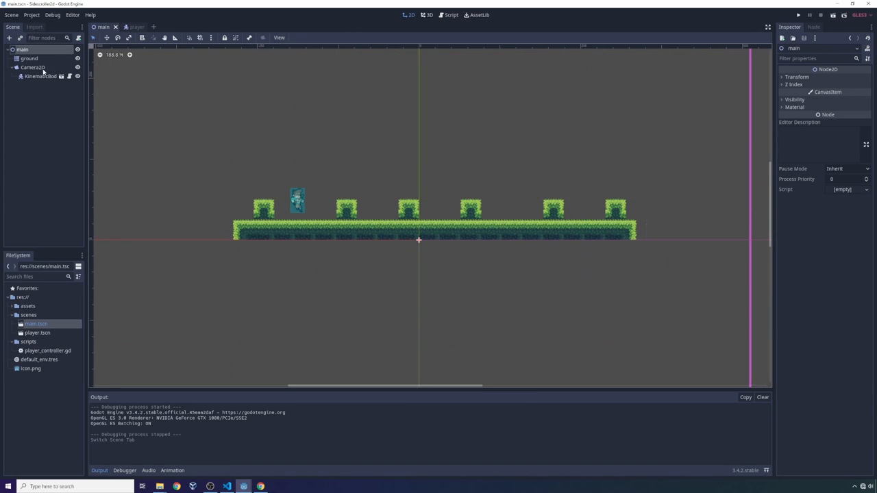
pyautogui.click(40, 76)
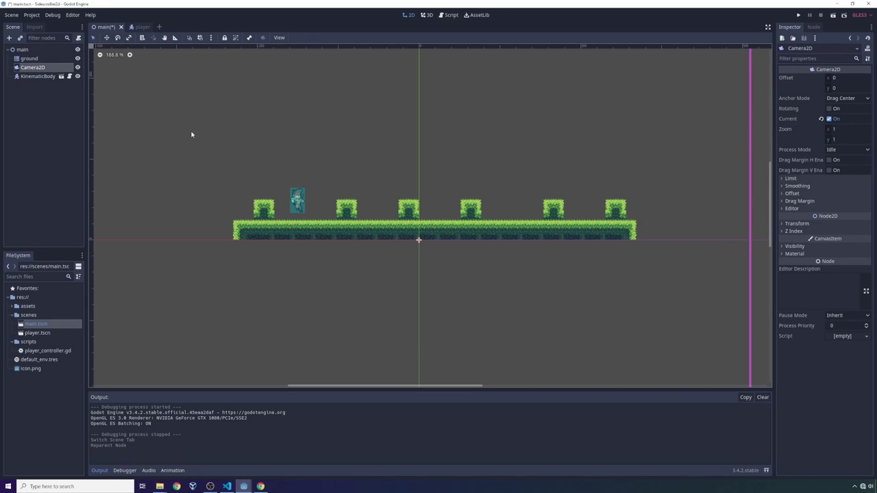
pyautogui.rightClick(38, 76)
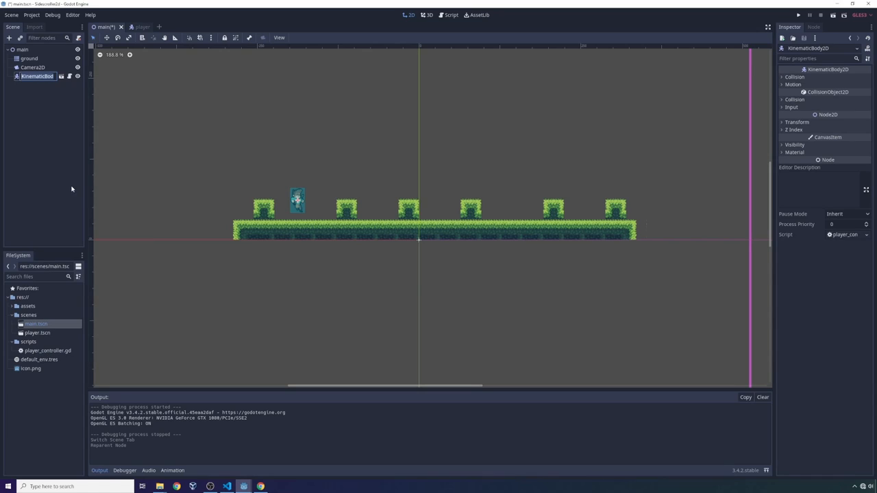
pyautogui.click(33, 67)
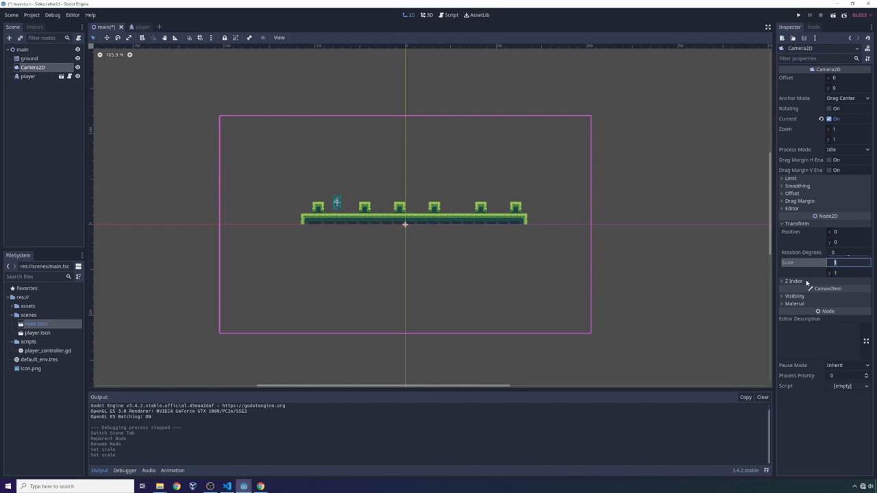
# Step: Expand the Camera2D Offset, Limit and Smoothing sections in the Inspector
pyautogui.click(792, 193)
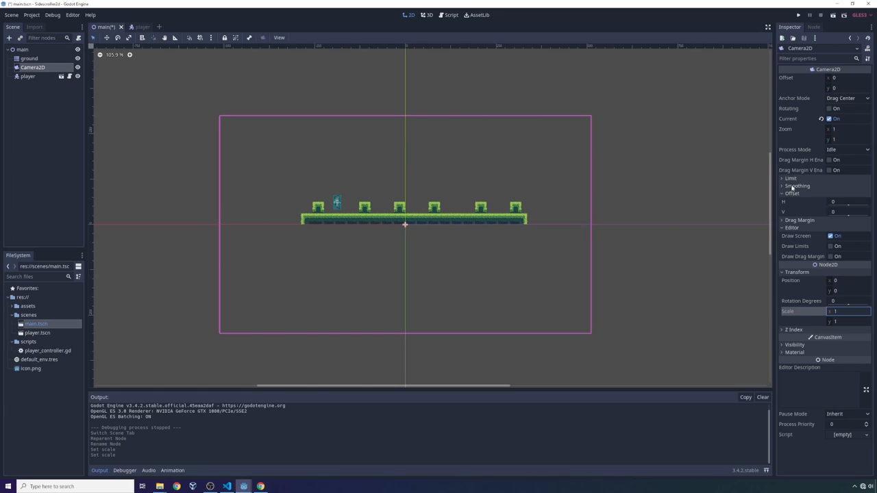
pyautogui.click(791, 178)
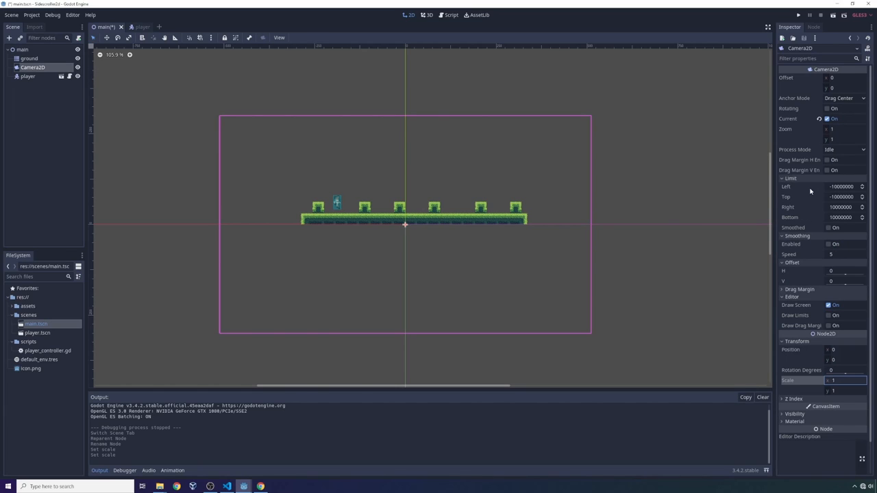
pyautogui.scroll(-3)
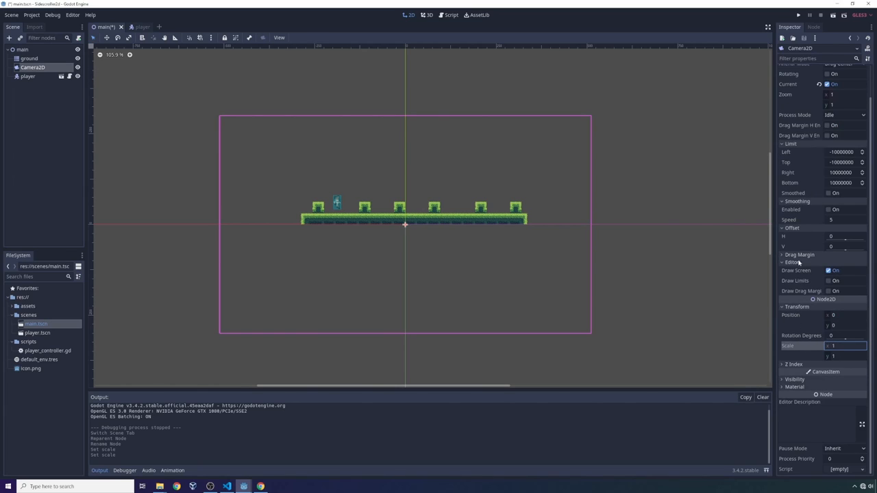
pyautogui.moveTo(803, 235)
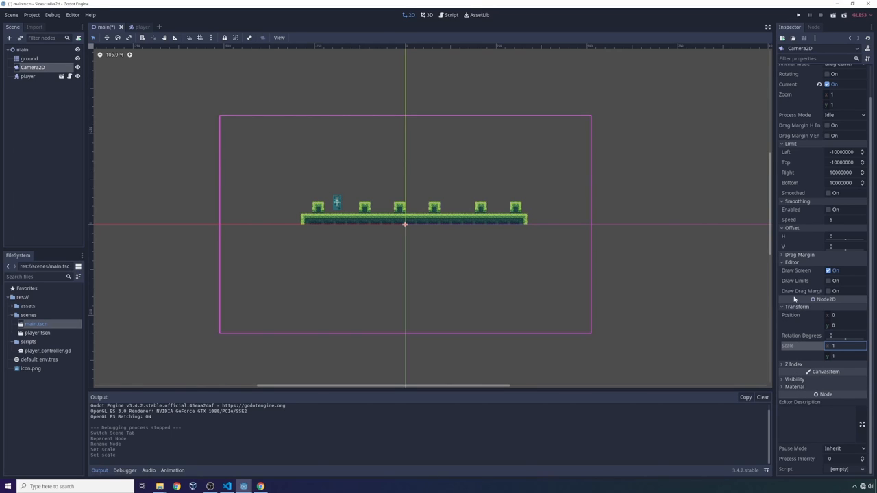
pyautogui.moveTo(810, 222)
pyautogui.write('0.6')
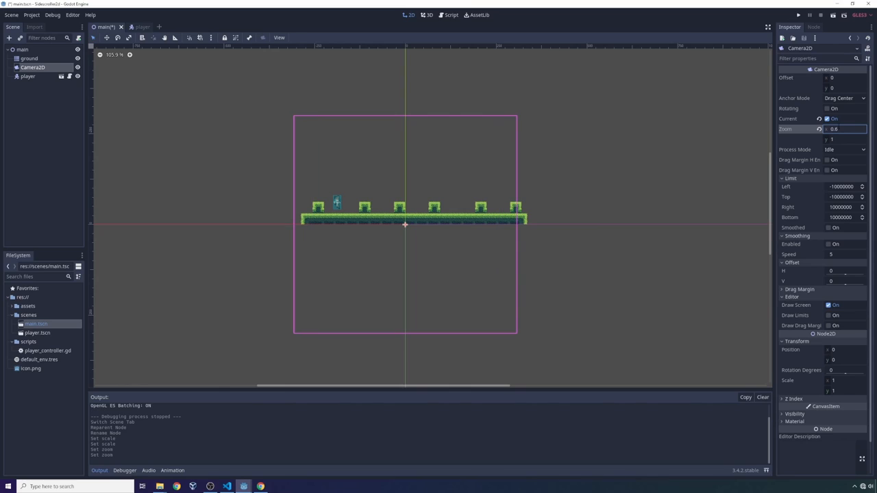
# Step: Set Camera2D Zoom x and y to 0.75 and run the main scene
pyautogui.tripleClick(842, 128)
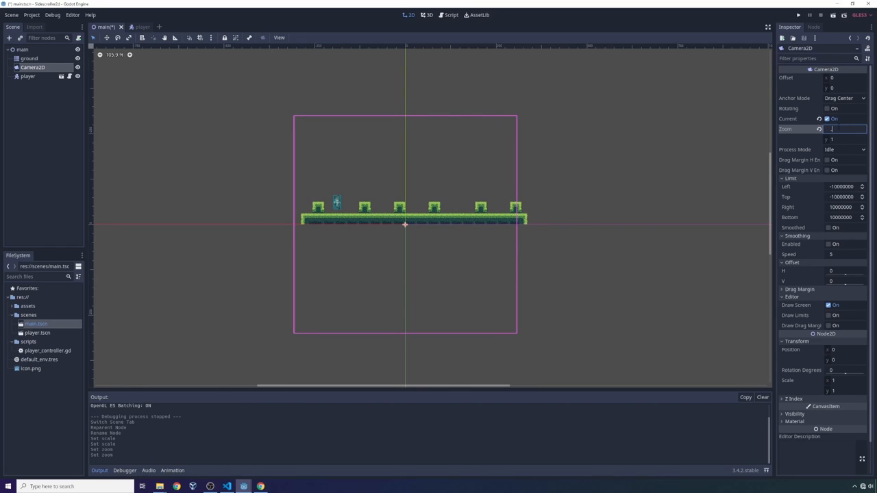
pyautogui.write('0.75')
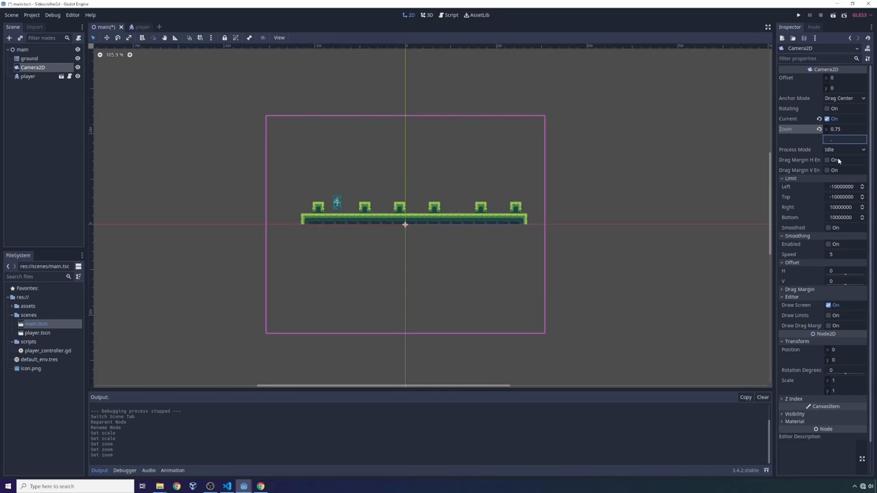
pyautogui.click(844, 139)
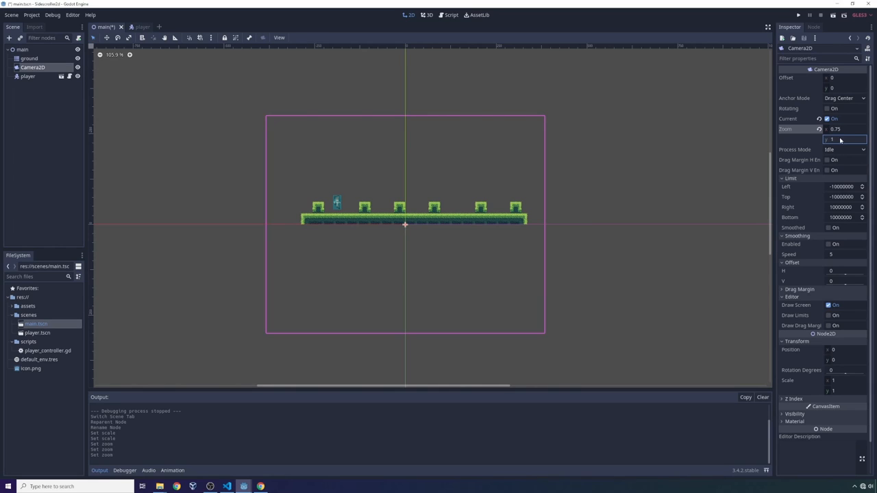
pyautogui.write('0.75')
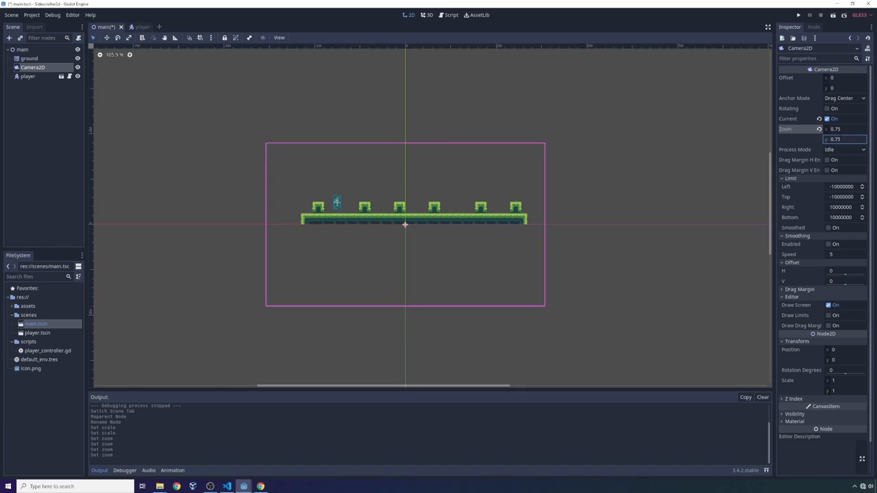
pyautogui.click(797, 14)
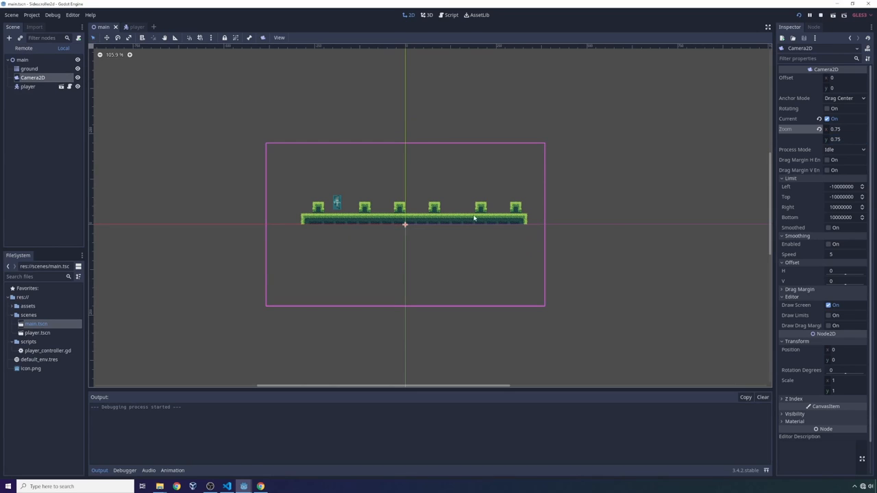
# Step: Maximize the game window and steer the player with the Left arrow key
pyautogui.click(798, 15)
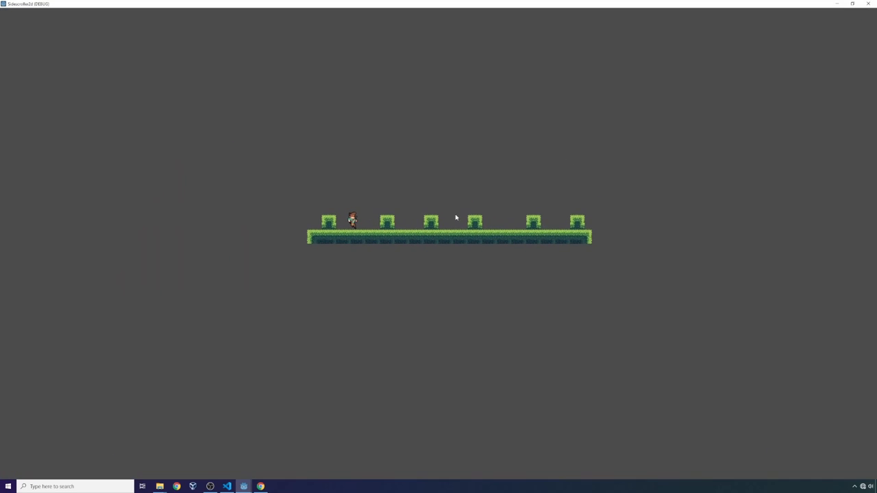
pyautogui.moveTo(365, 241)
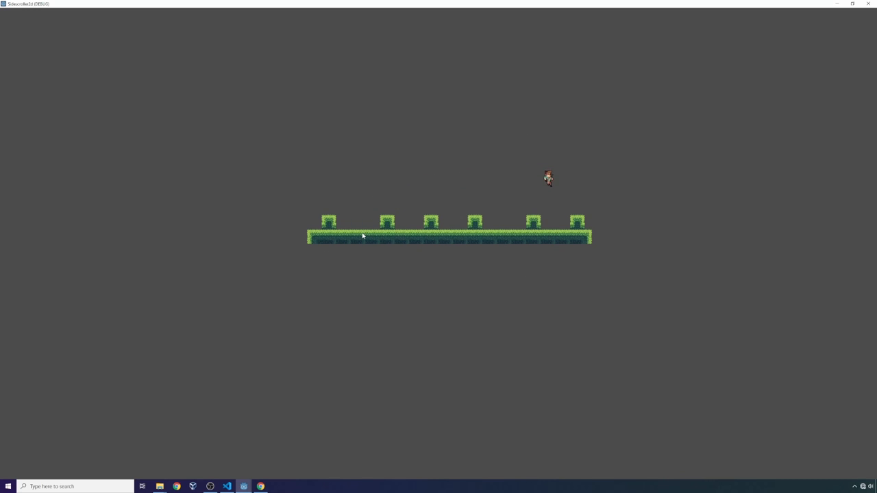
pyautogui.press('Left')
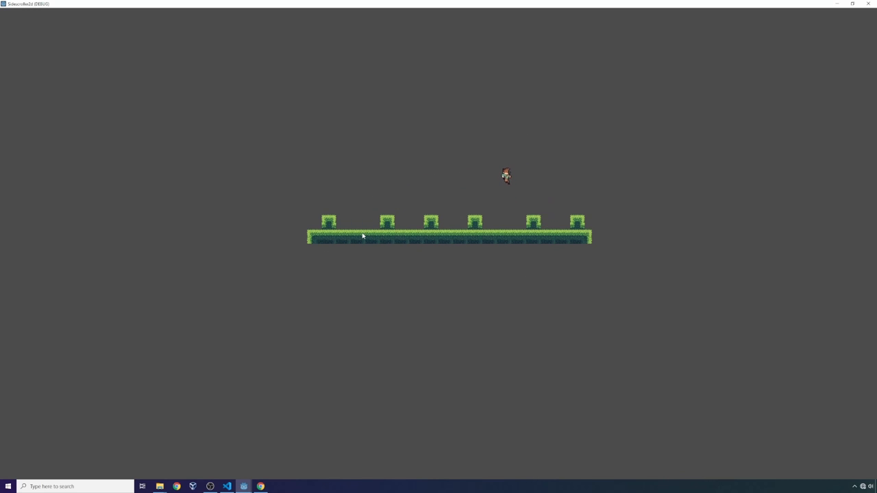
pyautogui.press('Left')
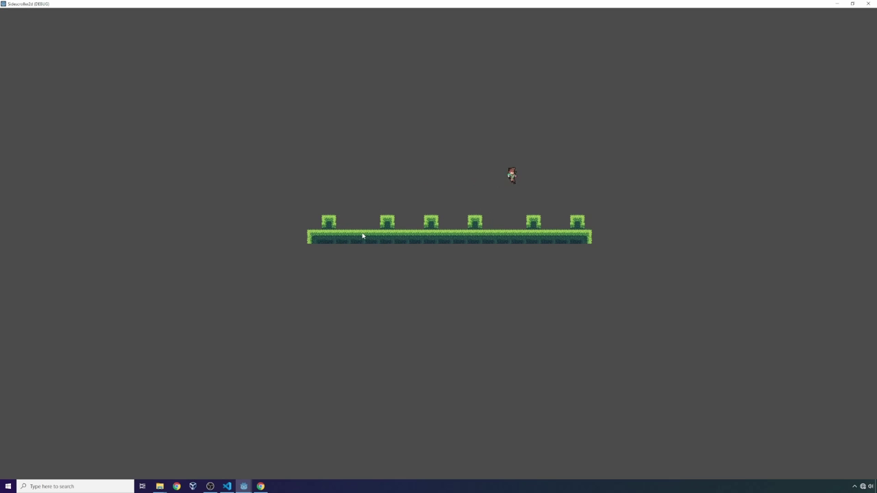
pyautogui.press('Left')
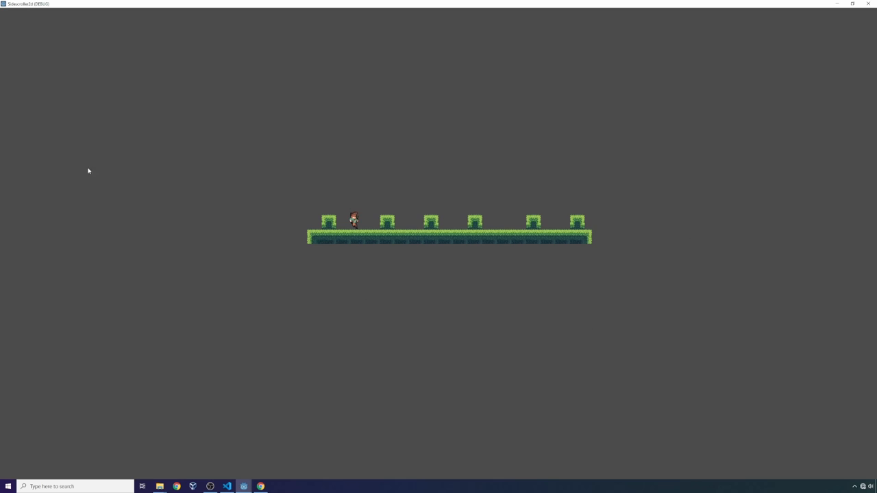
pyautogui.moveTo(278, 122)
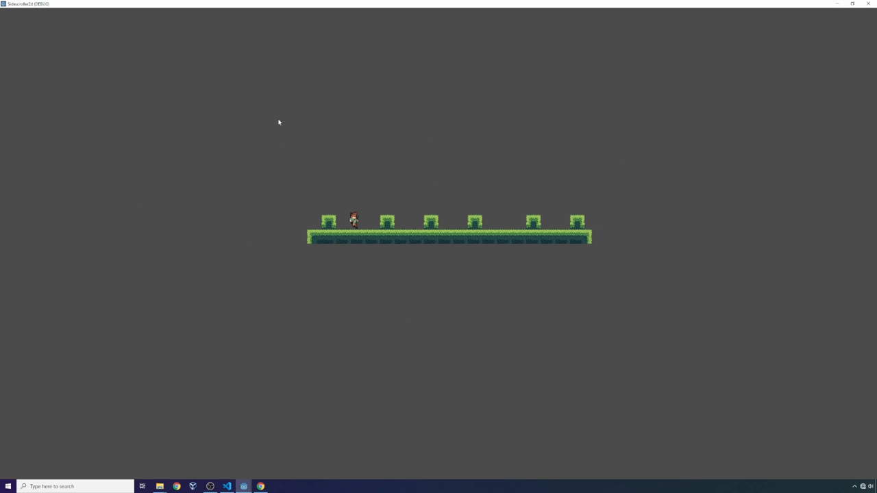
pyautogui.moveTo(522, 297)
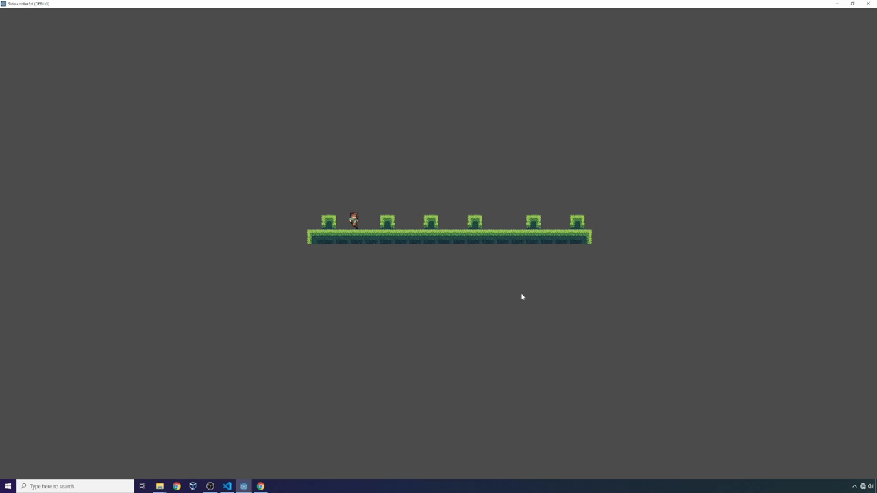
pyautogui.moveTo(577, 226)
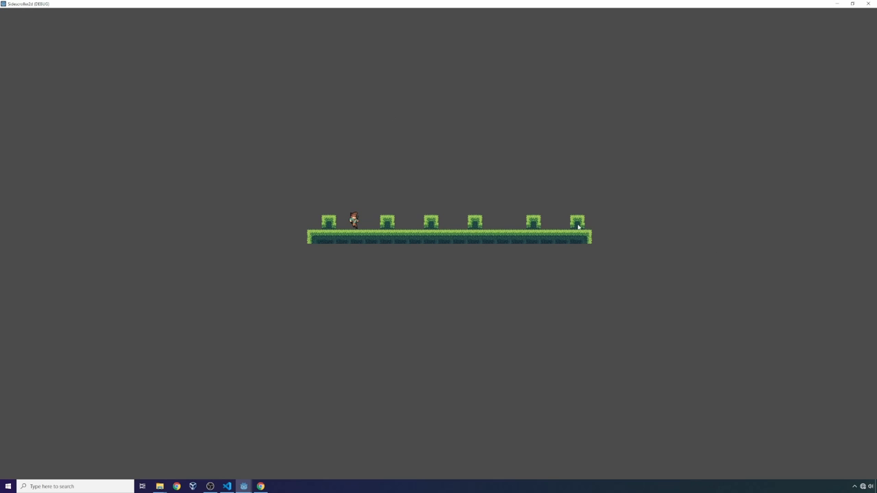
pyautogui.moveTo(296, 228)
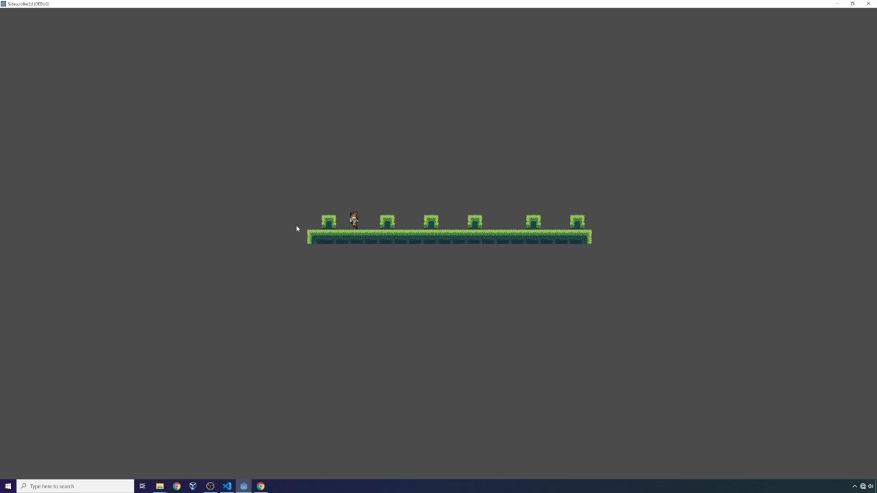
pyautogui.moveTo(292, 196)
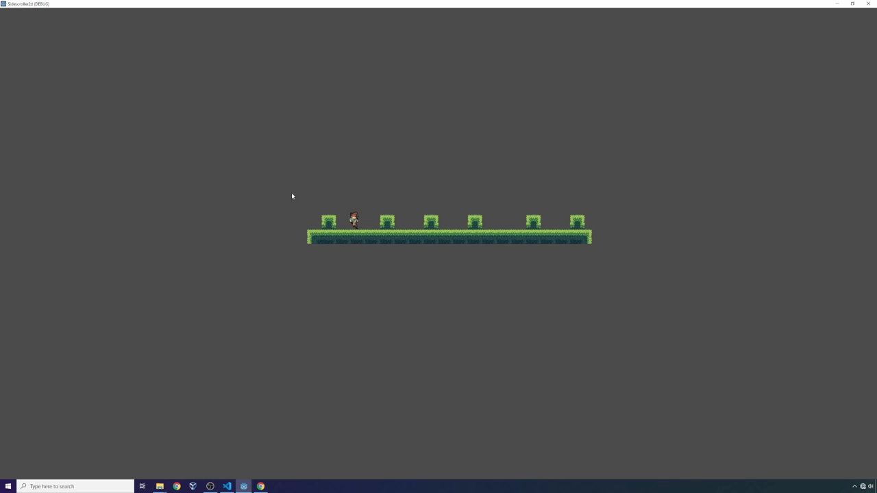
pyautogui.moveTo(365, 230)
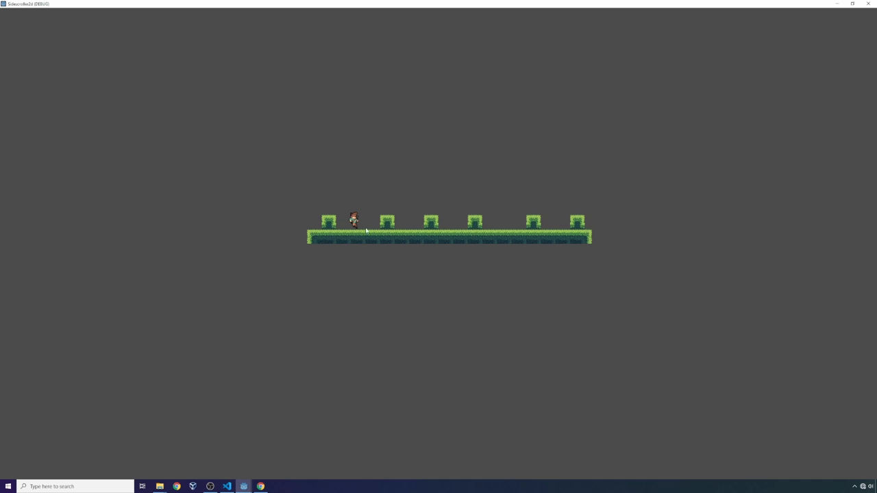
pyautogui.moveTo(327, 189)
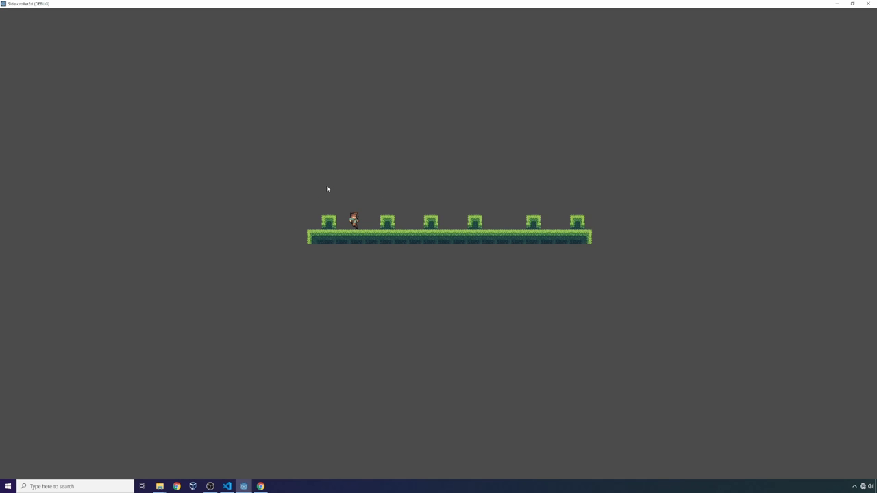
pyautogui.moveTo(341, 213)
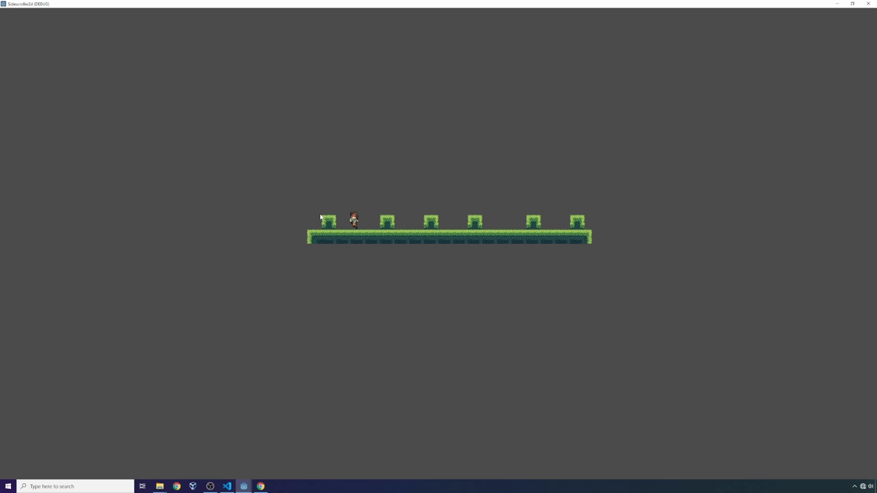
pyautogui.moveTo(285, 256)
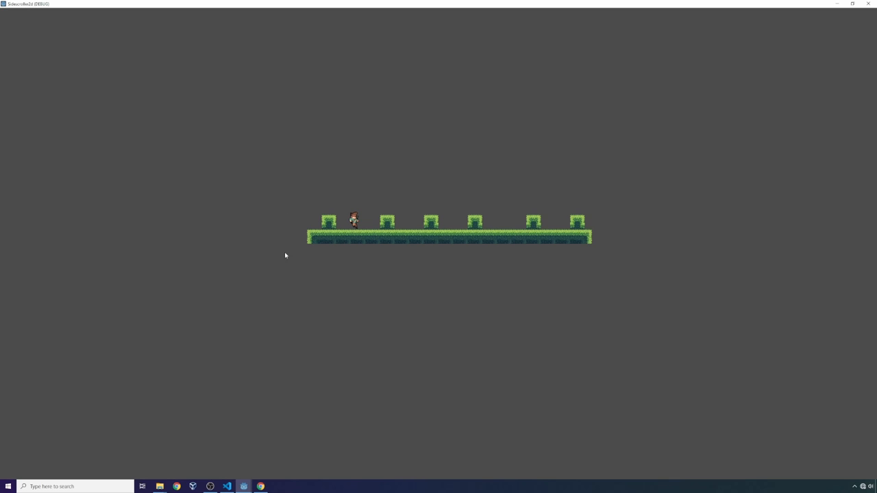
pyautogui.moveTo(306, 211)
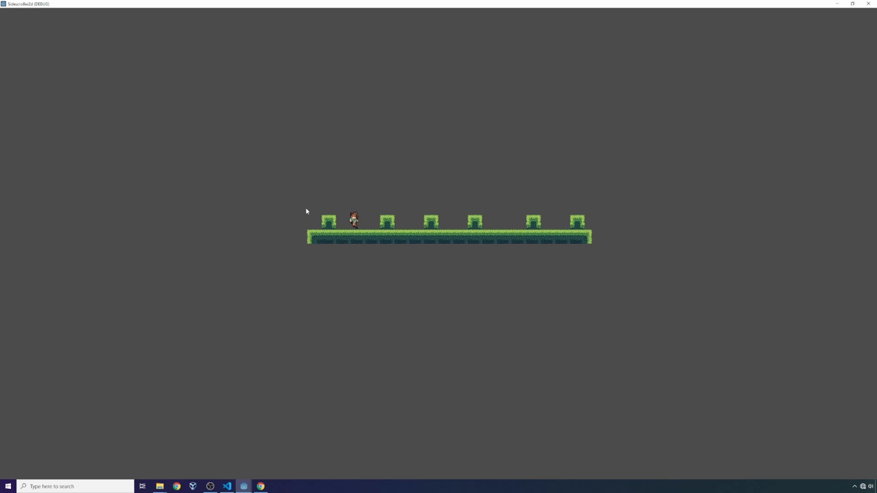